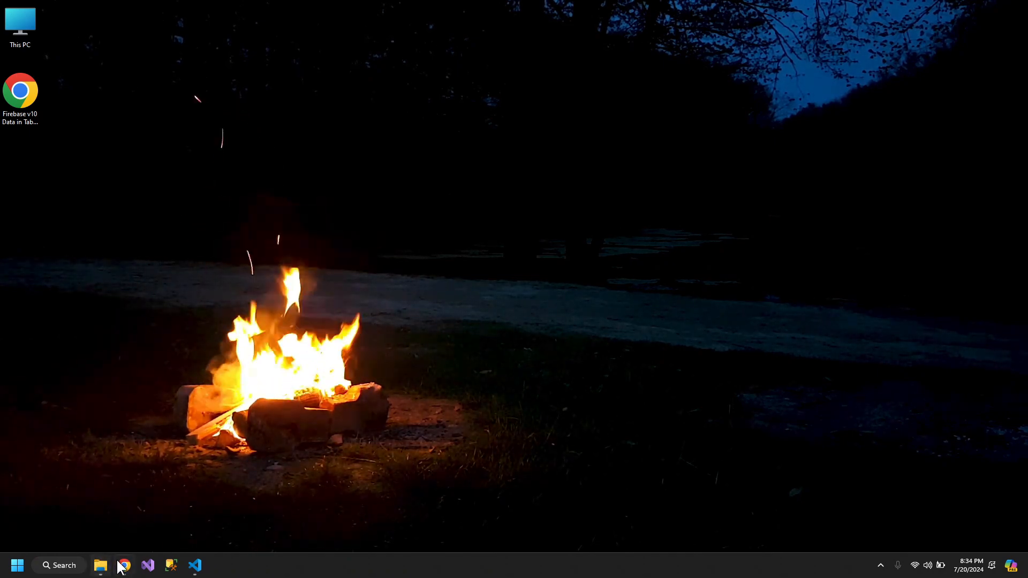
View the Firebase v10 employee table page with its five records in Chrome.
click(125, 566)
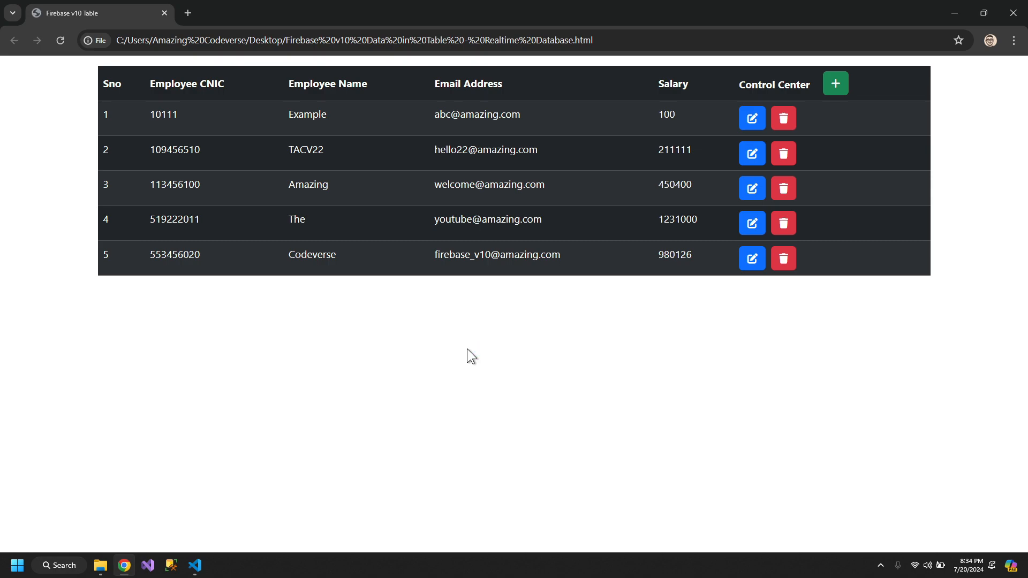
Below the Bootstrap script add div.container > div.row > div.col-9 scaffolding.
click(194, 566)
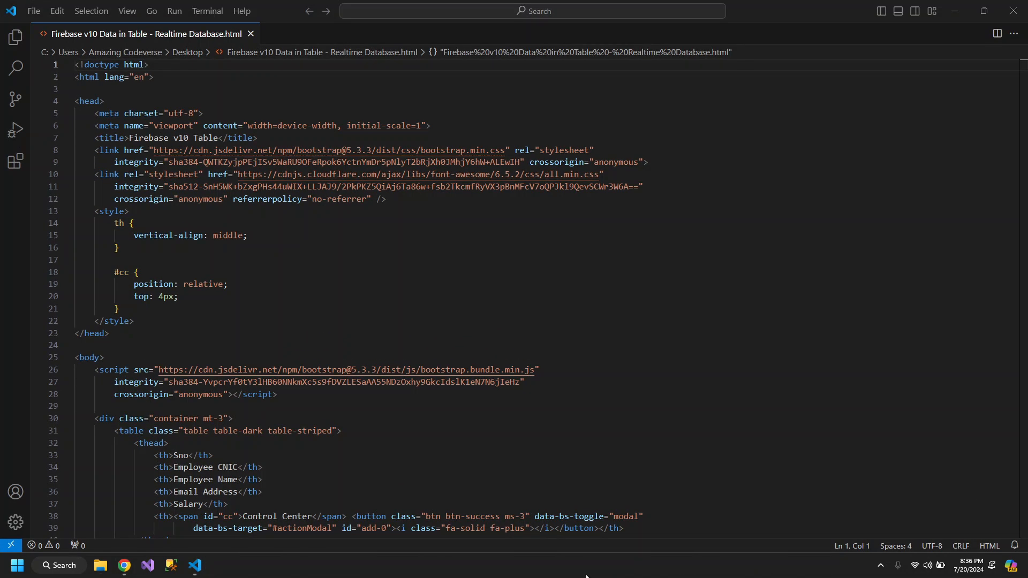
click(278, 395)
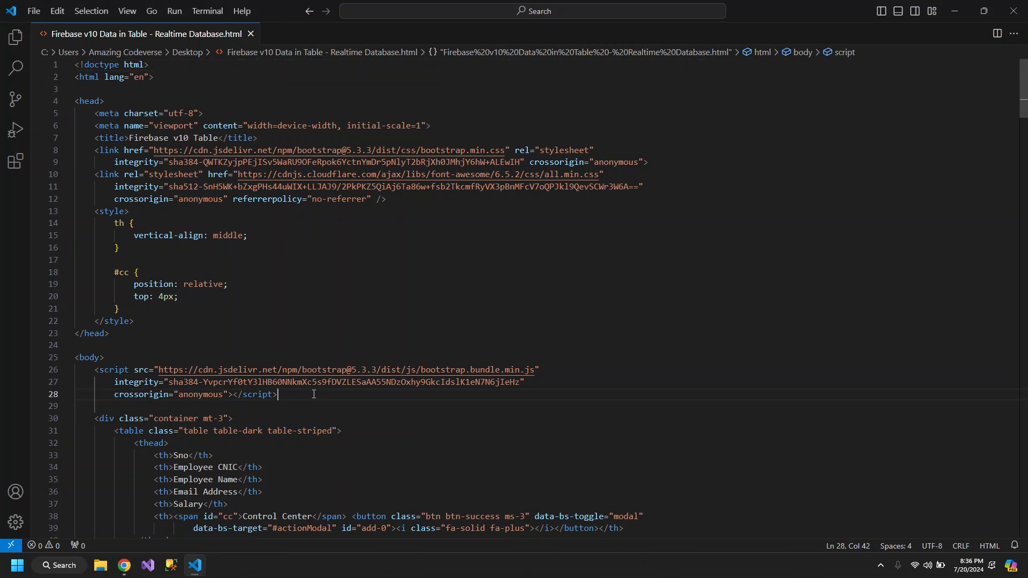
text(di)
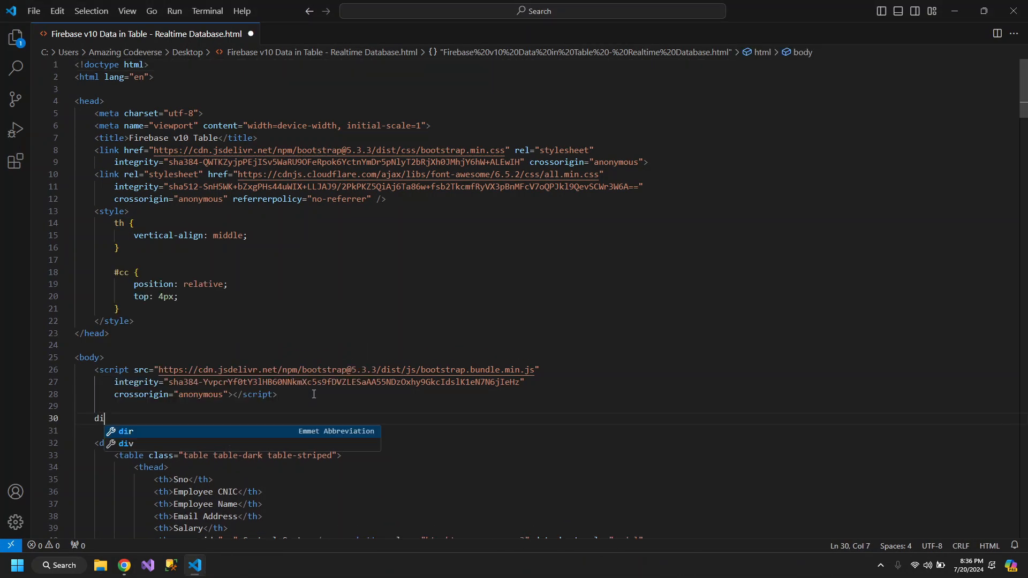
text(v.container">)
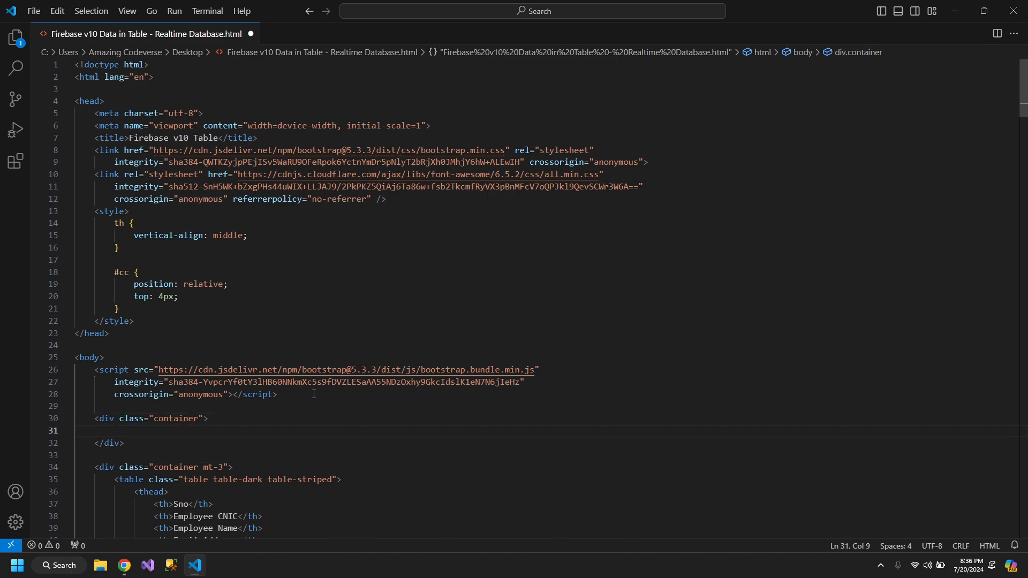
text(div class="row"></div>)
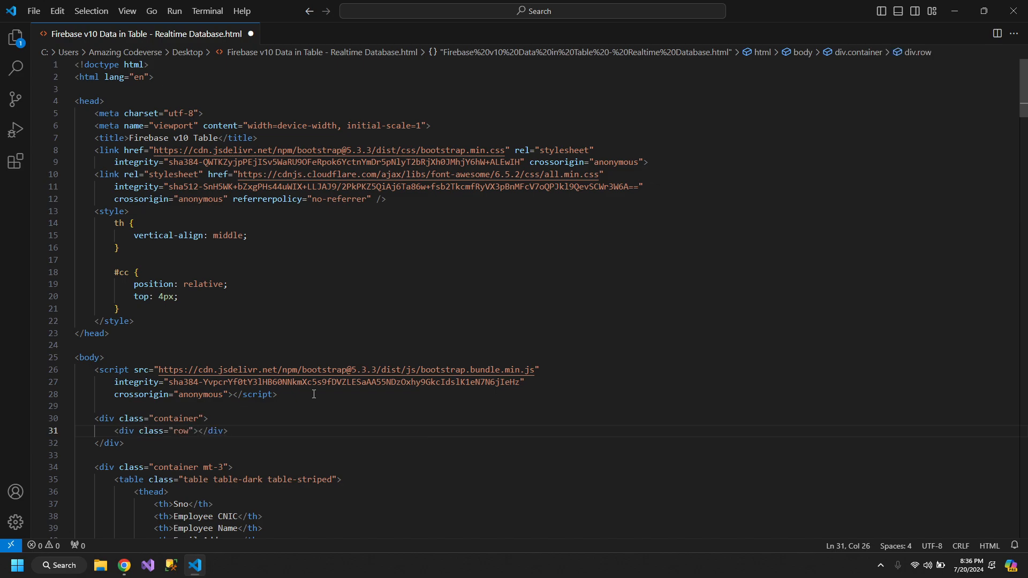
key(Enter)
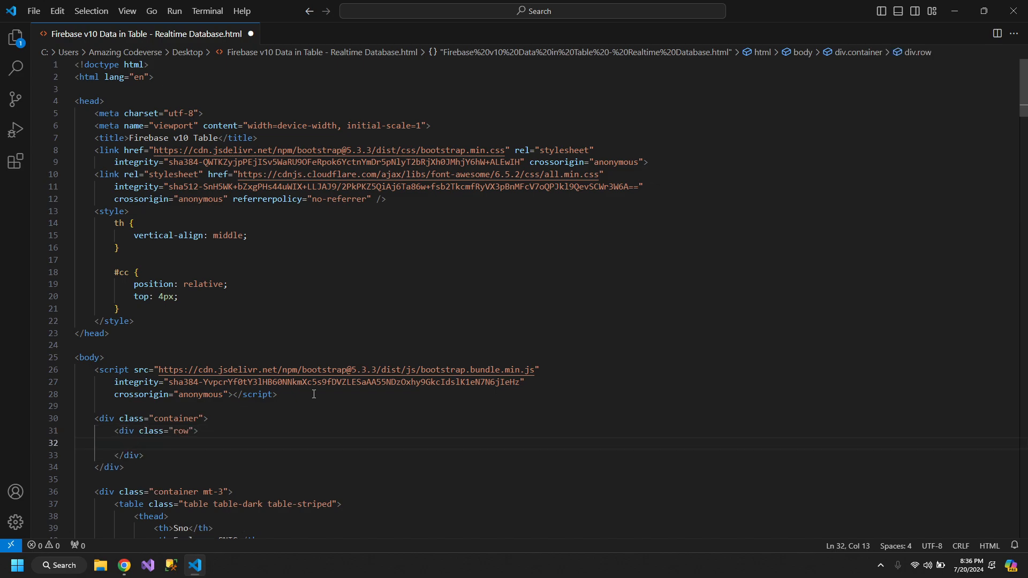
text(div.)
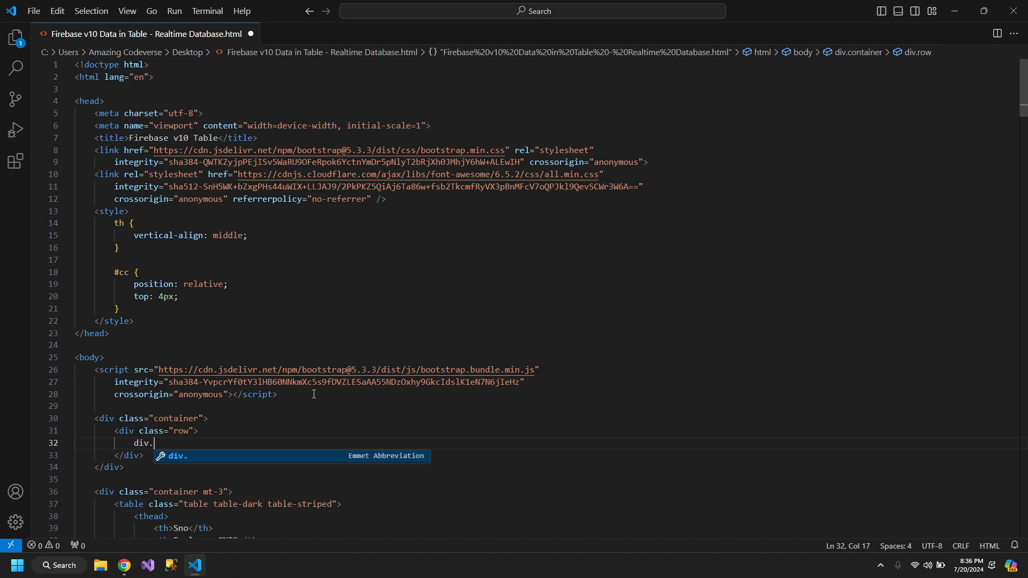
text(col)
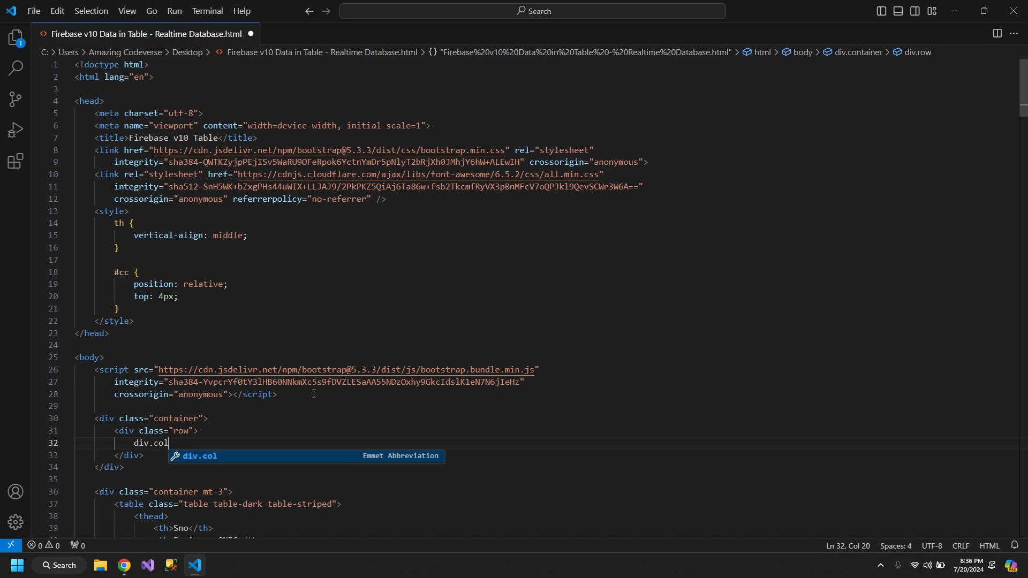
key(Tab)
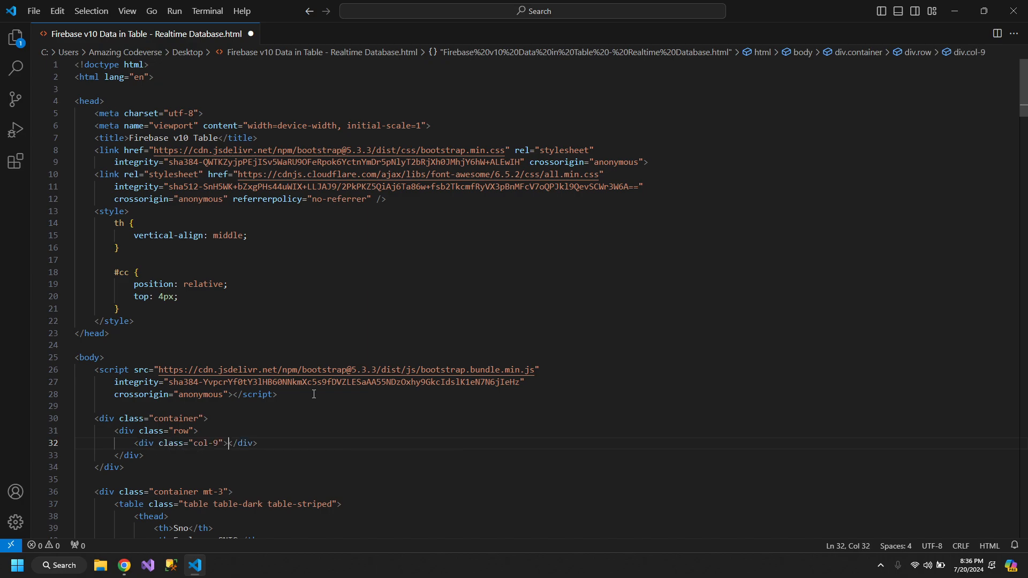
Add a form-control text input with id searchbar and placeholder 'Search Here'.
text(input type="text" >)
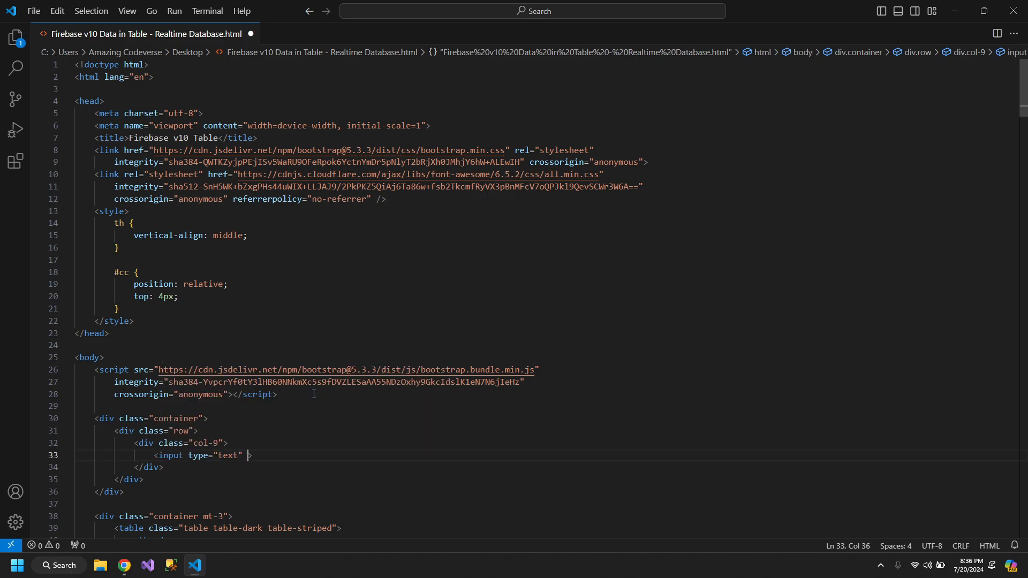
text(class="")
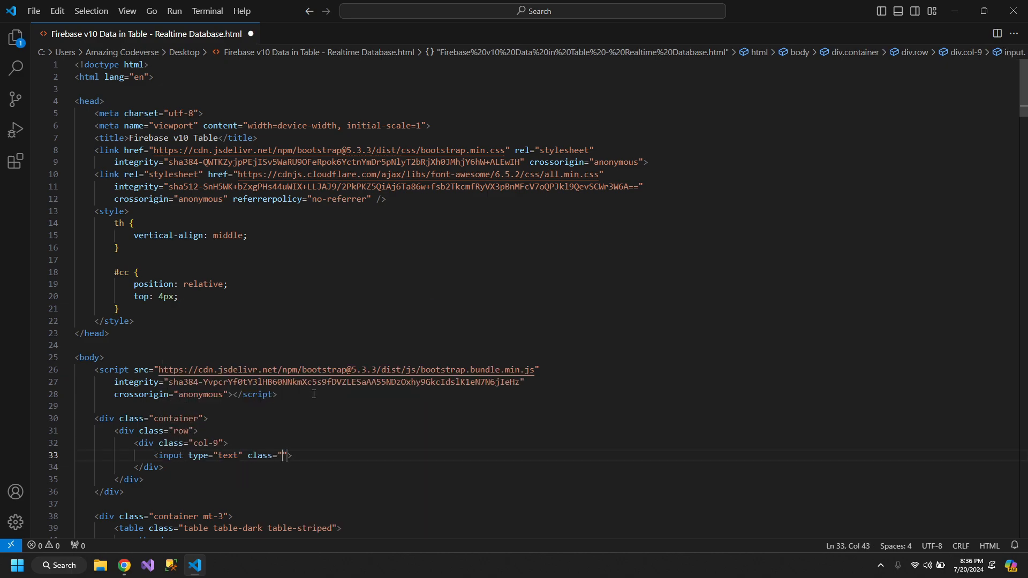
text(form-control)
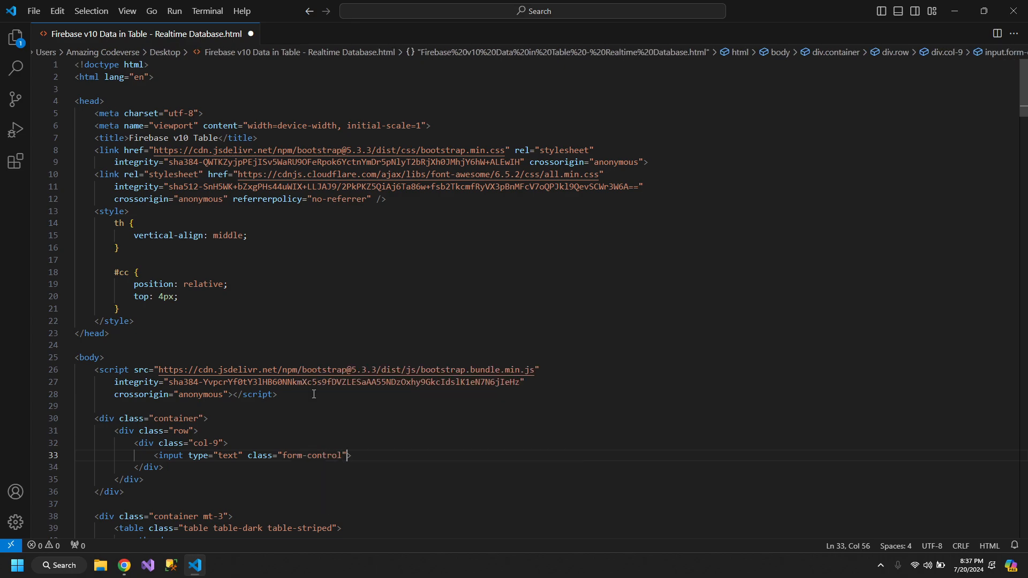
text(id)
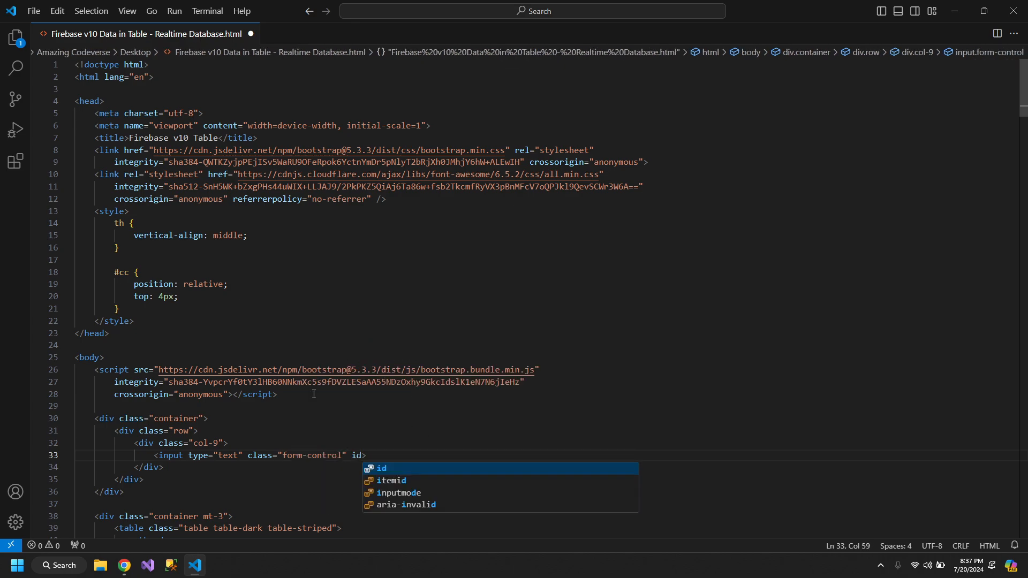
text(="s)
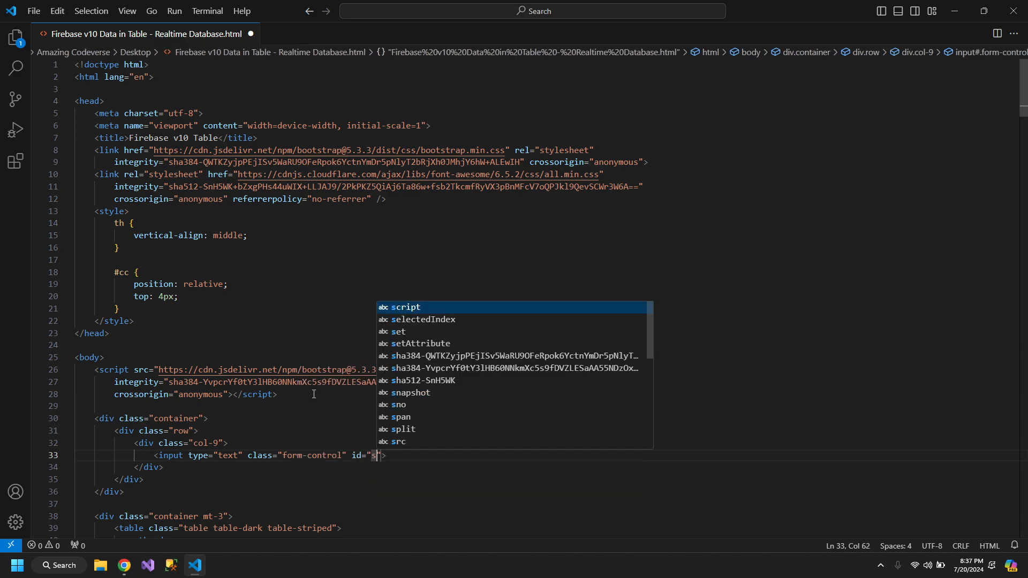
text(earchbar" placeholder=")
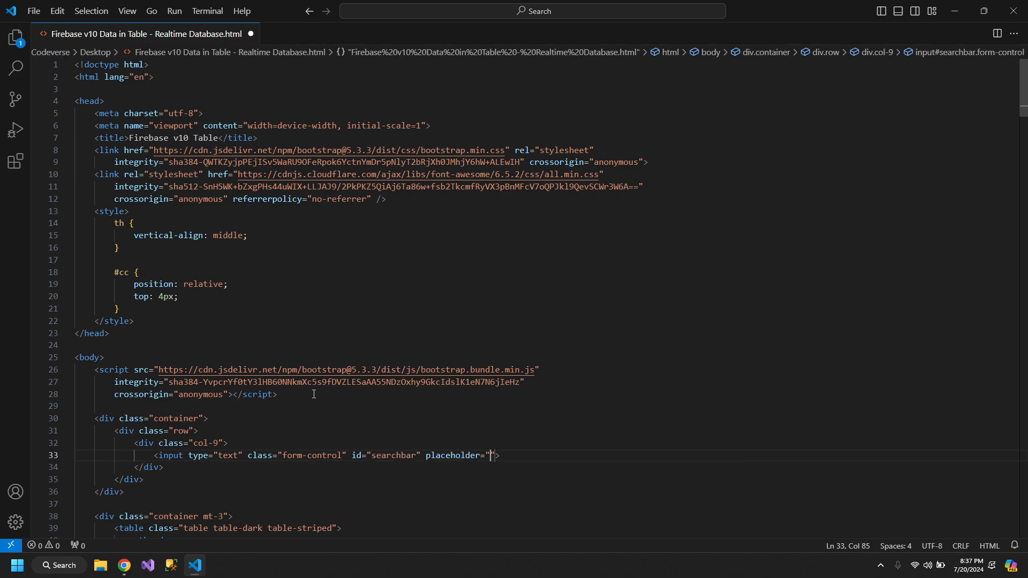
text(Search Here)
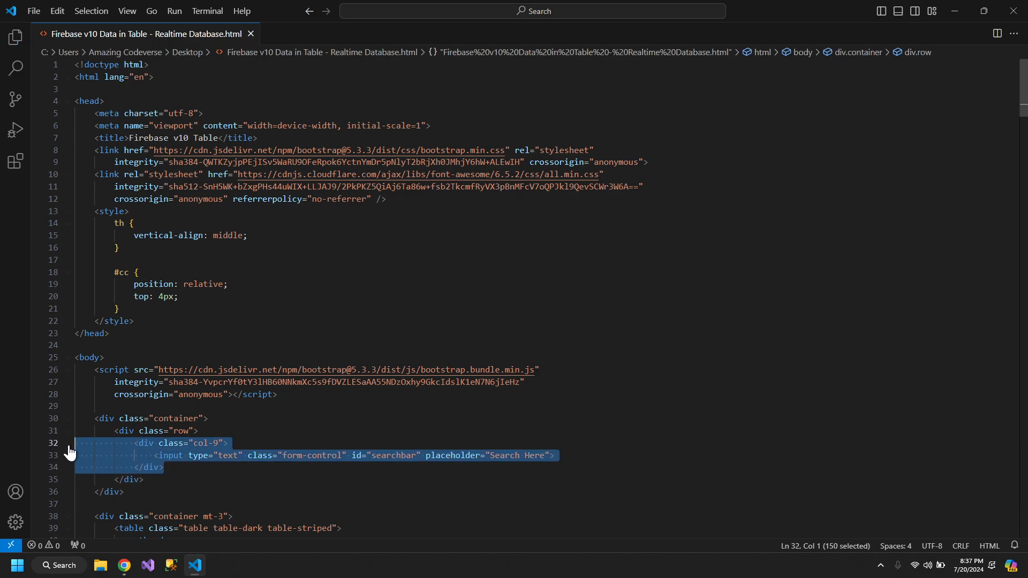
Add a div.col-1 holding a btn btn-primary 'Search' button with id searchtn.
click(164, 467)
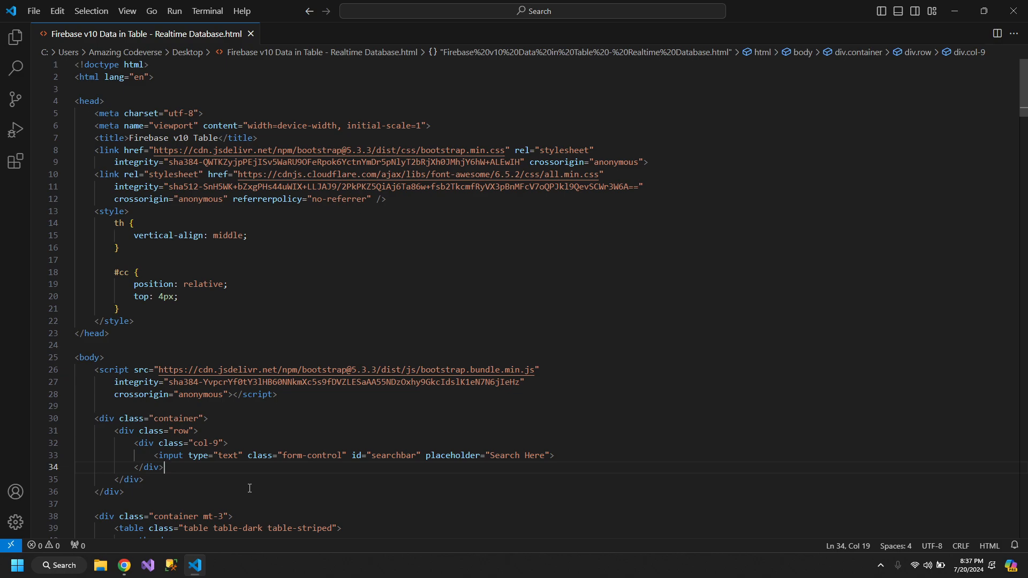
text(div.col-1)
text(<button></button>)
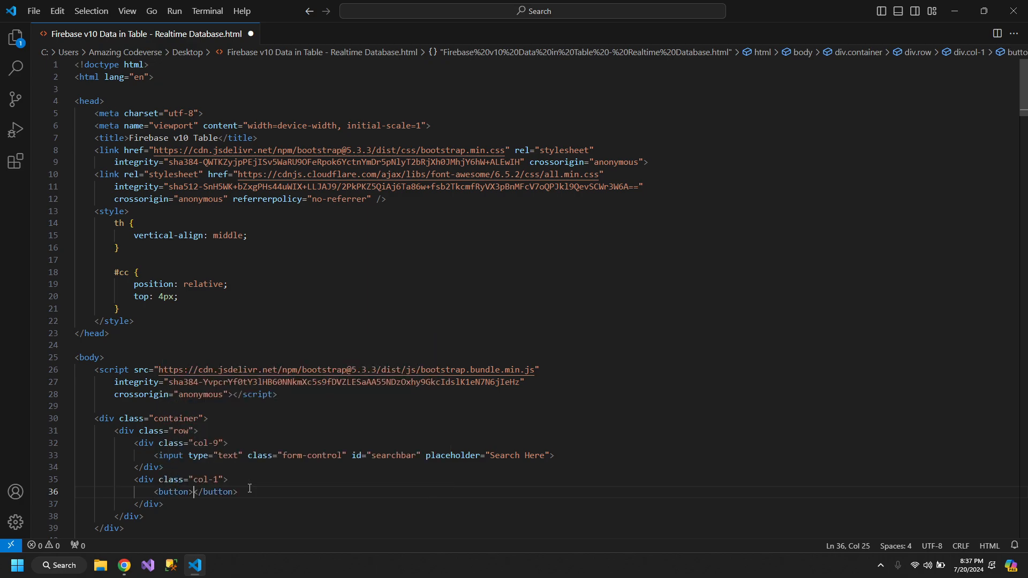
text(S)
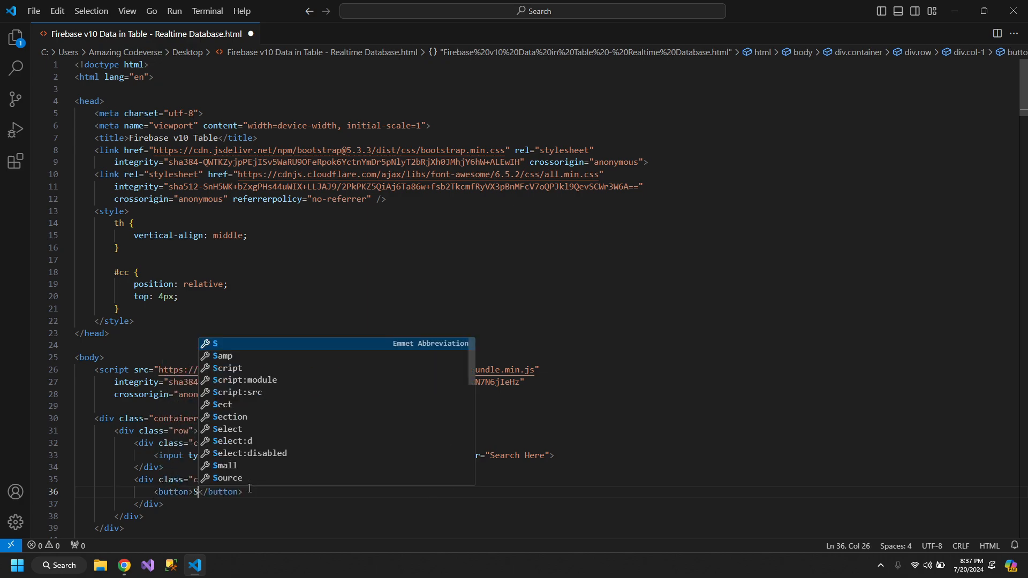
text(earch)
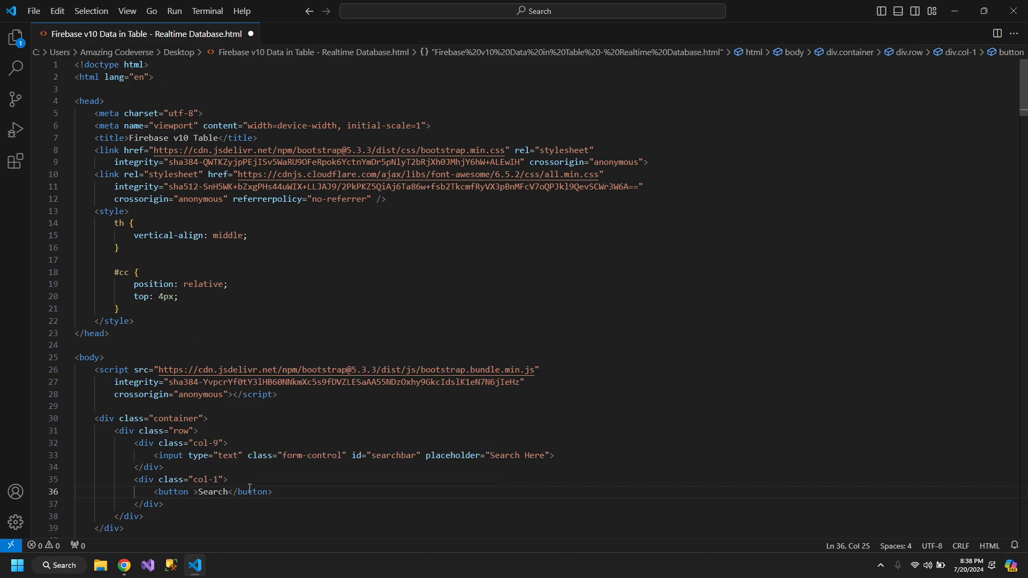
text(class="btn)
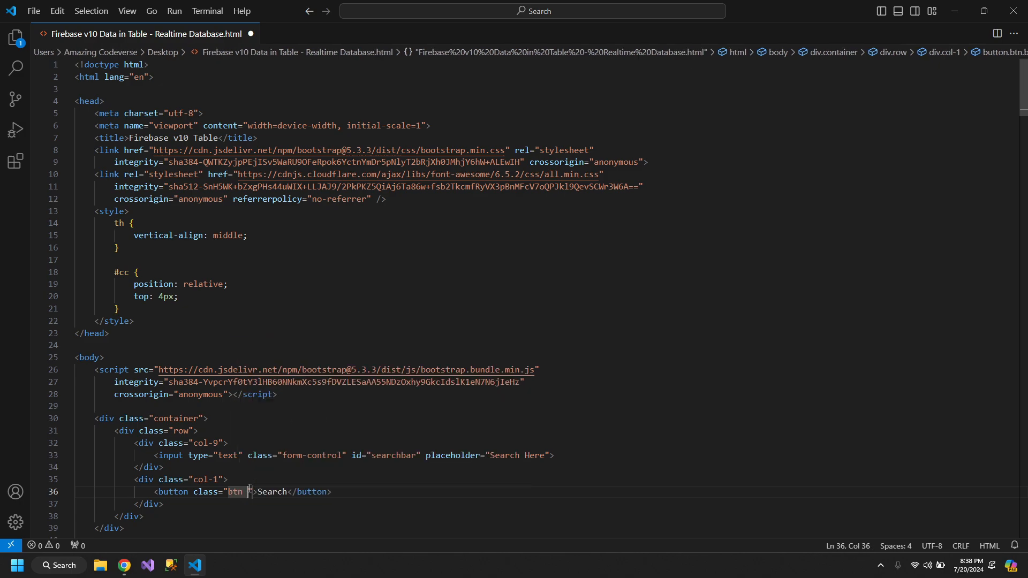
text(btn-primary" id=")
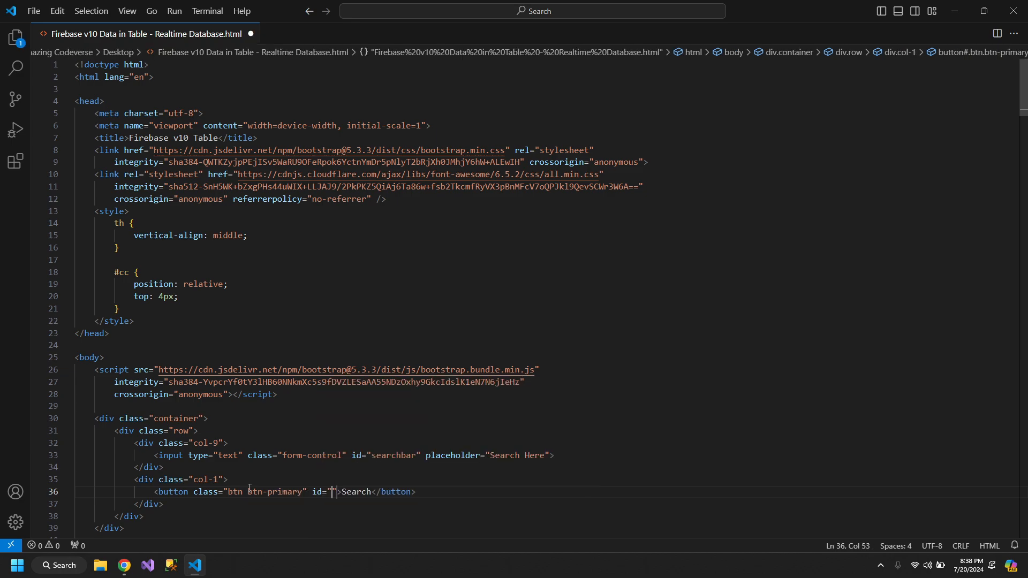
text(searchtn)
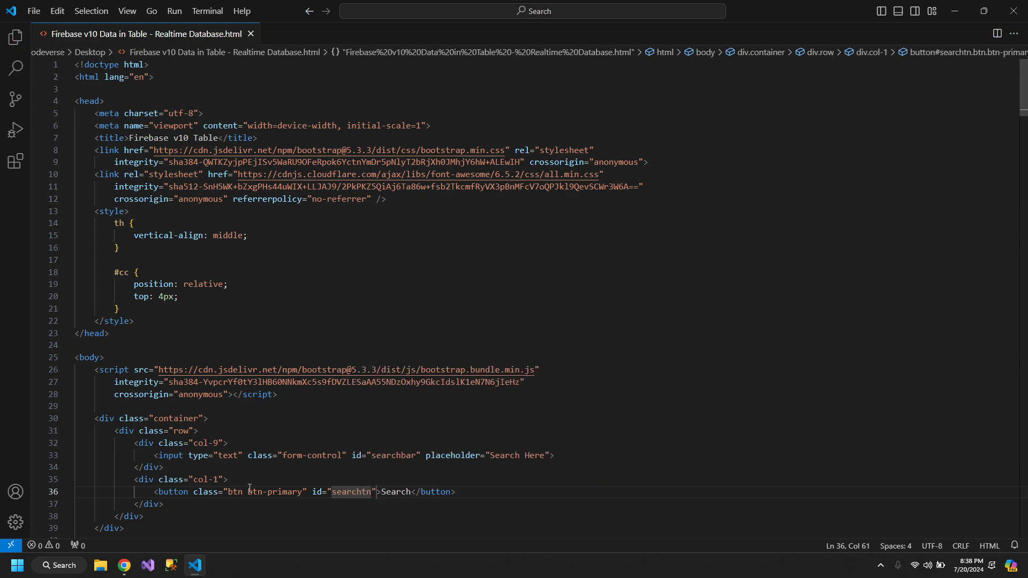
Widen the search input column from col-9 to col-11.
scroll(down, 3)
text(11)
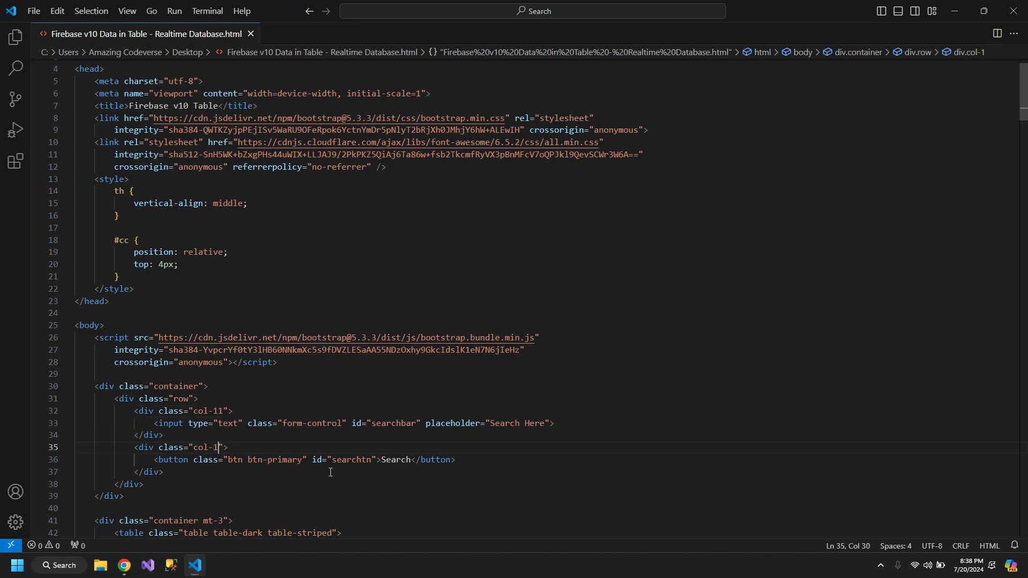
scroll(down, 3)
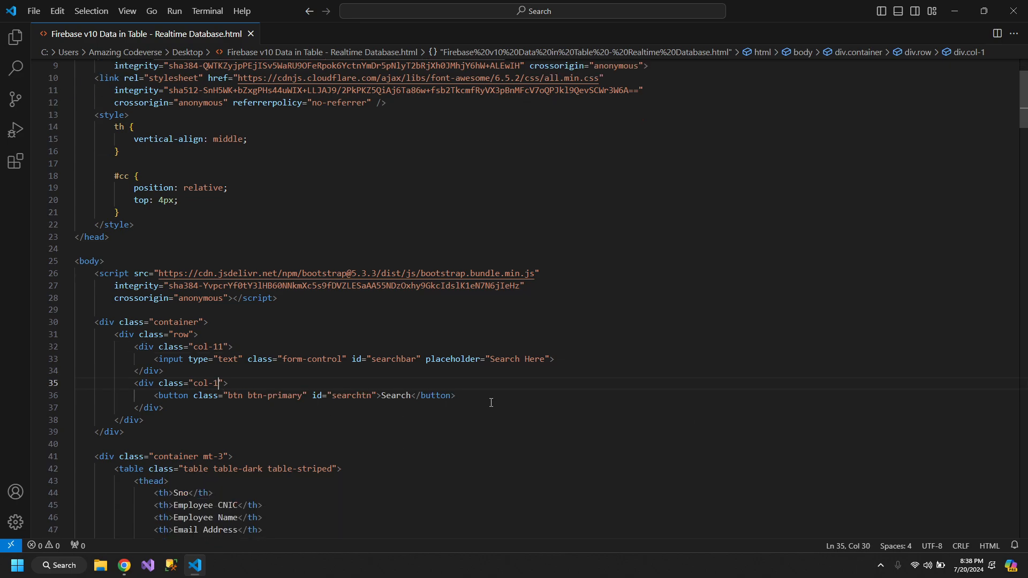
mouse_move(124, 565)
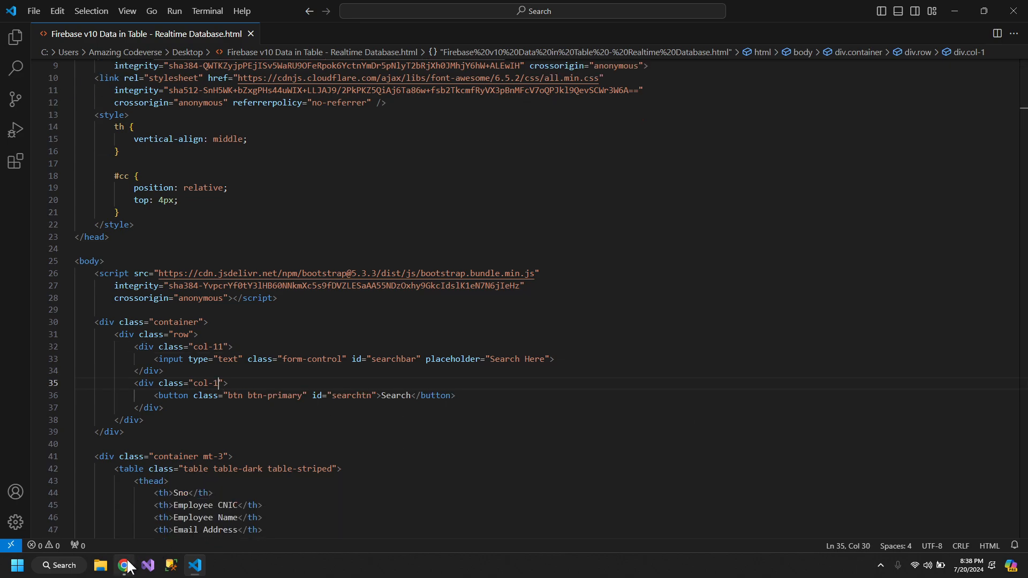
Give the search container class mt-3 and check the spacing in Chrome.
click(124, 564)
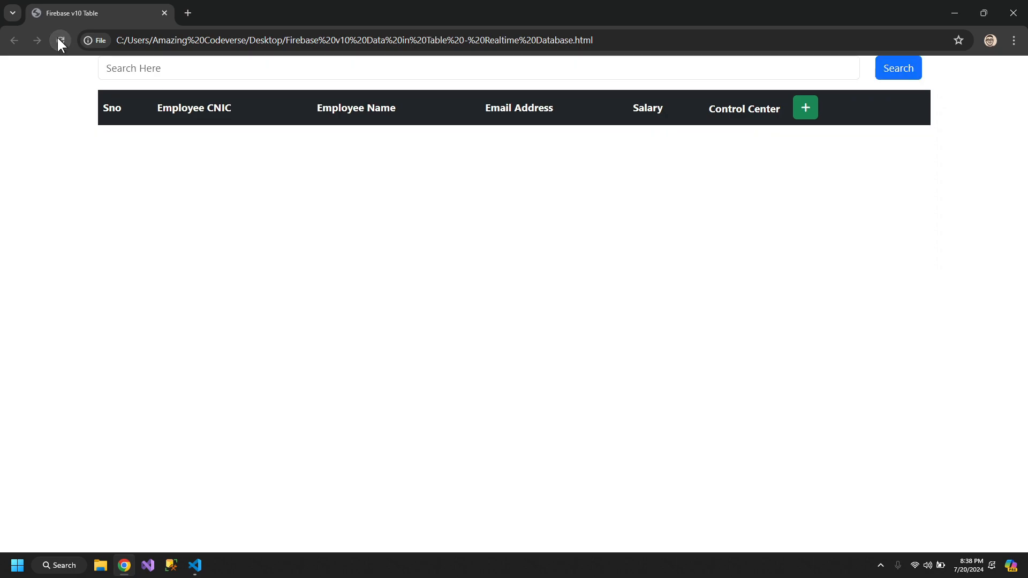
click(60, 40)
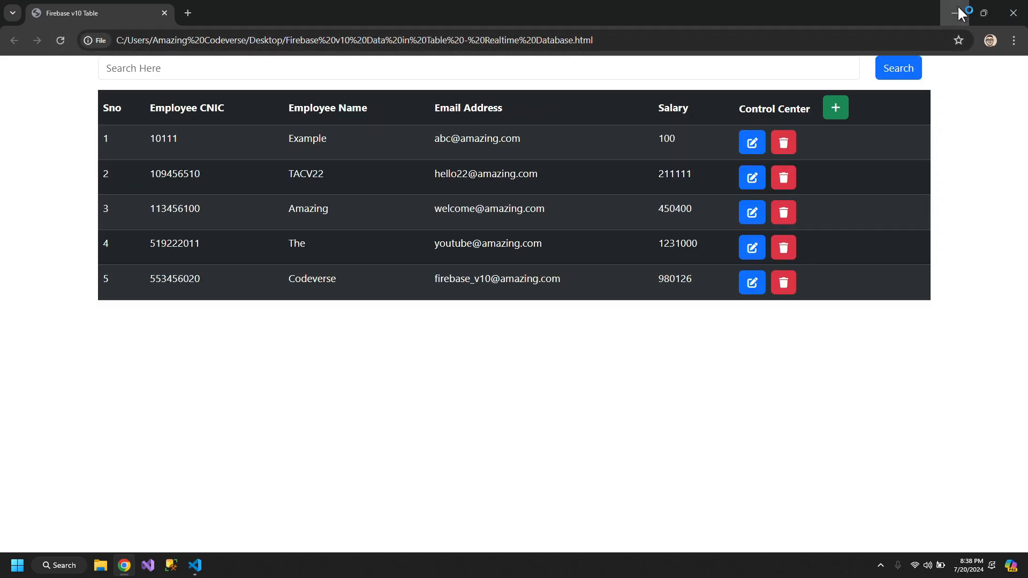
click(194, 565)
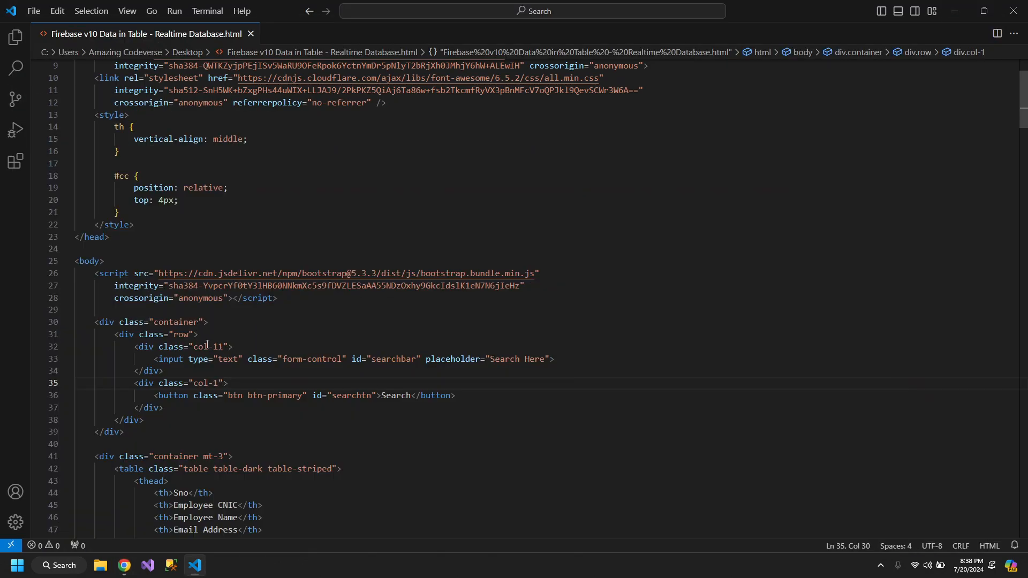
click(199, 335)
text( mt-3)
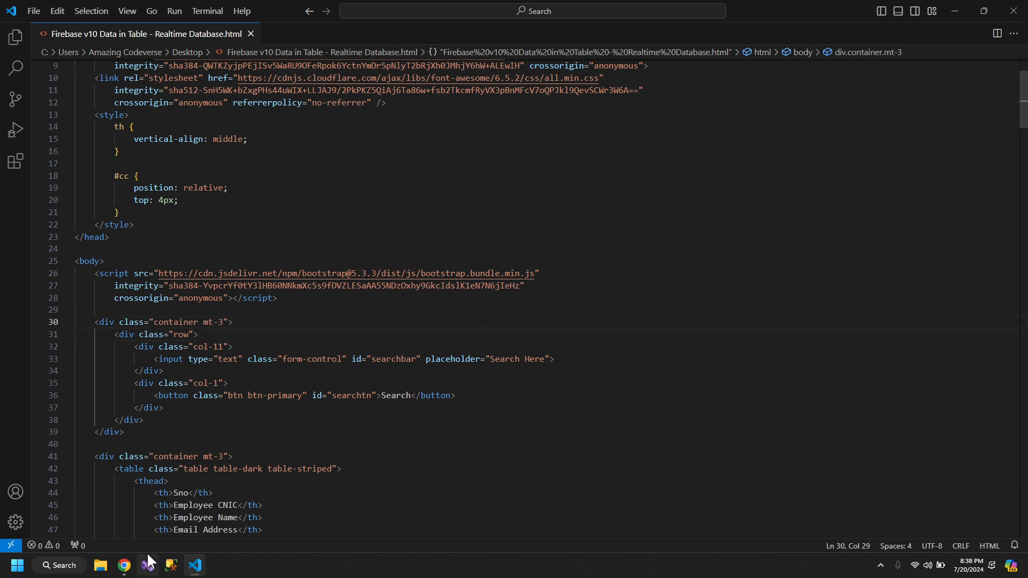
click(124, 565)
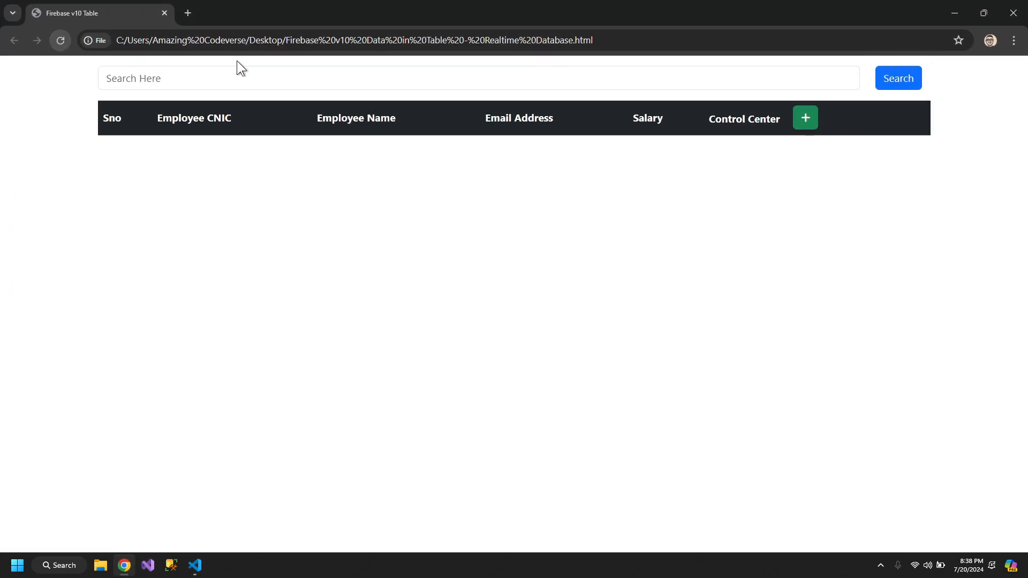
click(194, 565)
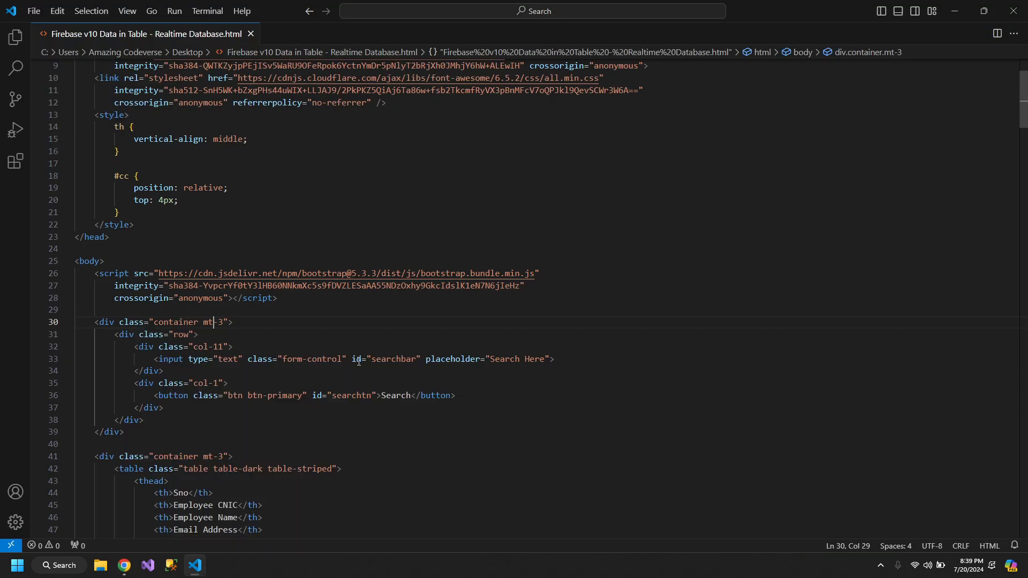
At the script's end declare let filteredRows = [] plus searchbar and searchbtn element lookups.
scroll(down, 3)
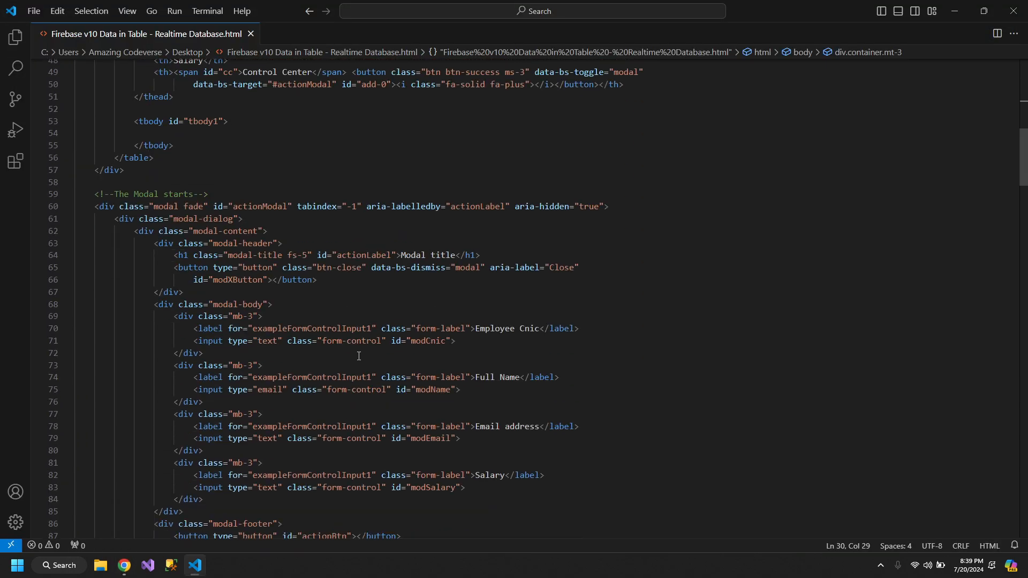
scroll(down, 3)
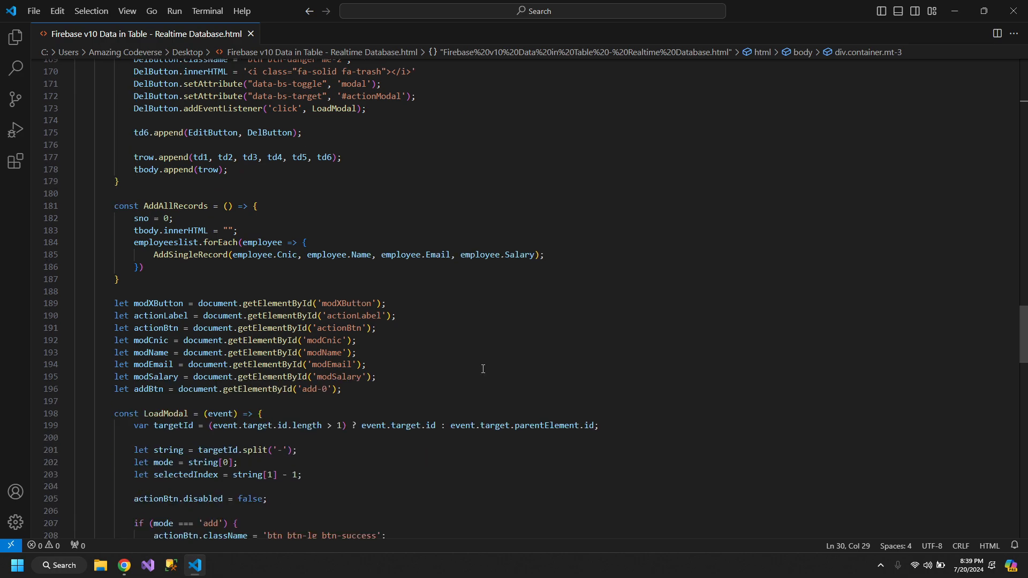
scroll(down, 3)
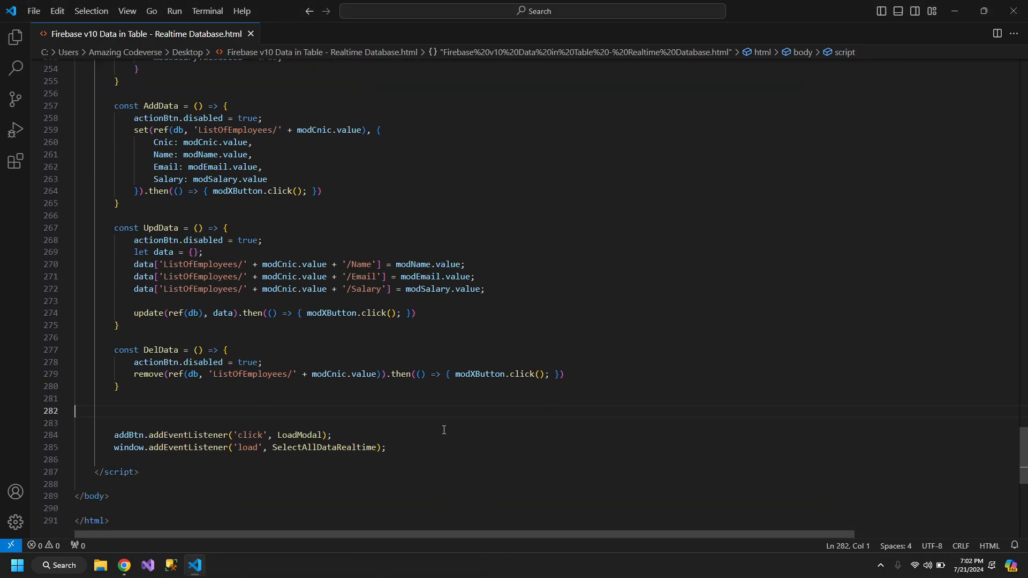
text(let)
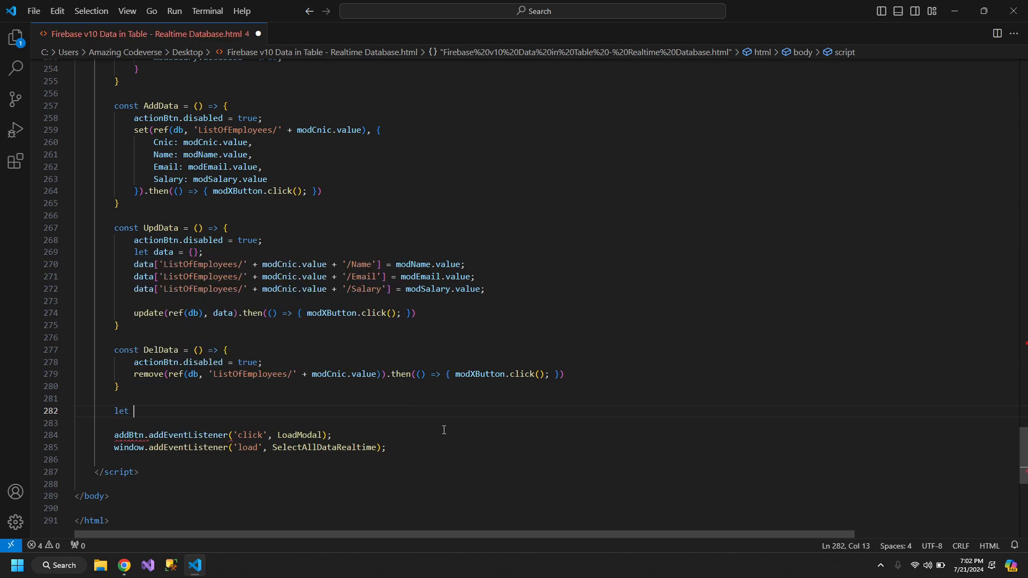
text(filterd)
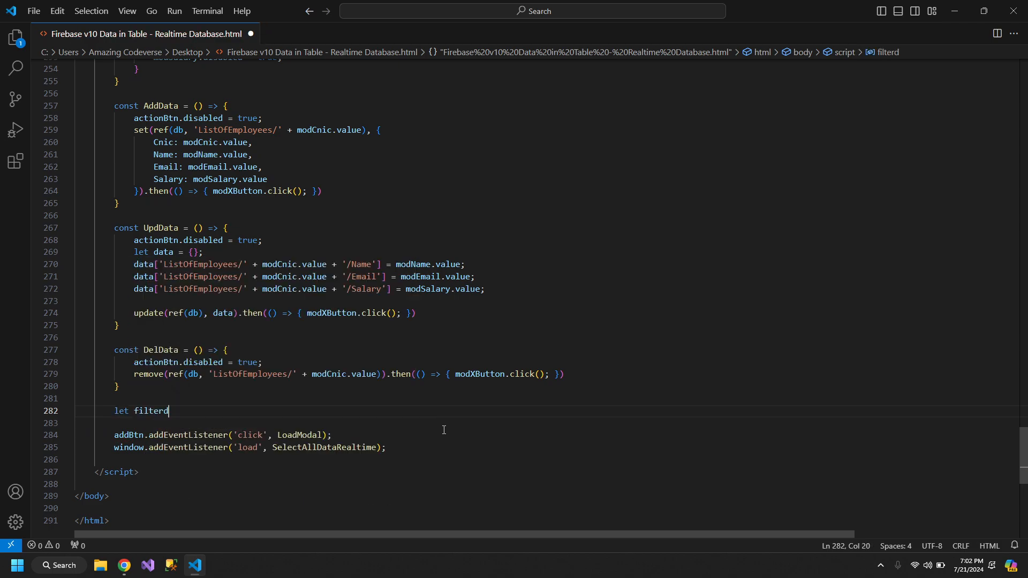
text(edRows = [];)
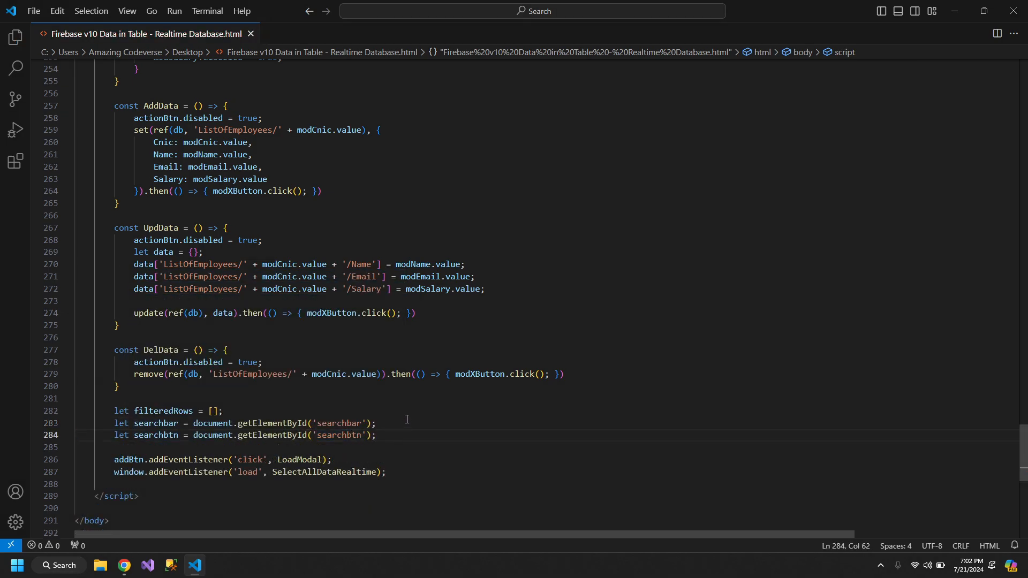
Copy the AddAllRecords function and paste it after the searchbtn declaration.
scroll(up, 3)
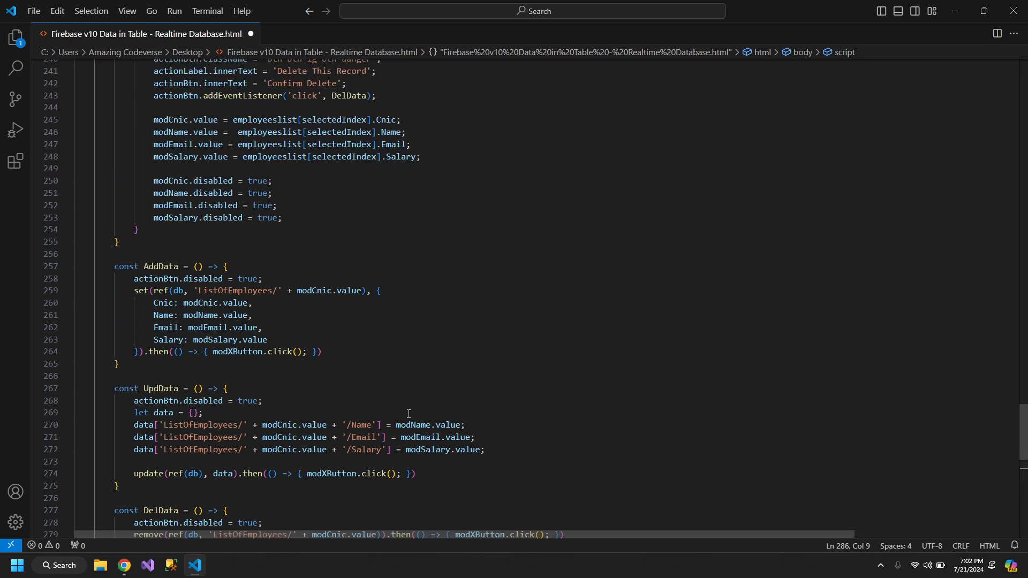
scroll(up, 3)
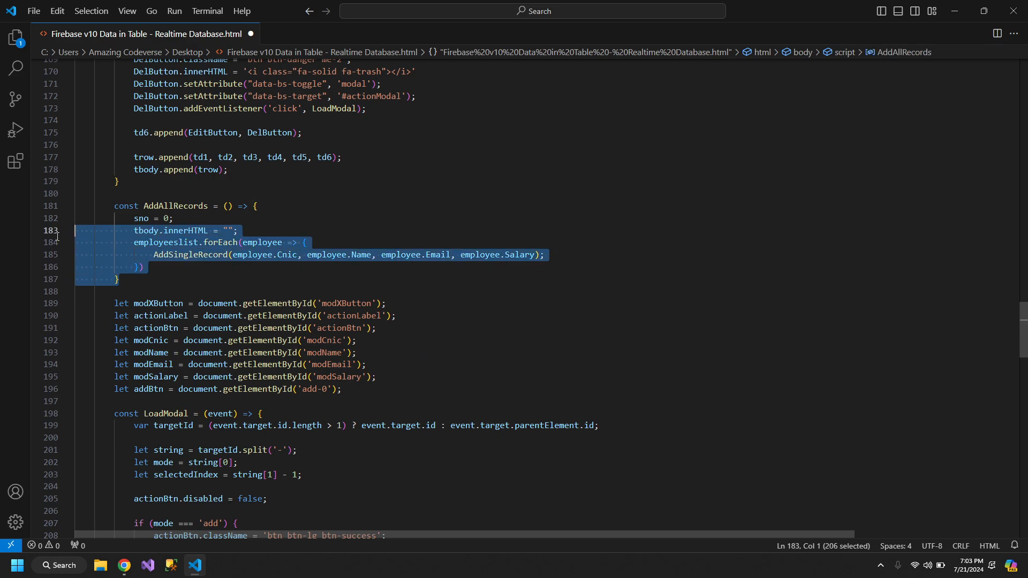
scroll(down, 3)
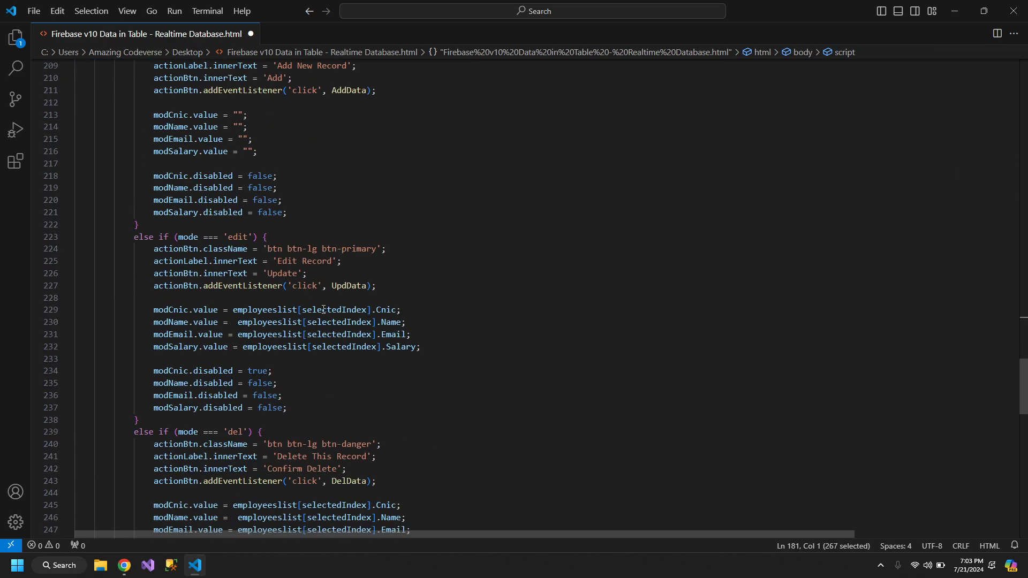
scroll(down, 3)
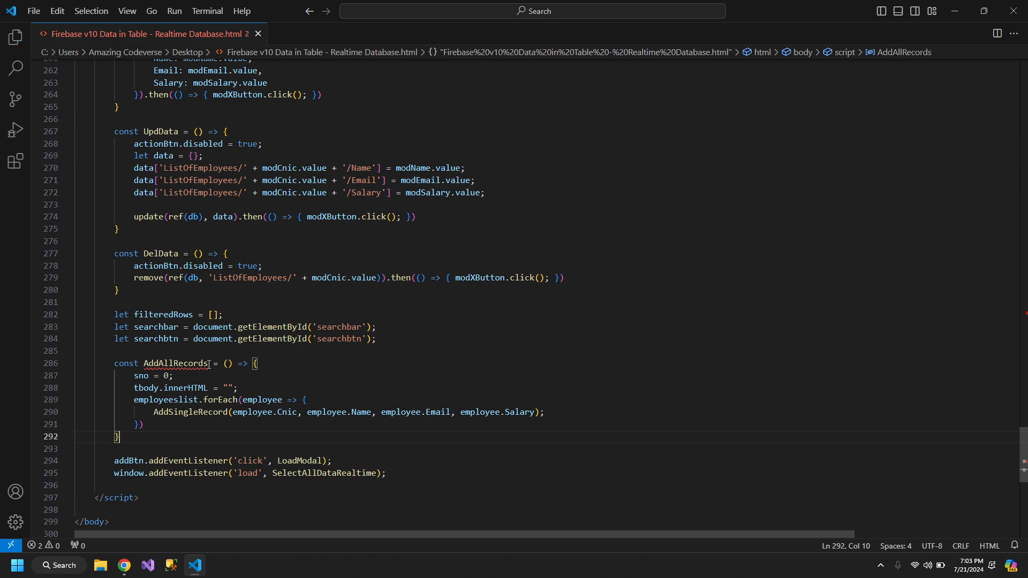
Rename the pasted function FilterRecords and start filteredRows = employeeslist.filter(e => ...).
double_click(174, 364)
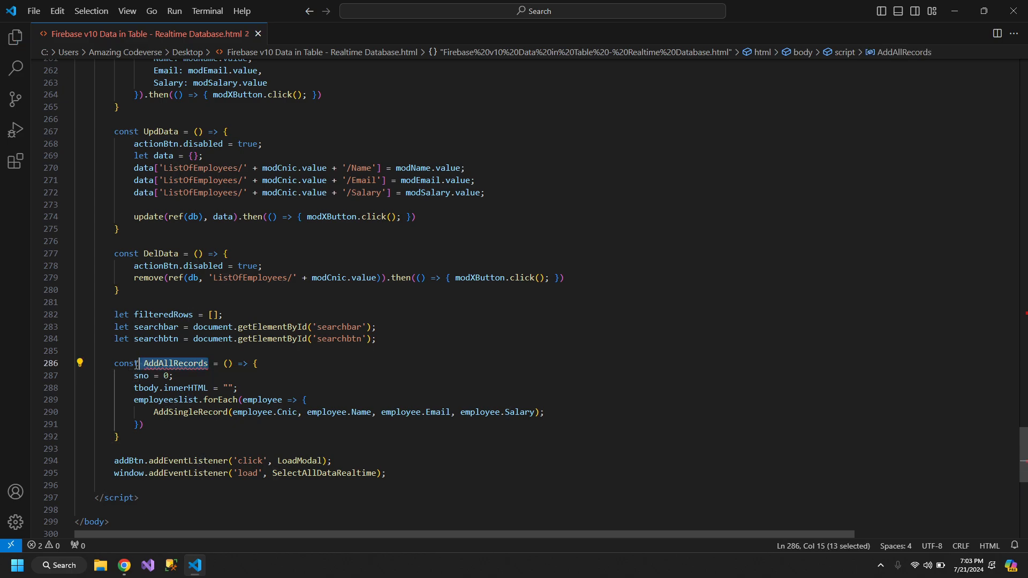
text(Filter)
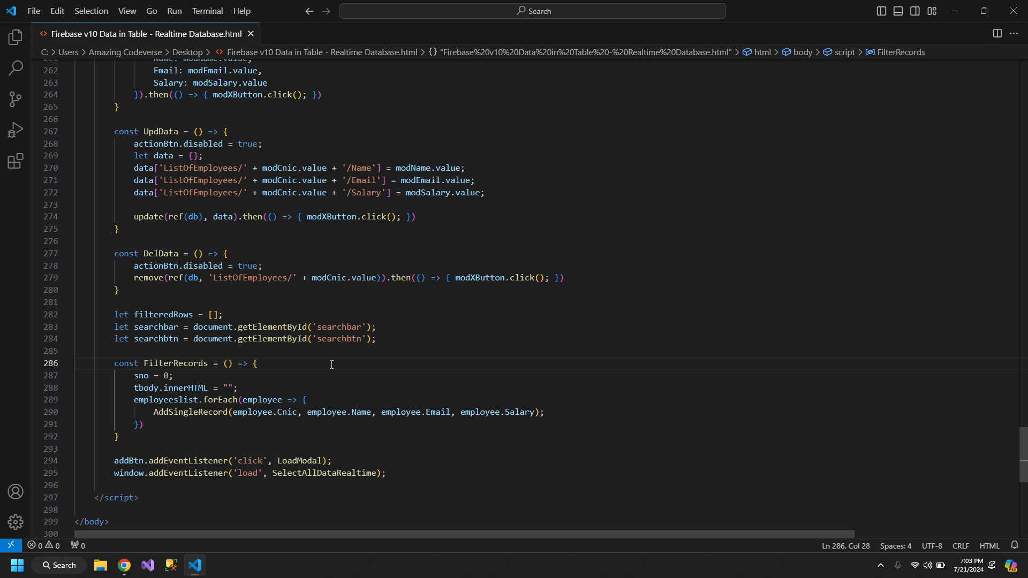
text(filteredRows)
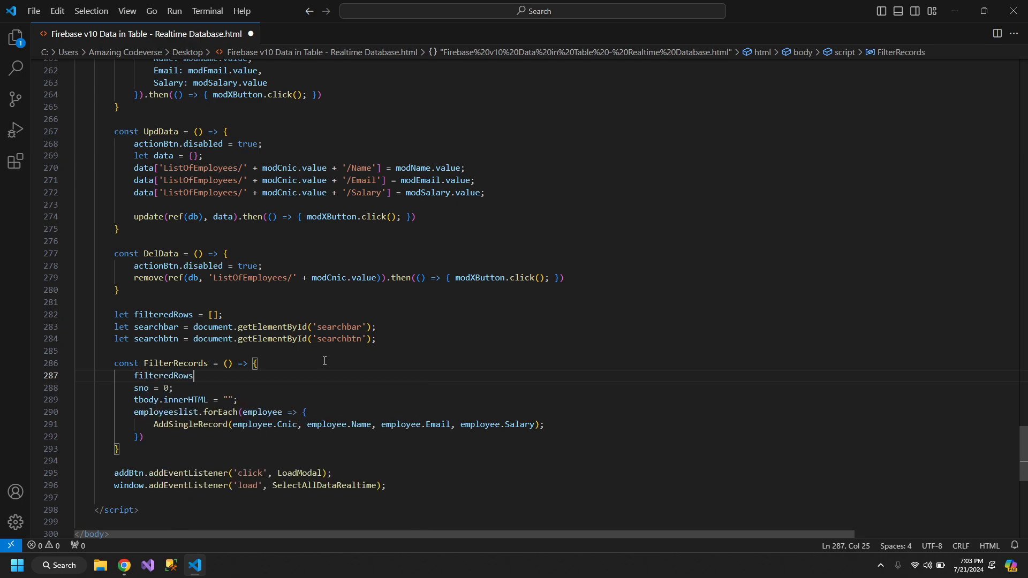
text(=)
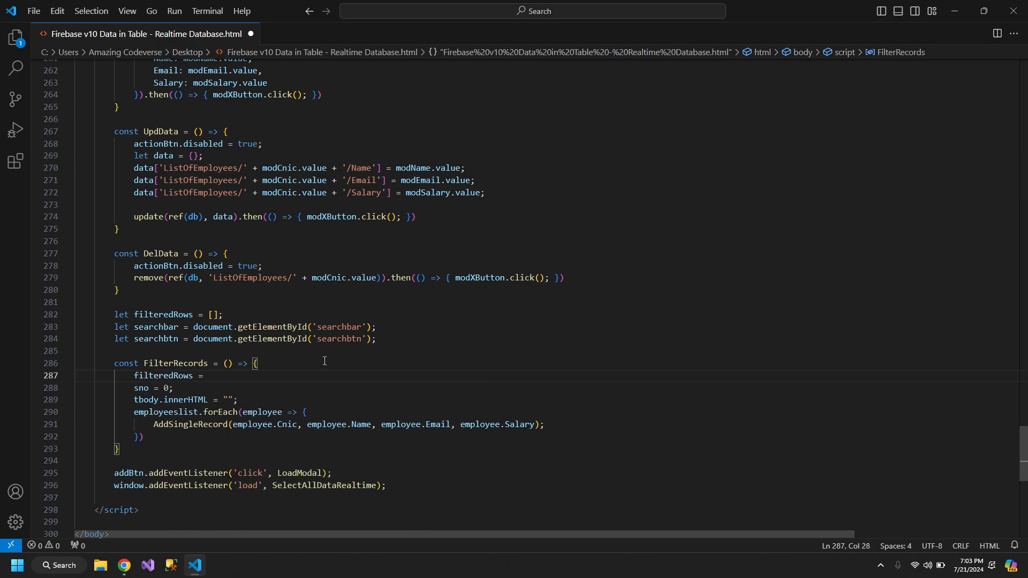
text(employeeslist.)
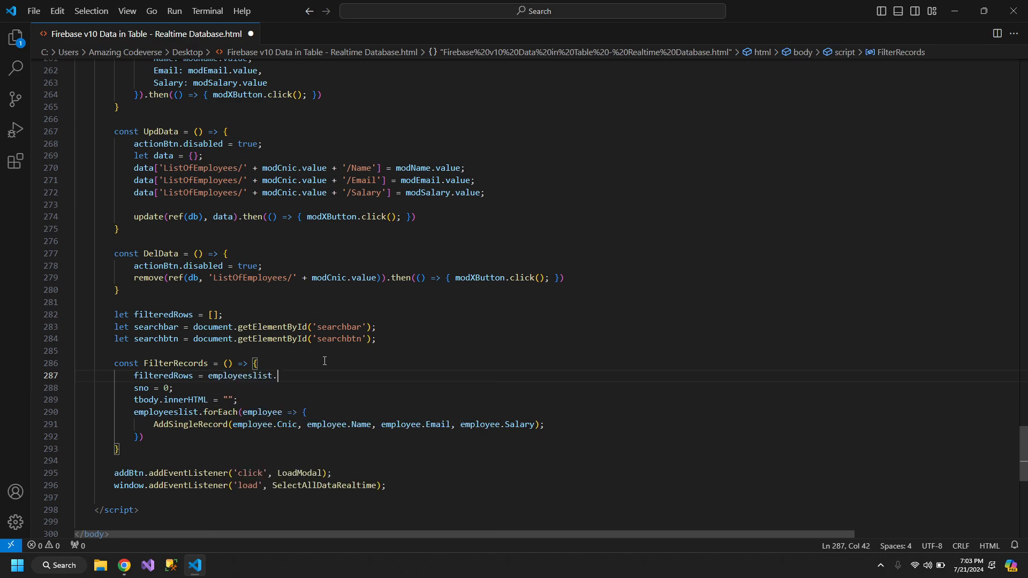
text(filter)
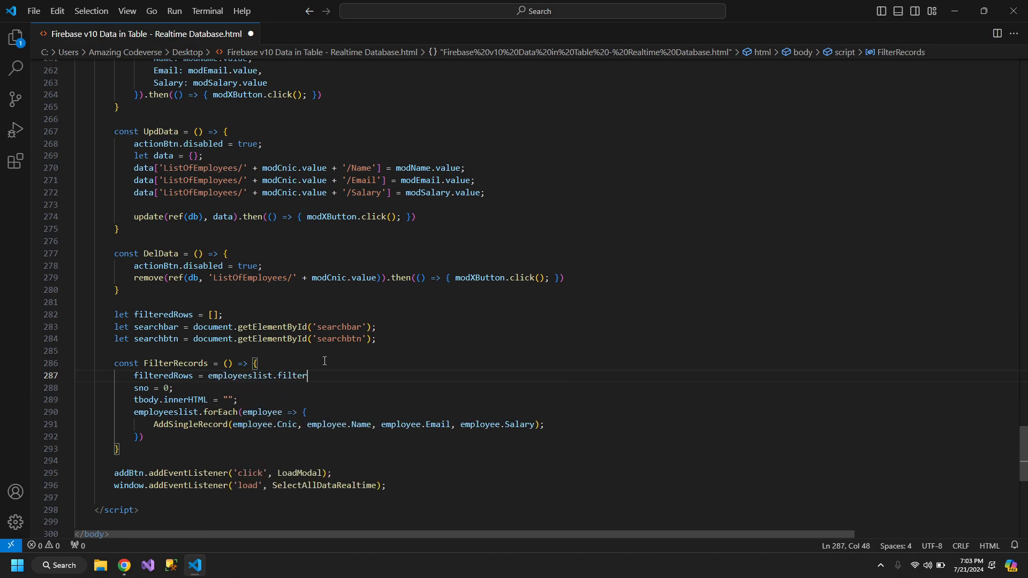
text(()
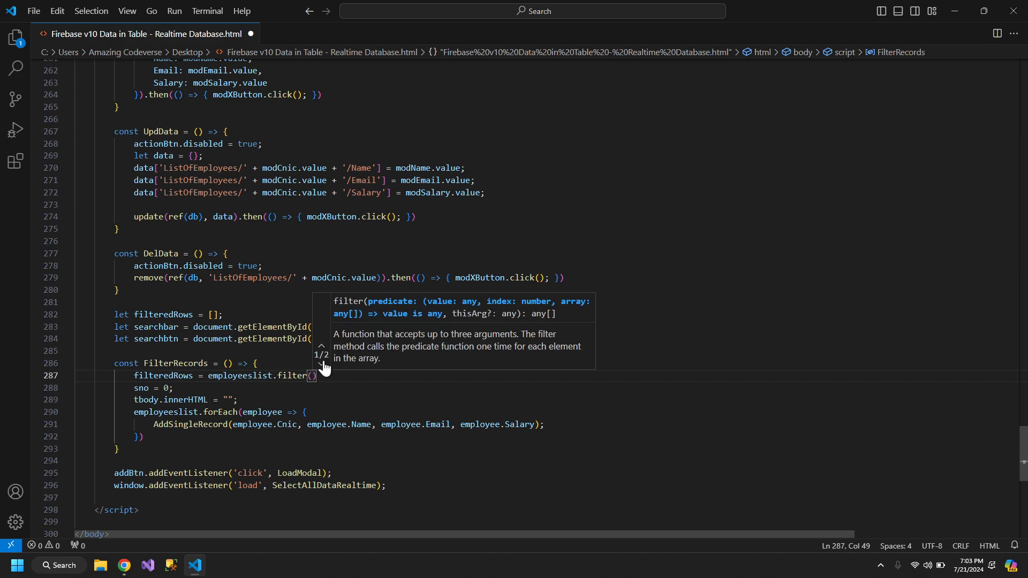
text(e =>)
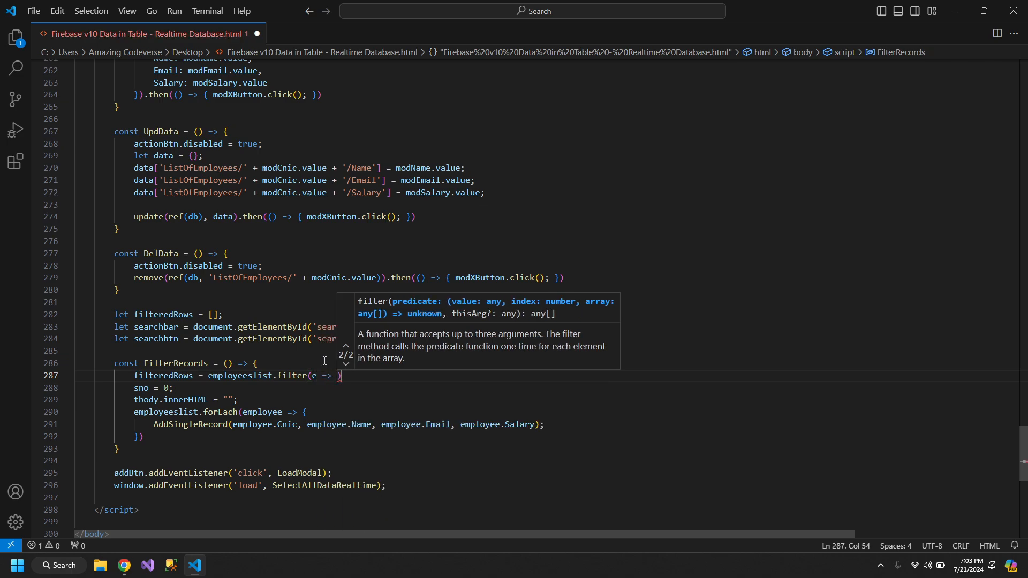
Make the filter callback test e.Cnic.toString().includes().
text(e.)
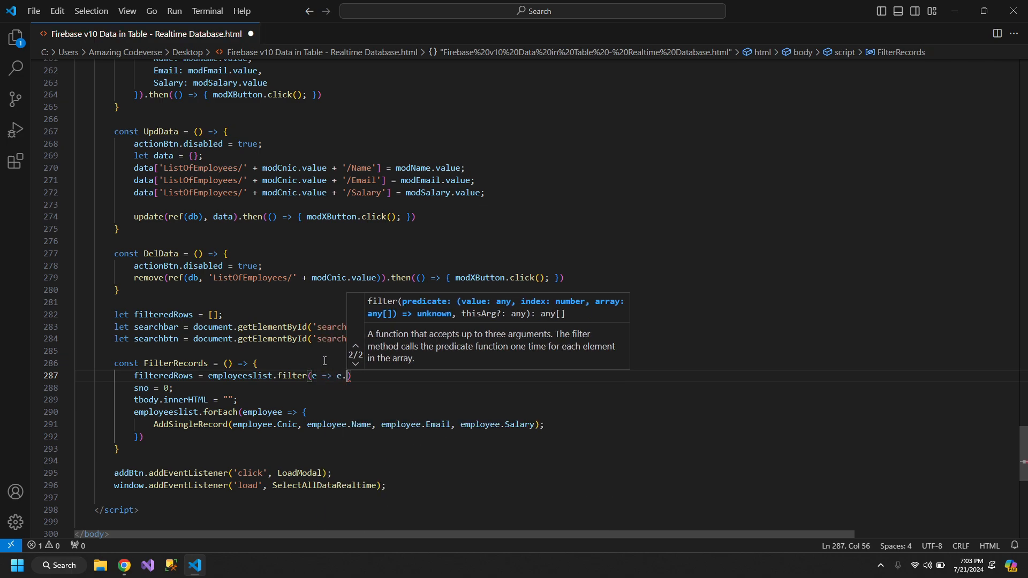
text(C)
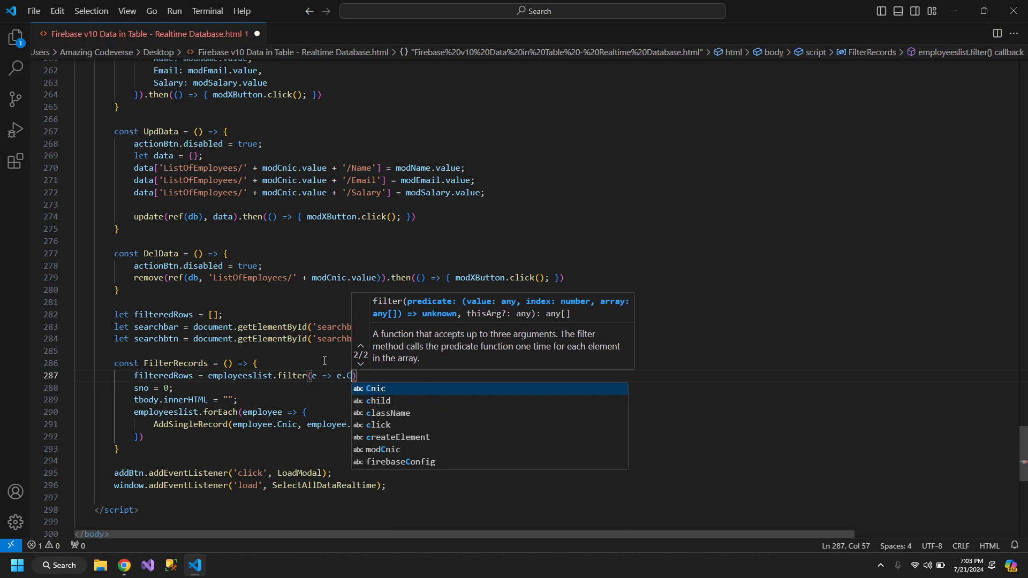
text(nic)
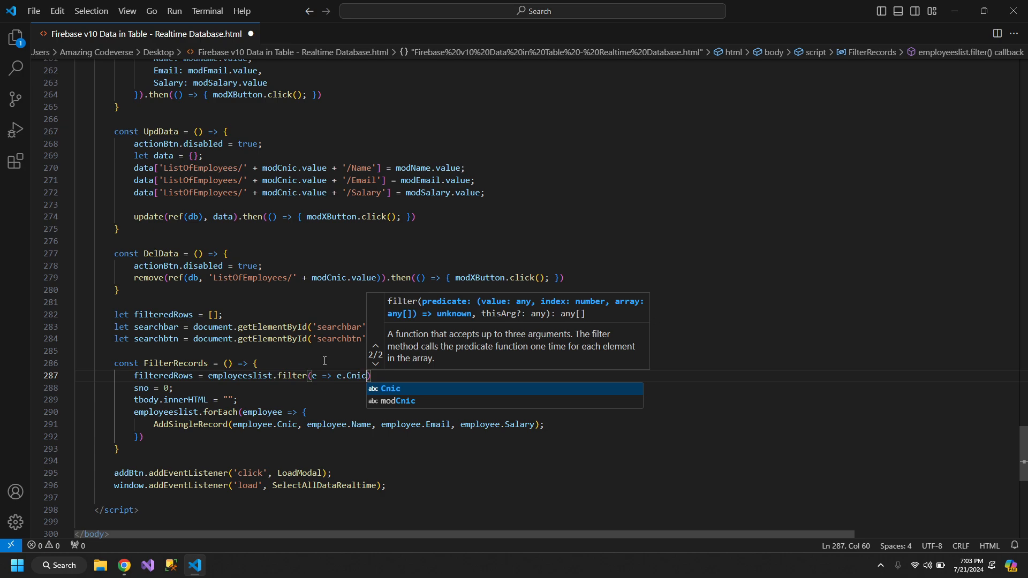
text(.toString)
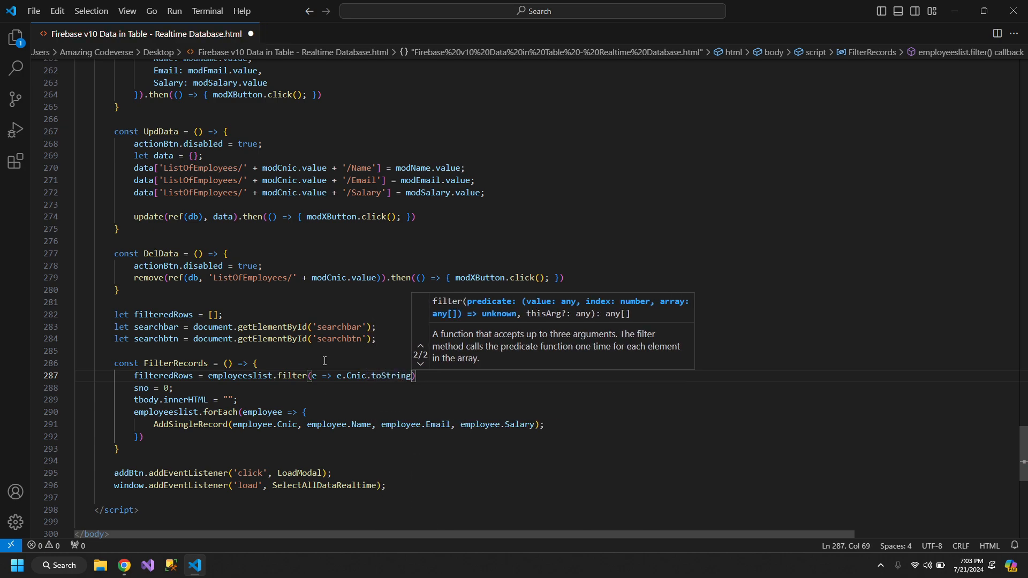
text(.)
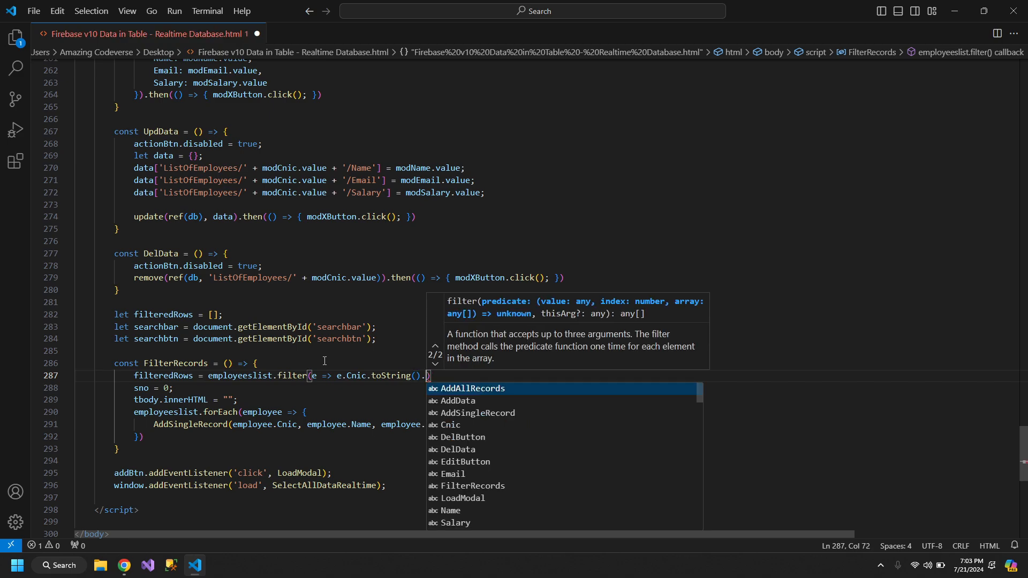
text(includes()
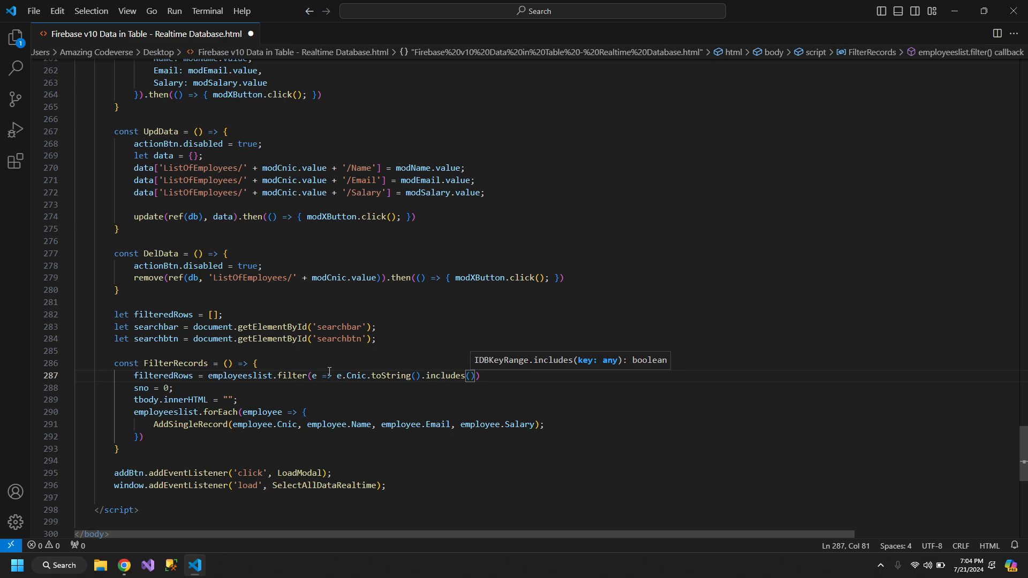
Declare let searchval = searchbar.value.toLowerCase().trim(); and pass searchval into includes().
key(Enter)
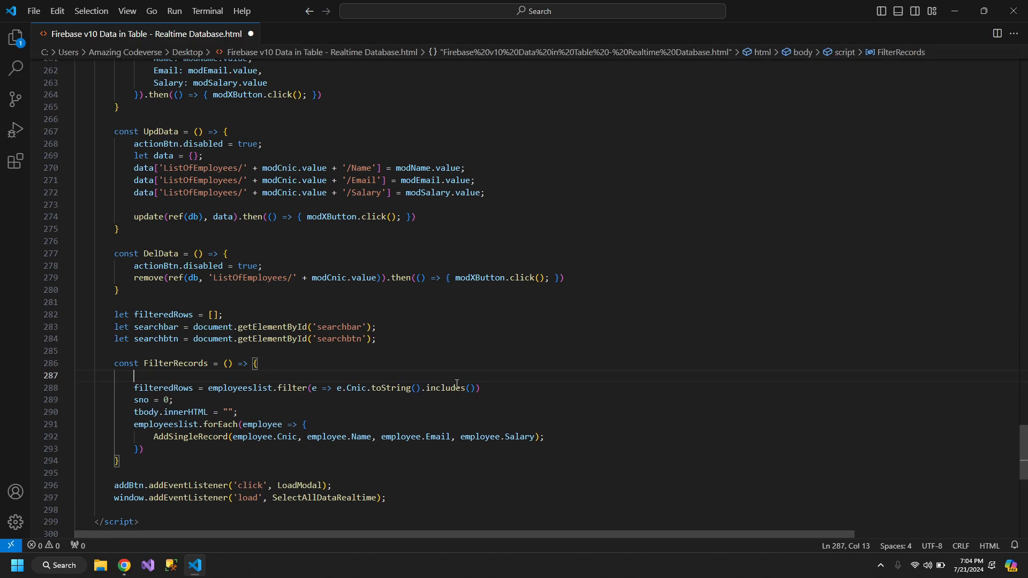
text(let)
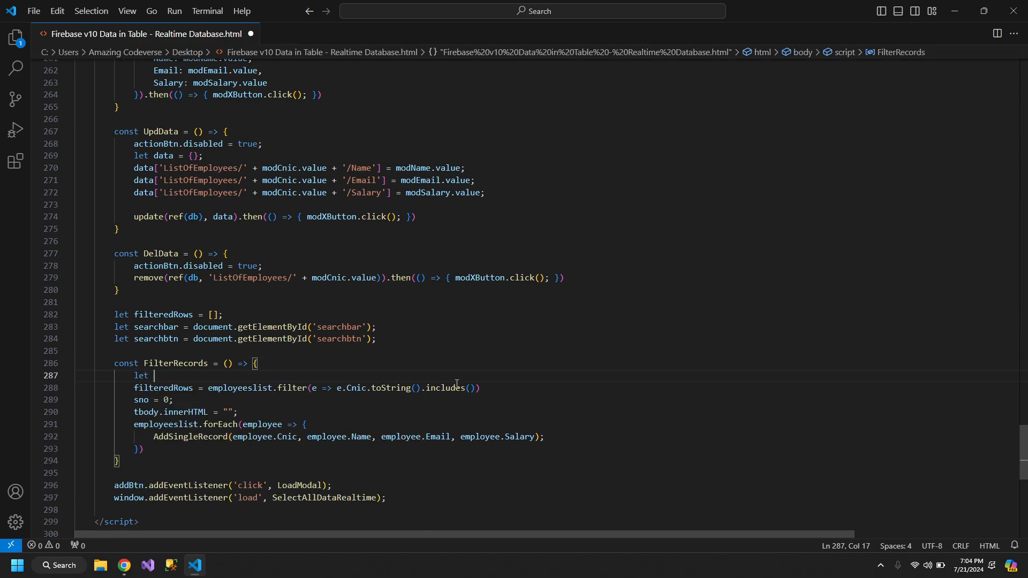
text(searchval = searchbar.value.)
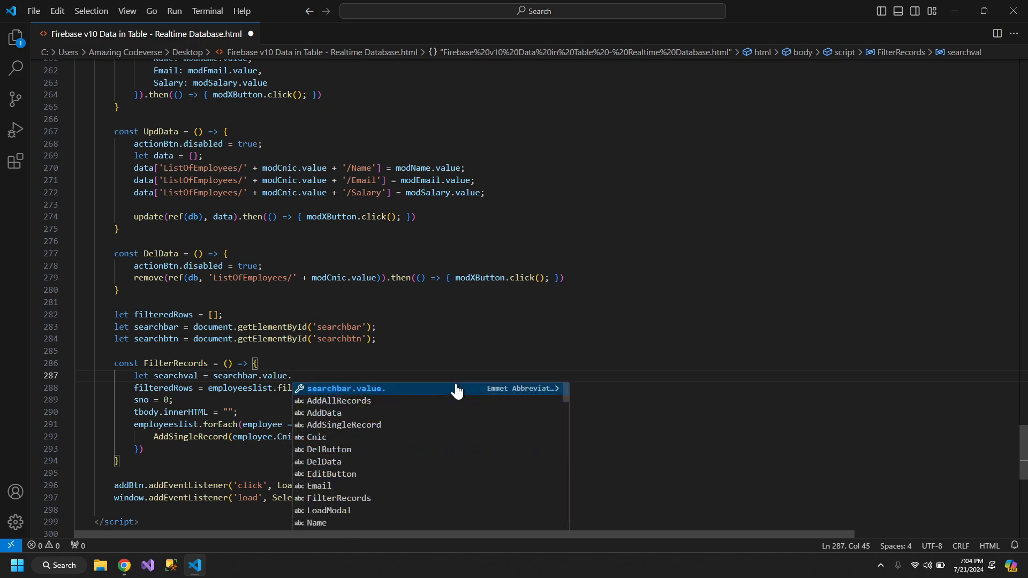
text(toL)
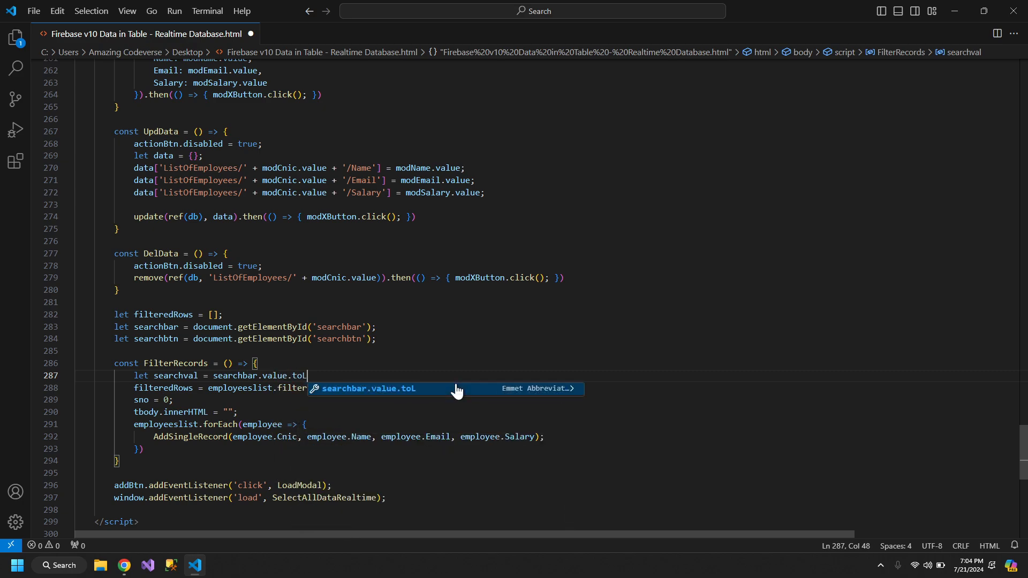
text(owerCase()
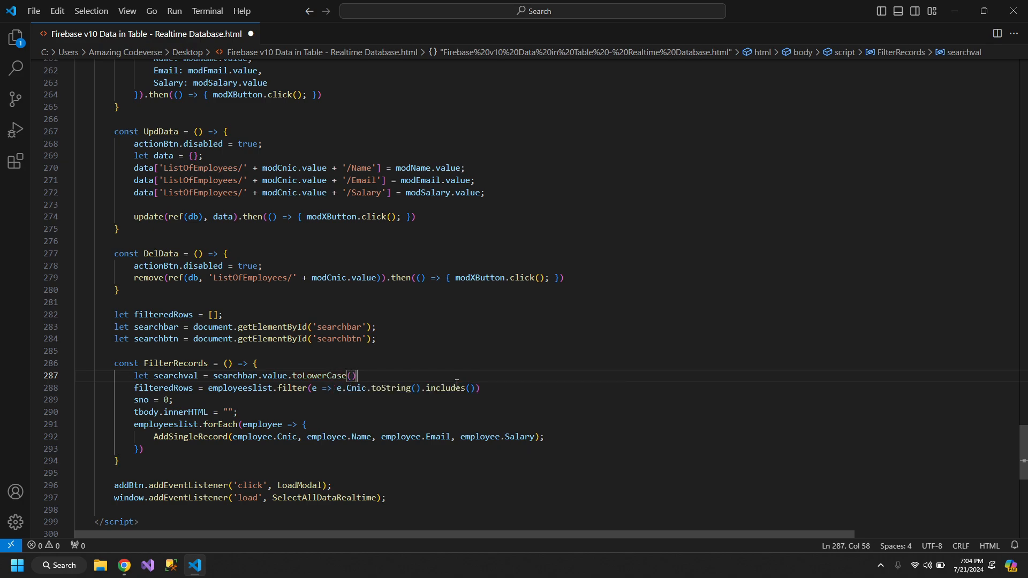
text(.trim)
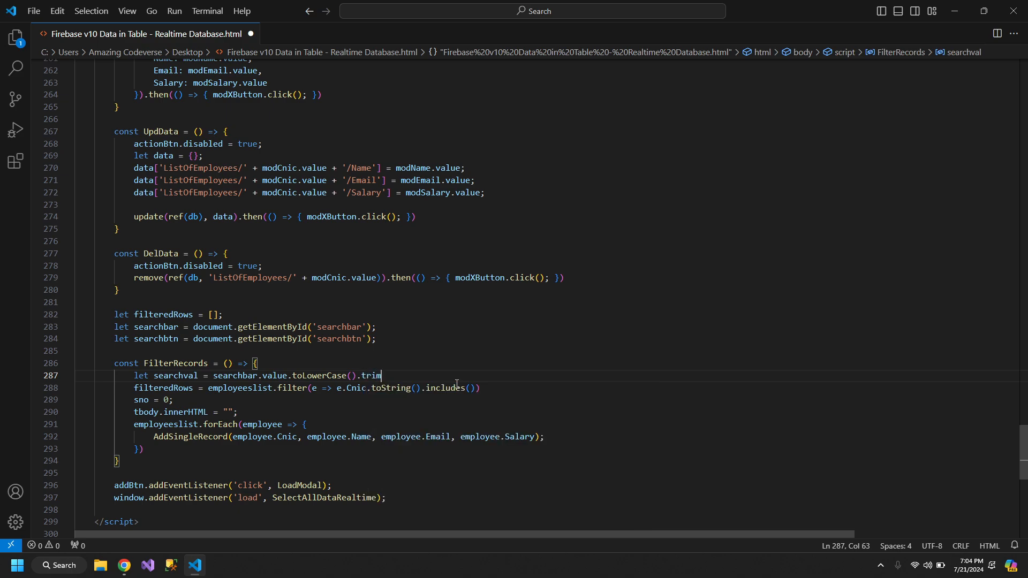
text(();)
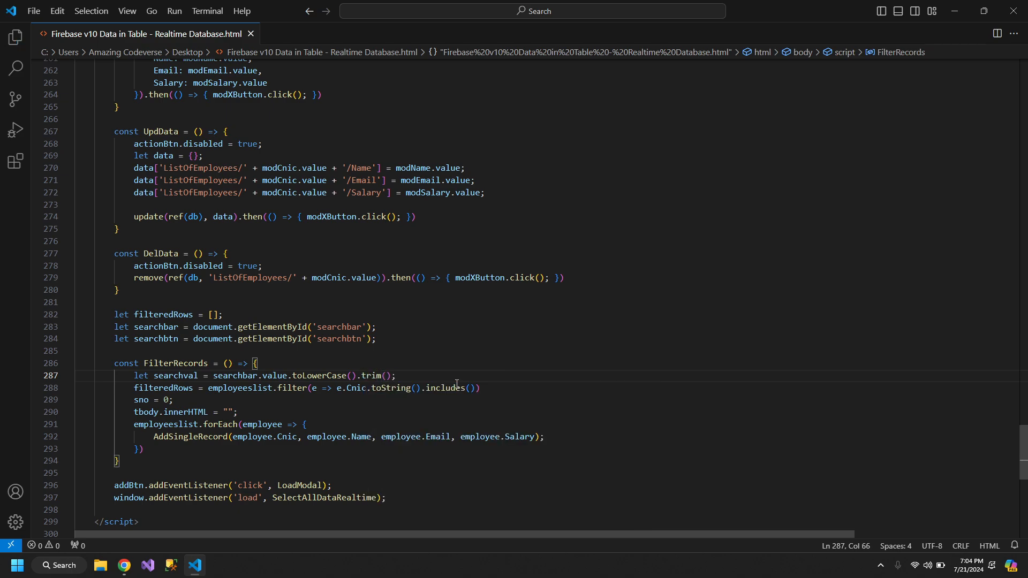
double_click(373, 376)
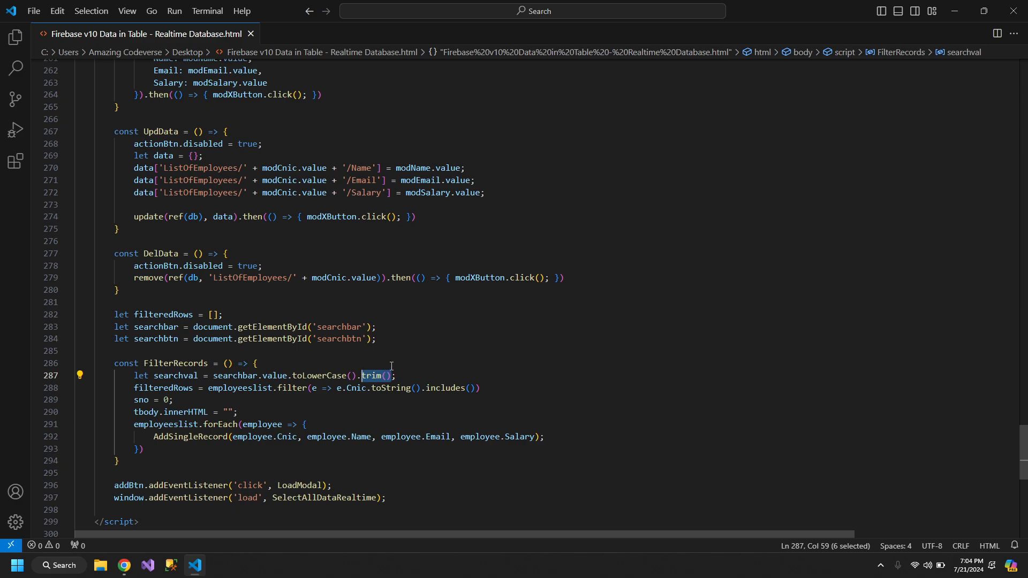
double_click(174, 376)
text(searchval)
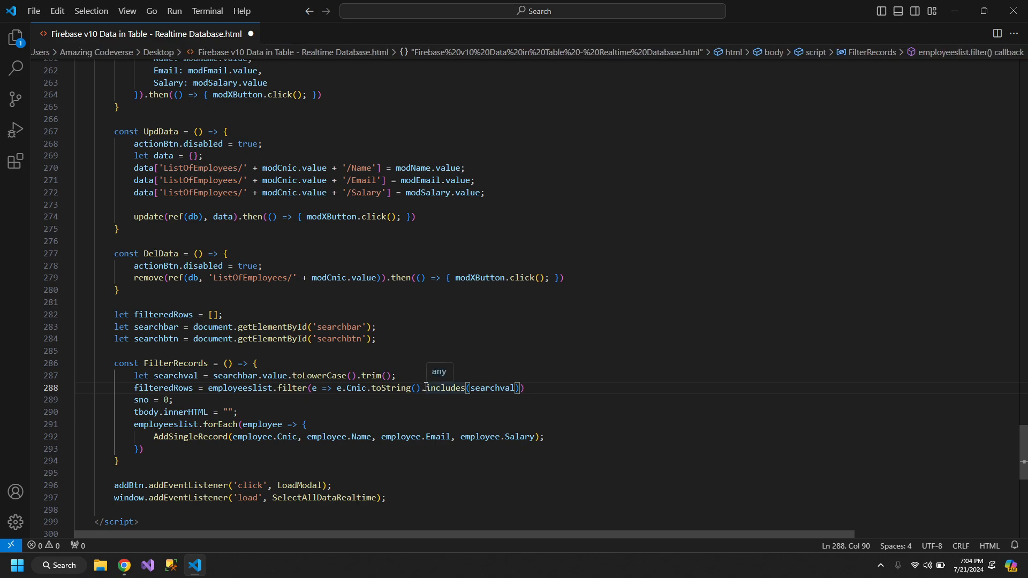
Append .toLowerCase().trim() to e.Cnic.toString() and loop over filteredRows instead of employeeslist.
text(.trim().)
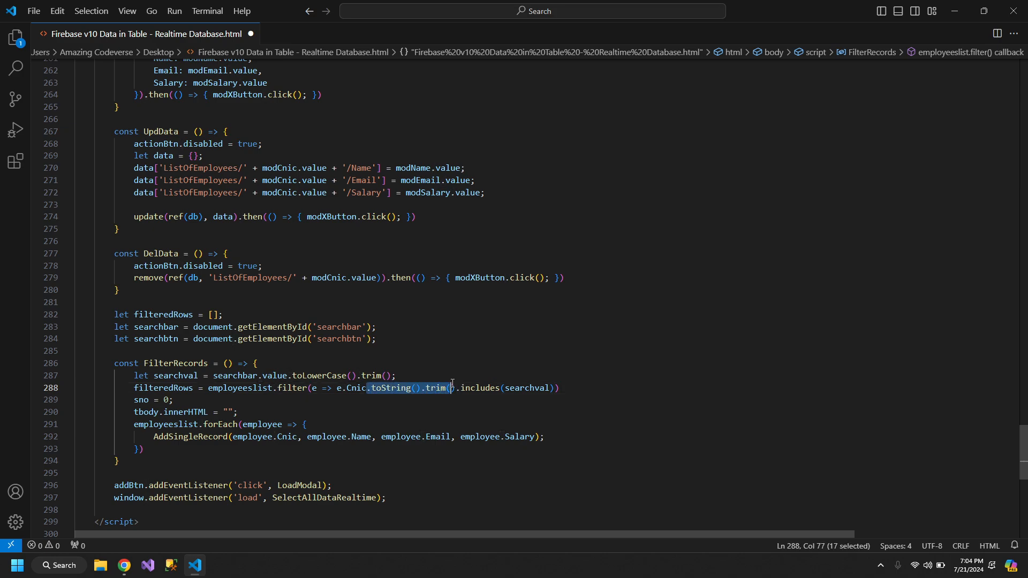
double_click(356, 388)
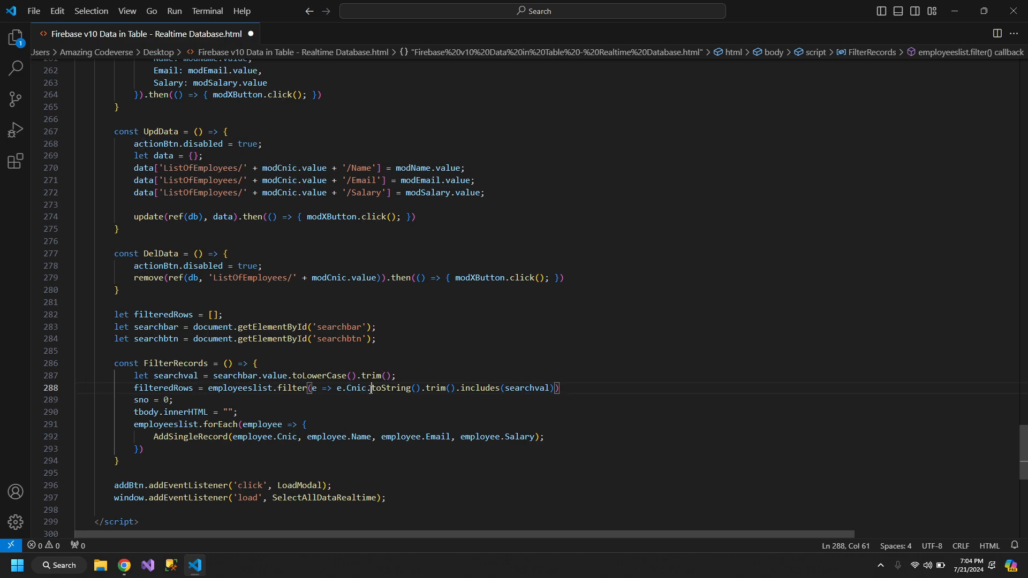
double_click(392, 388)
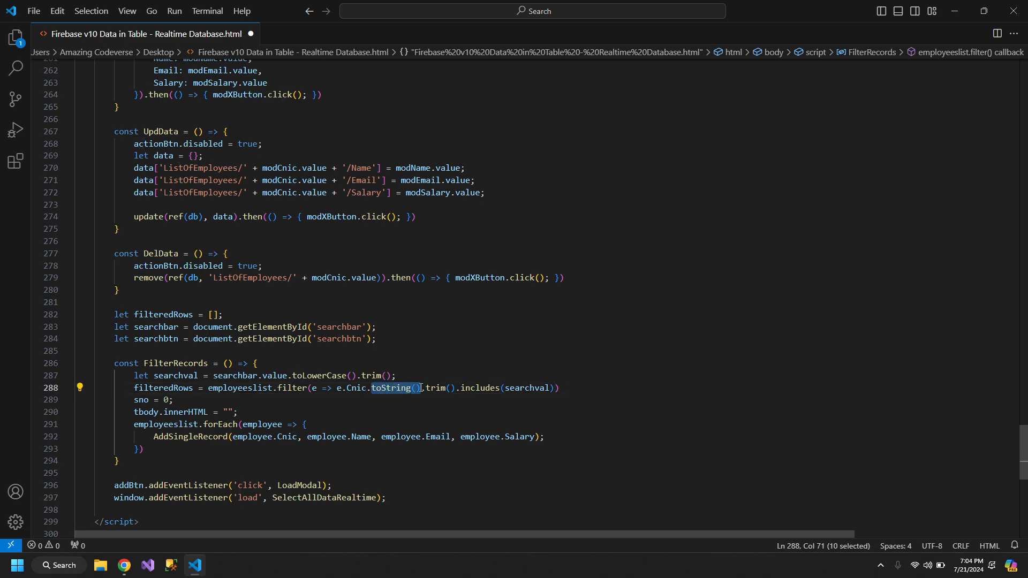
mouse_move(433, 387)
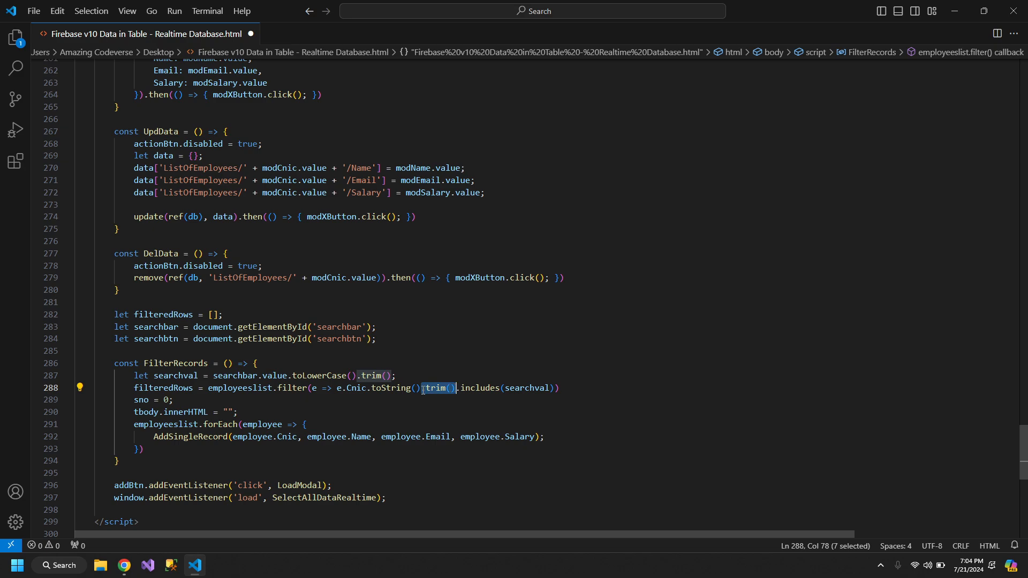
click(352, 376)
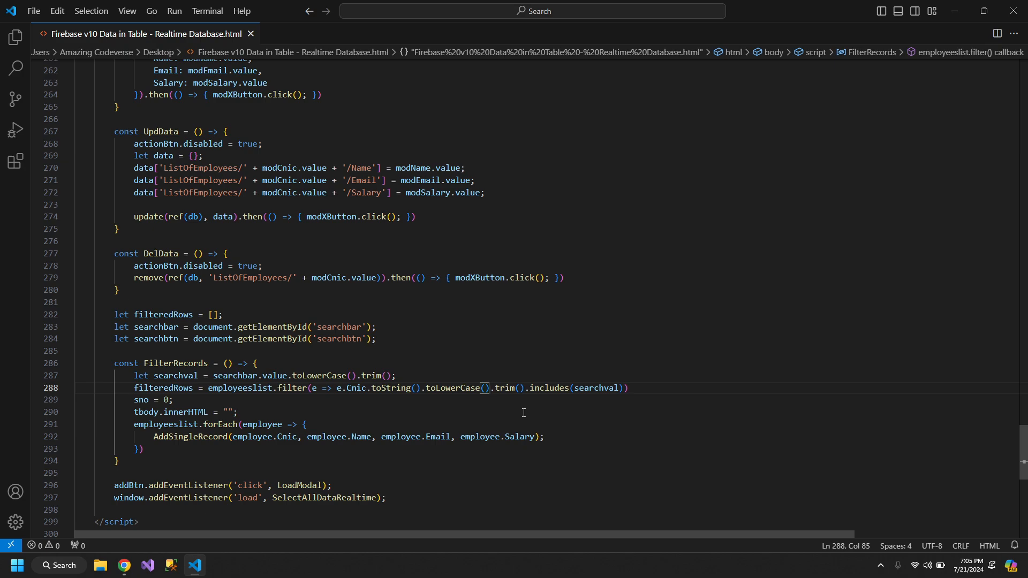
mouse_move(640, 391)
text(;)
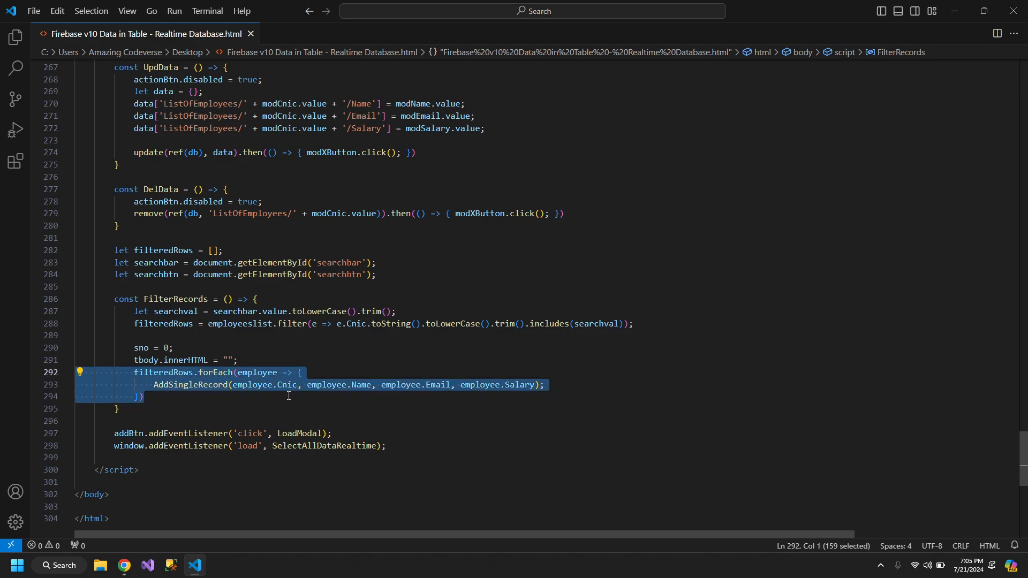
mouse_move(323, 402)
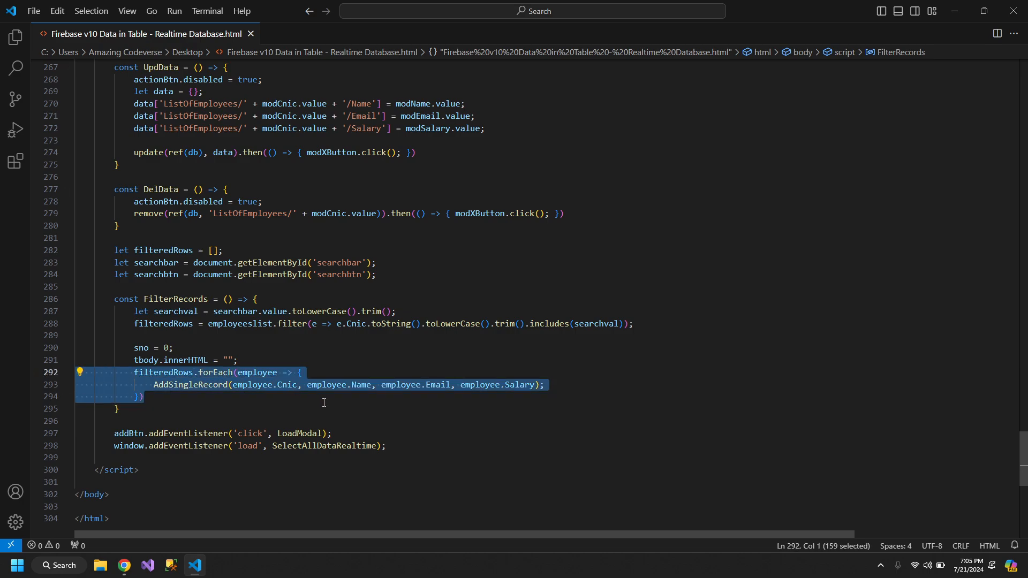
Reset filteredRows = [] inside AddAllRecords and save the file.
scroll(up, 3)
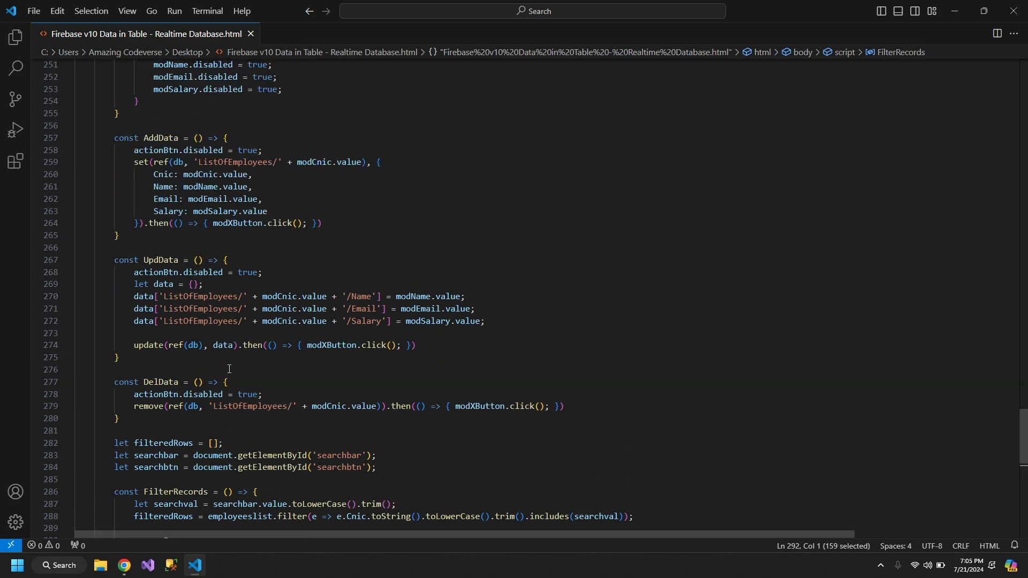
scroll(up, 3)
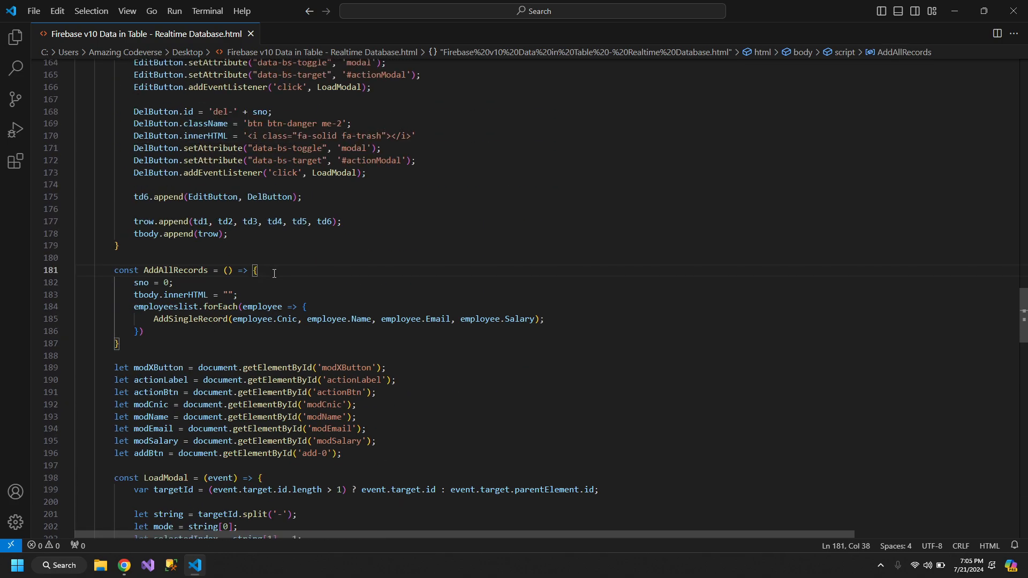
text(filteredRows)
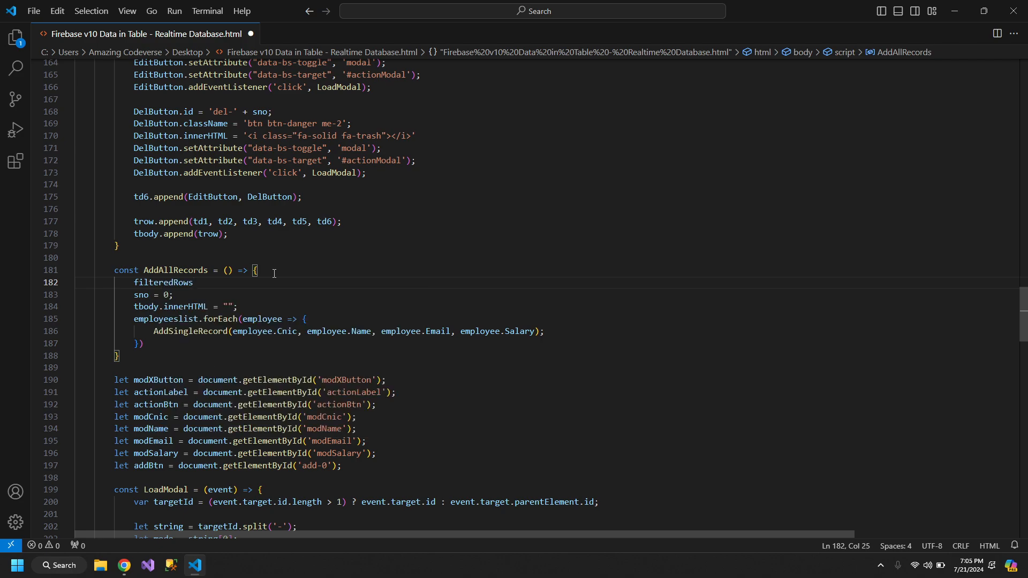
text(= [];)
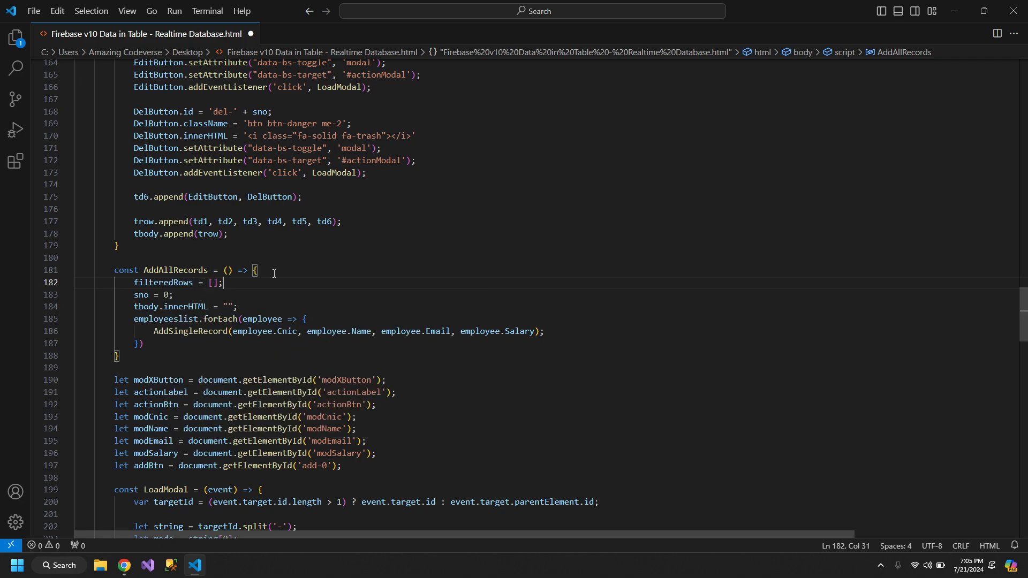
key(ctrl+s)
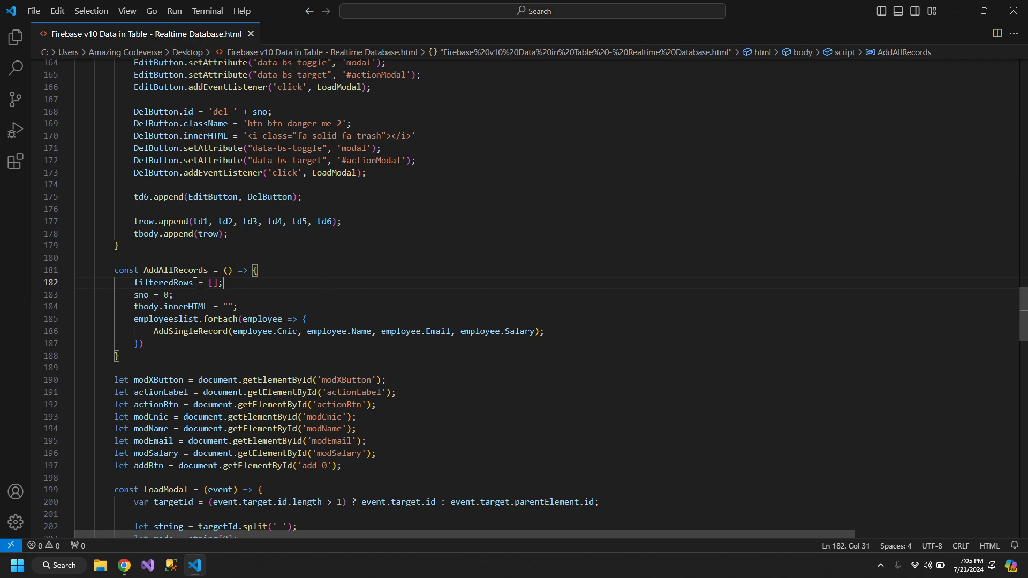
double_click(174, 270)
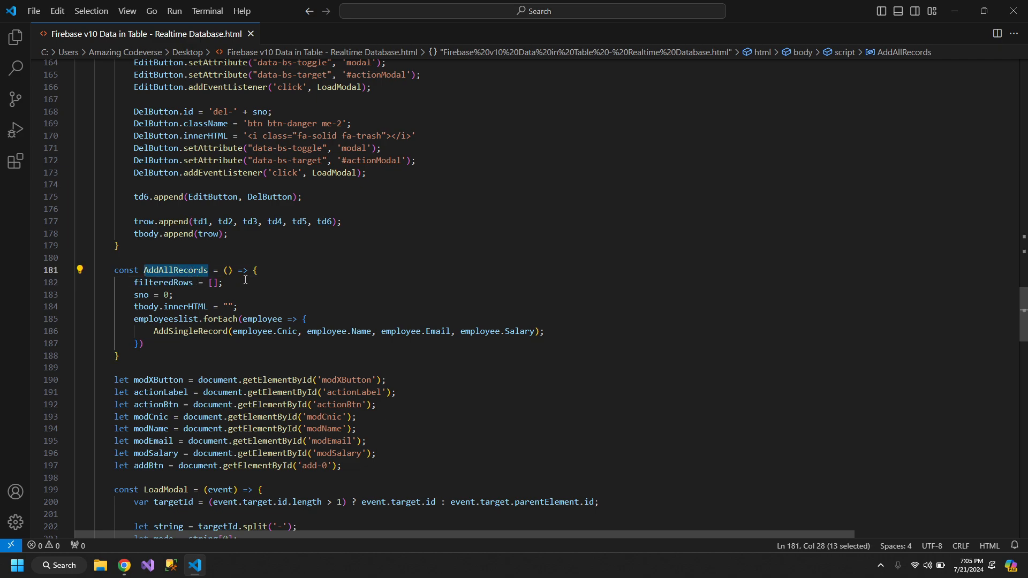
mouse_move(130, 285)
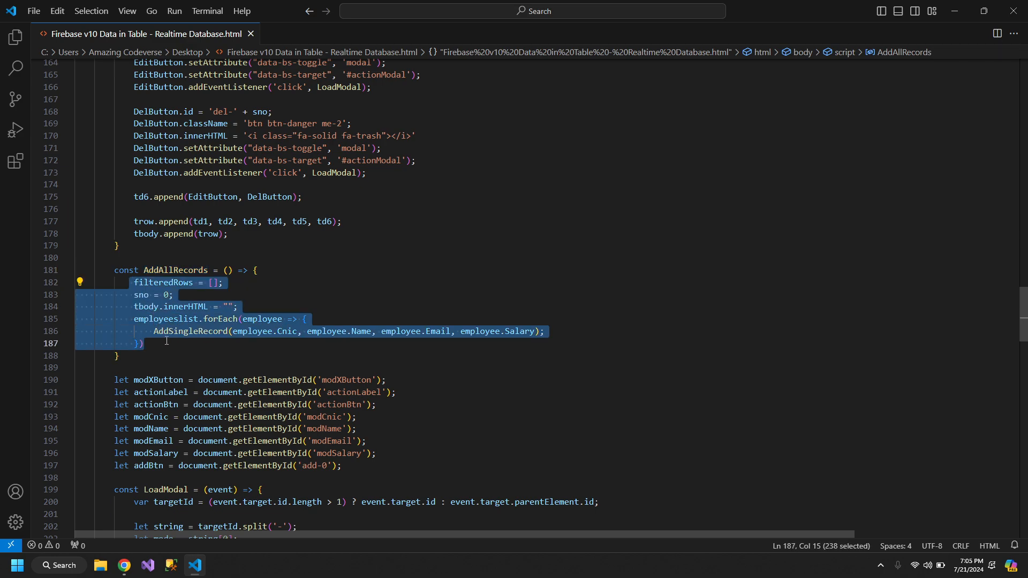
Add searchbtn.addEventListener('click', FilterRecords); after the load listener and check the page.
scroll(down, 3)
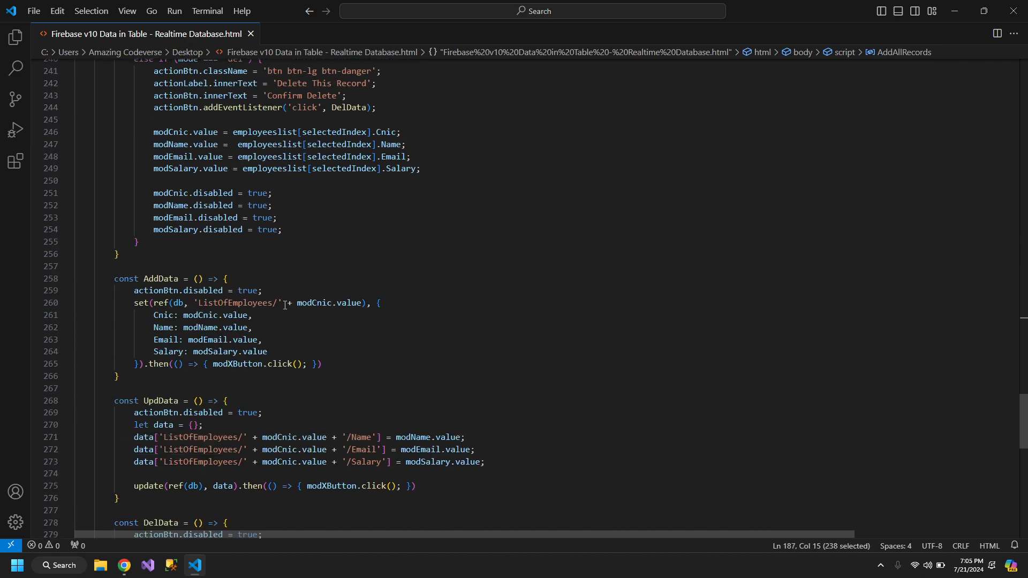
scroll(down, 3)
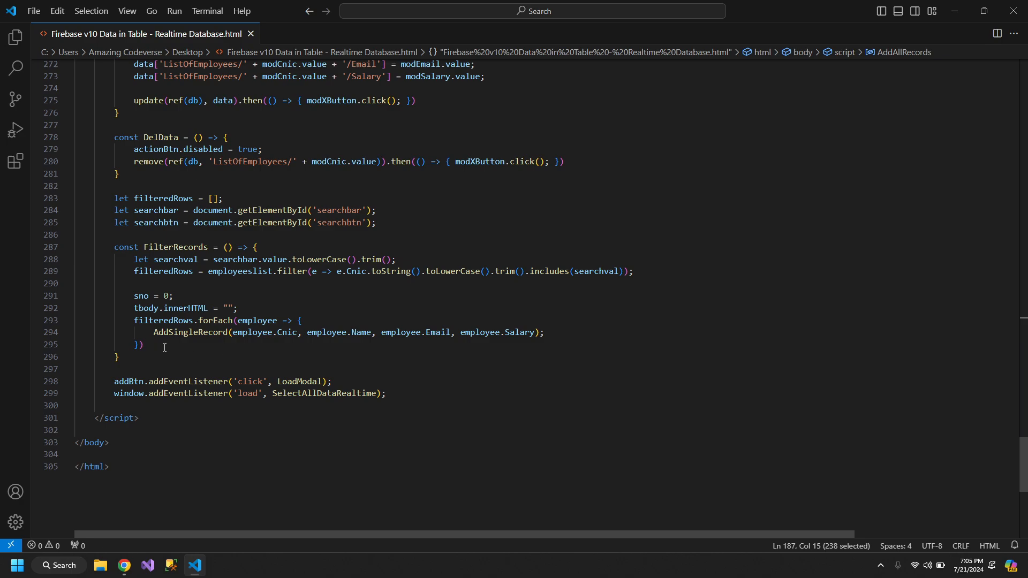
double_click(175, 247)
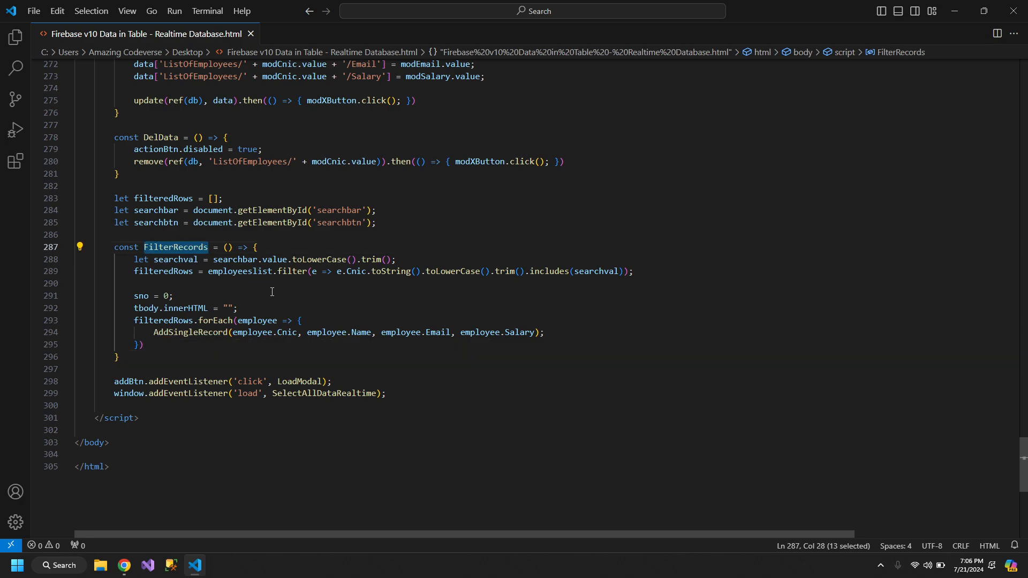
mouse_move(241, 271)
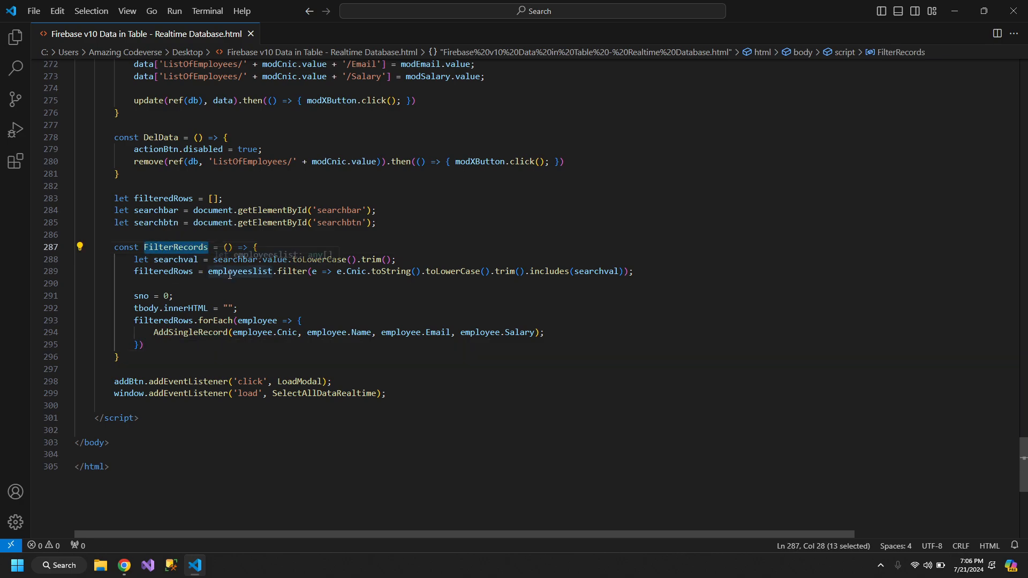
click(403, 393)
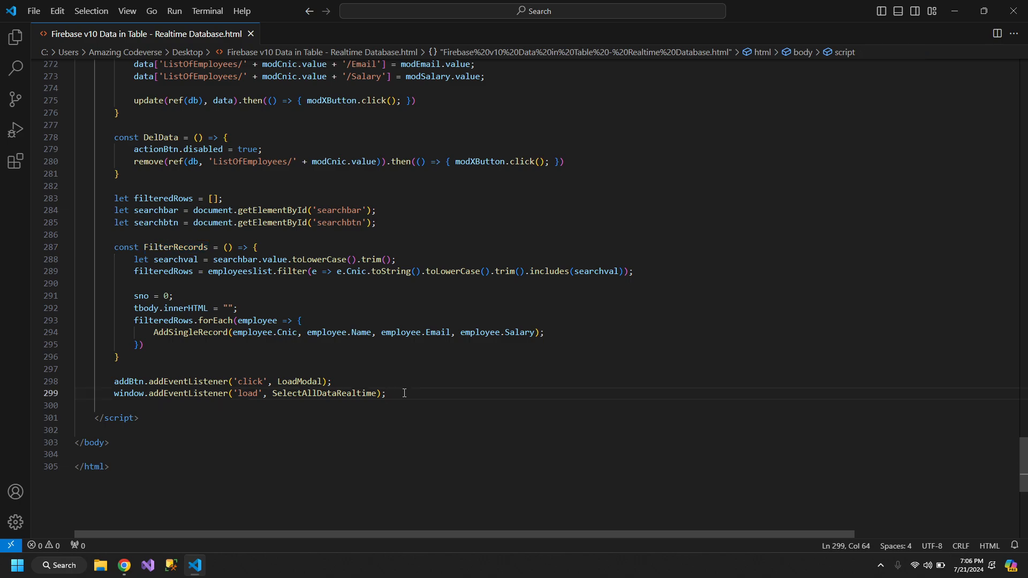
text(searchbtn.addEventListener('click', FilterRecords);)
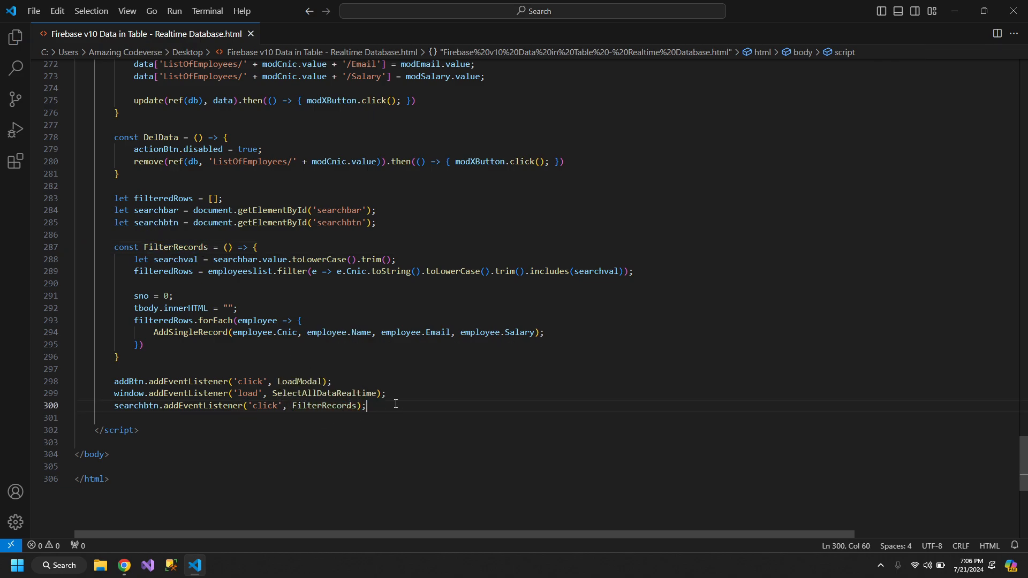
click(123, 566)
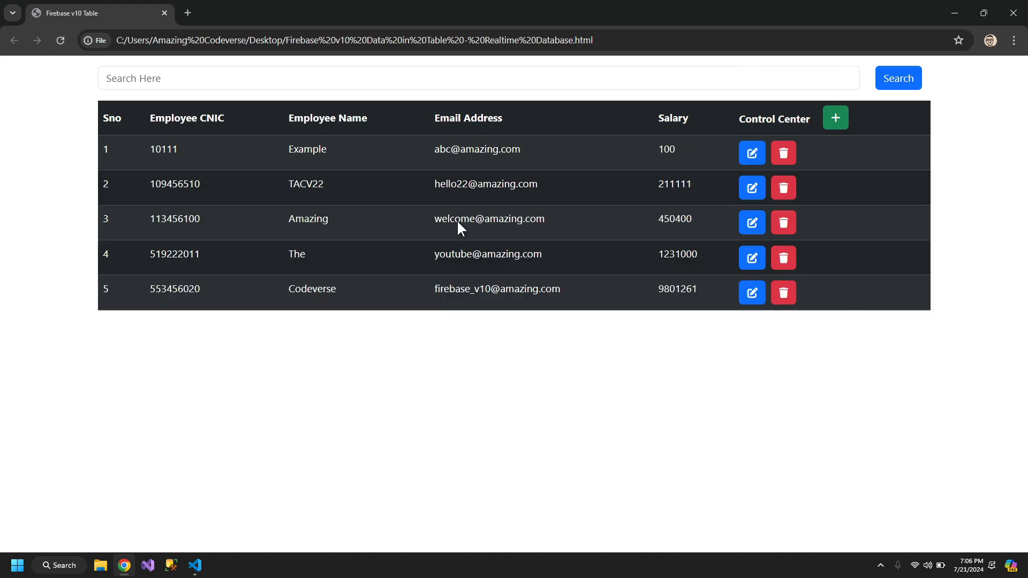
Search 56 in the browser to see the three matching CNIC rows, then return to the editor.
text(5)
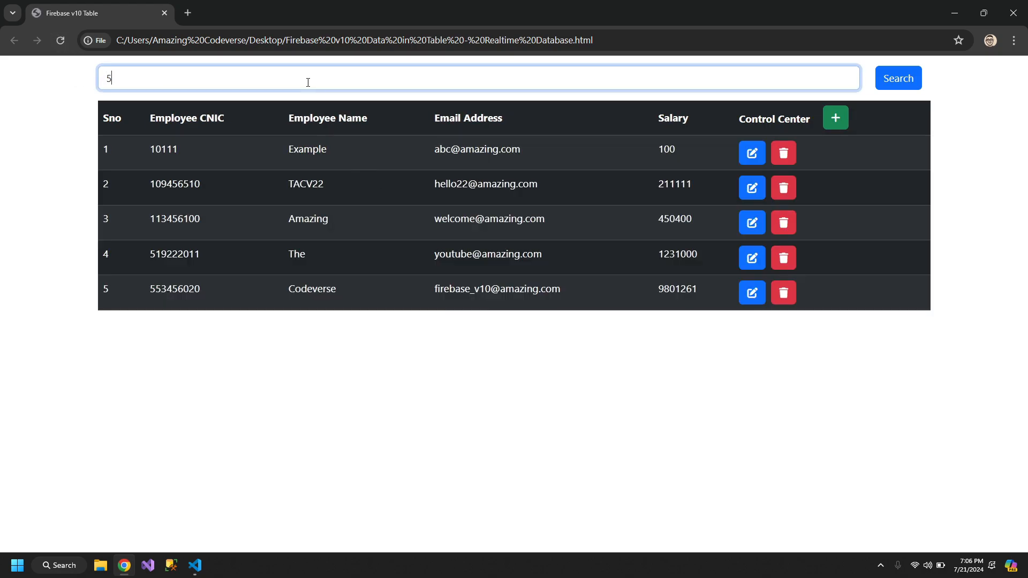
text(6)
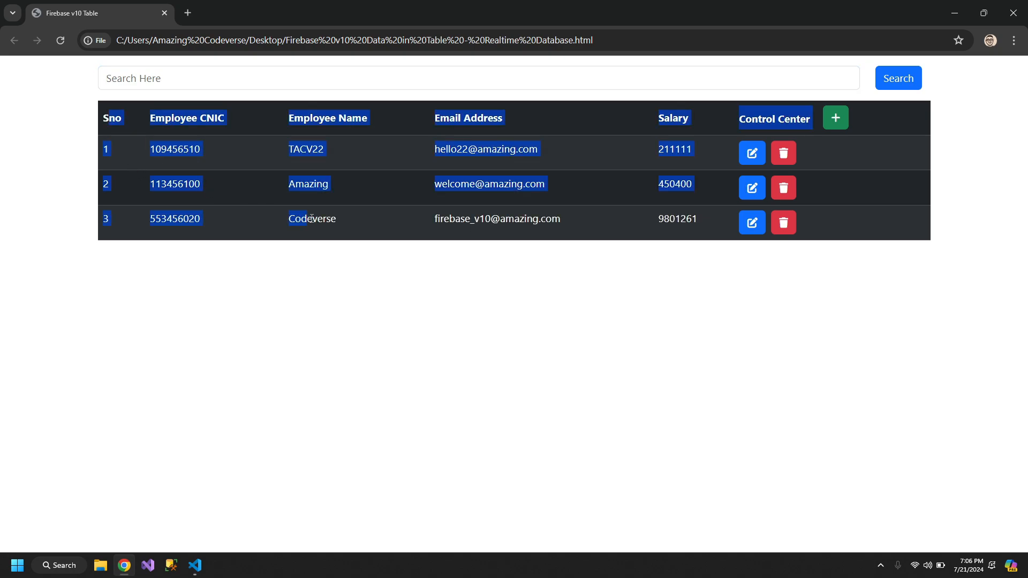
click(194, 568)
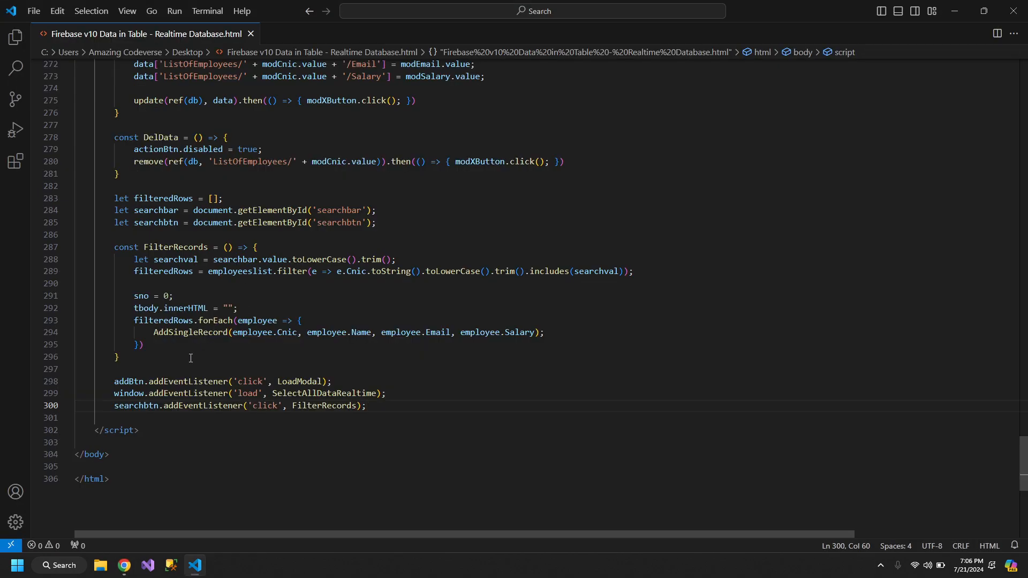
Write SearchEmpty: if searchbar.value.length < 1, call AddAllRecords().
key(Enter)
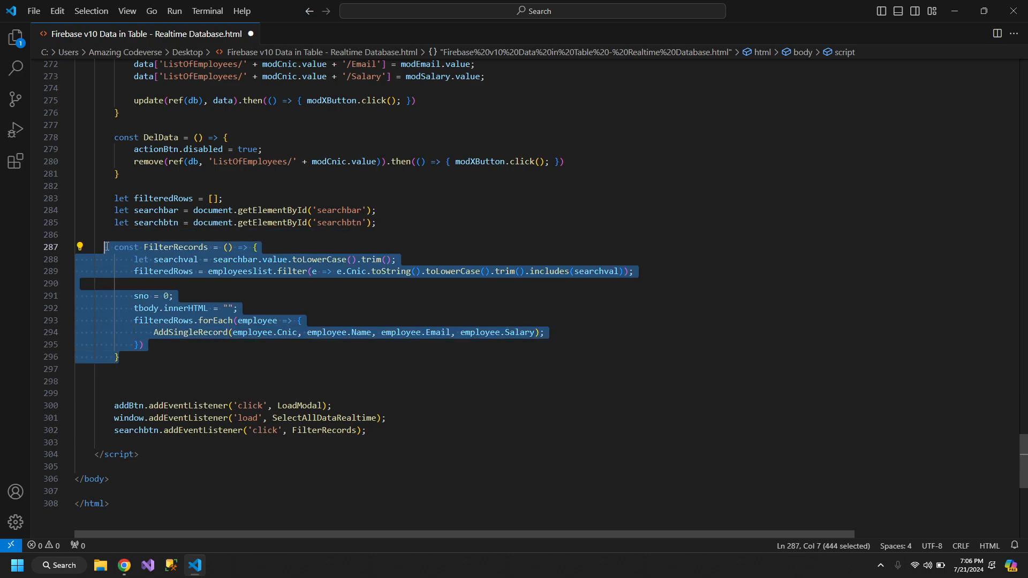
key(ctrl+v)
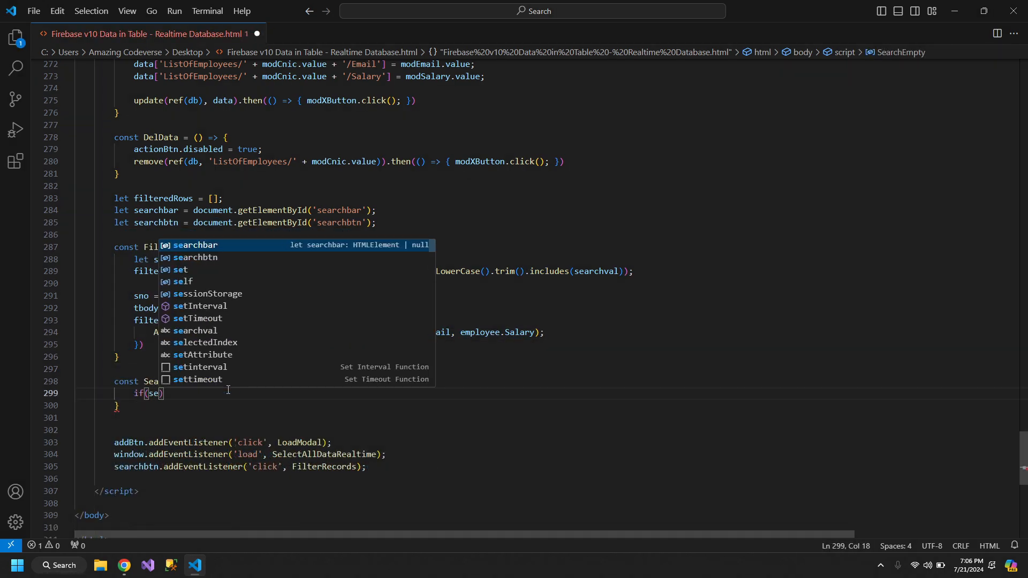
text(searchbar.value.length)
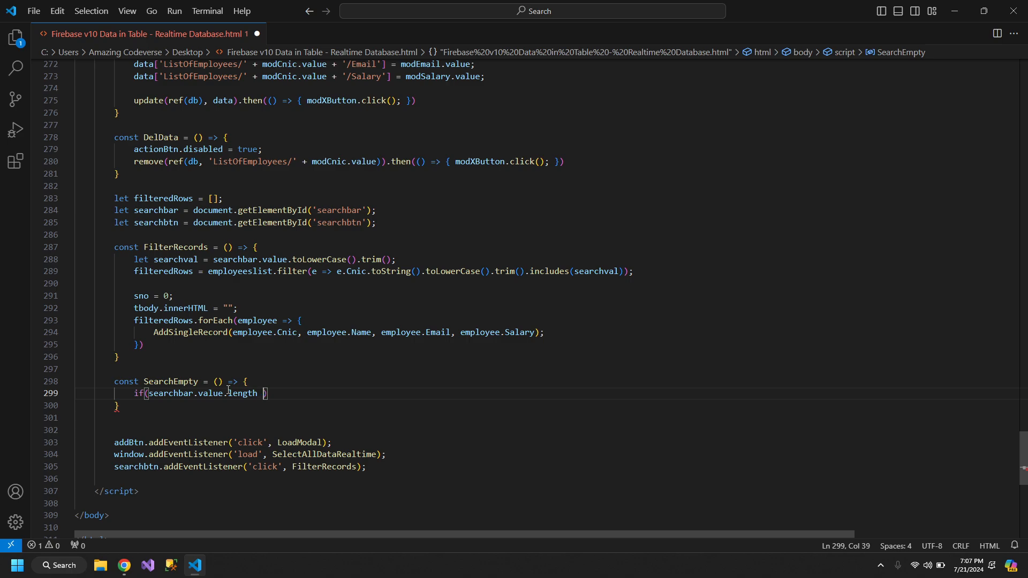
text(< 1)
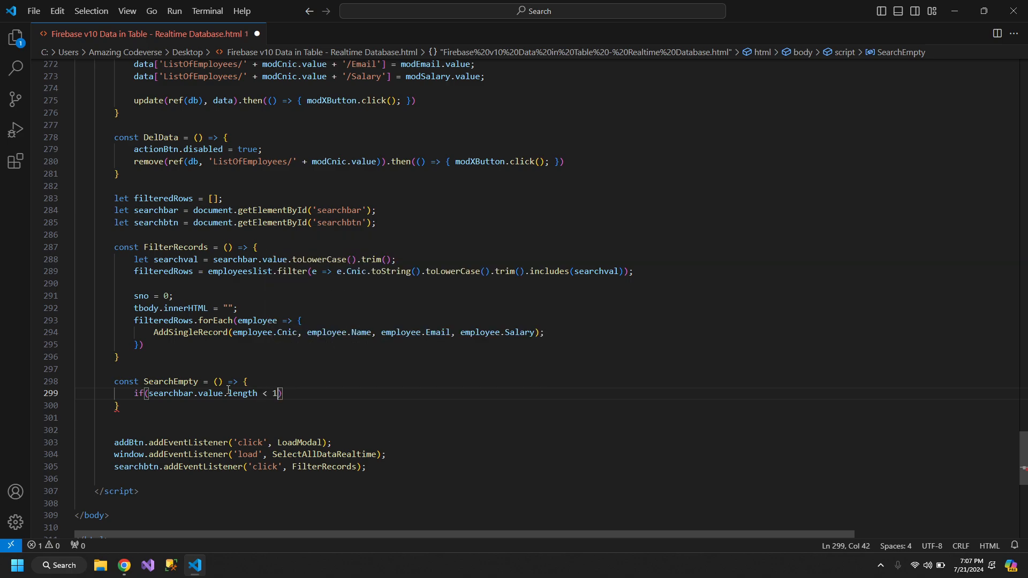
text(add)
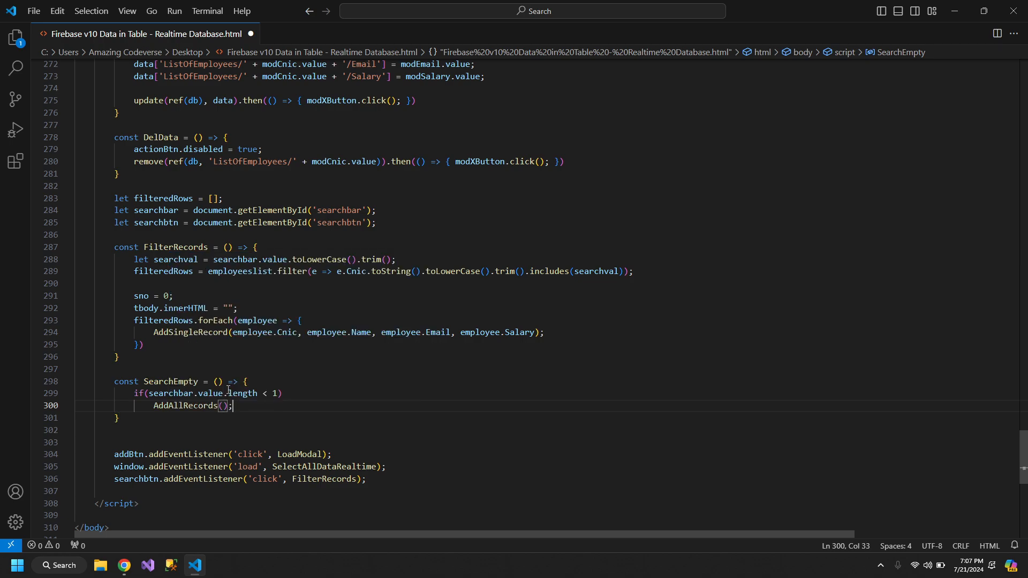
Check the AddAllRecords definition and start a copy of SearchEmpty below it.
double_click(187, 405)
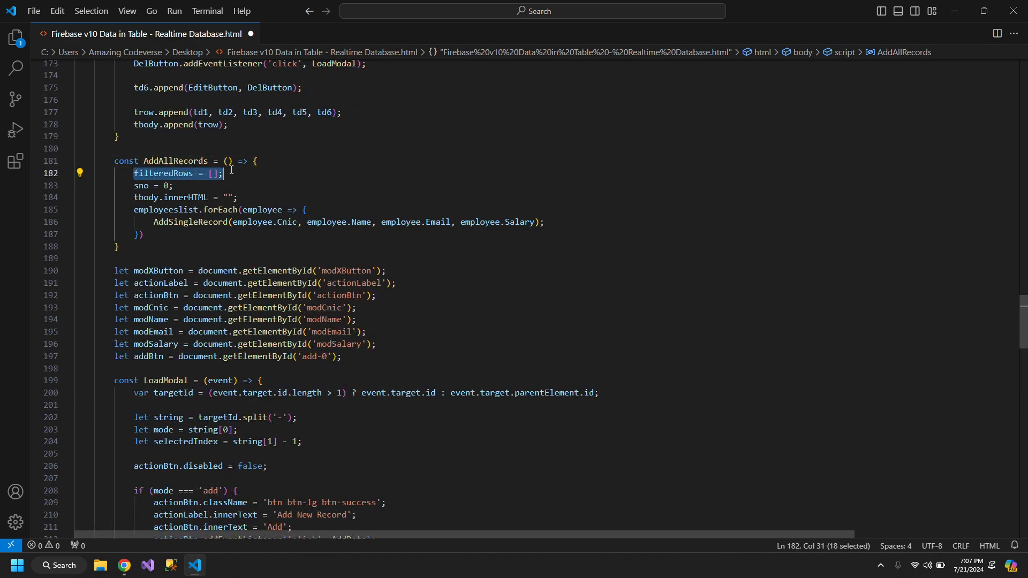
scroll(down, 3)
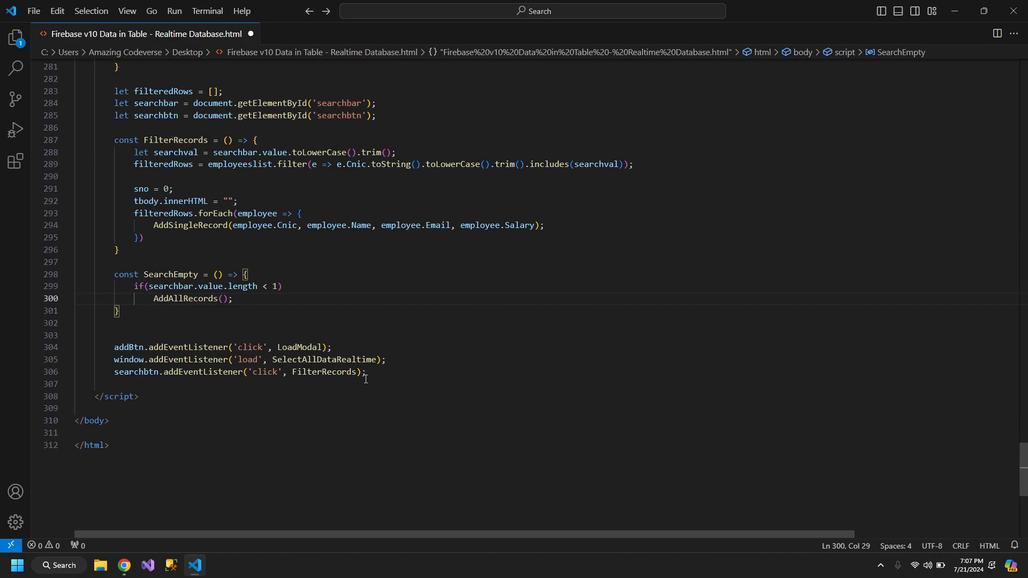
click(234, 299)
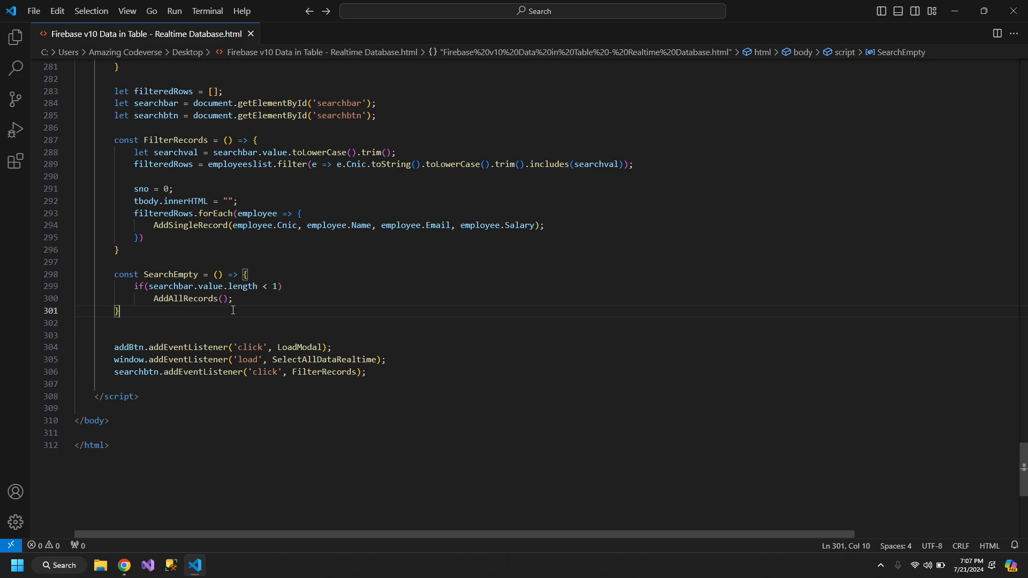
text(const SearchEnter = () => {)
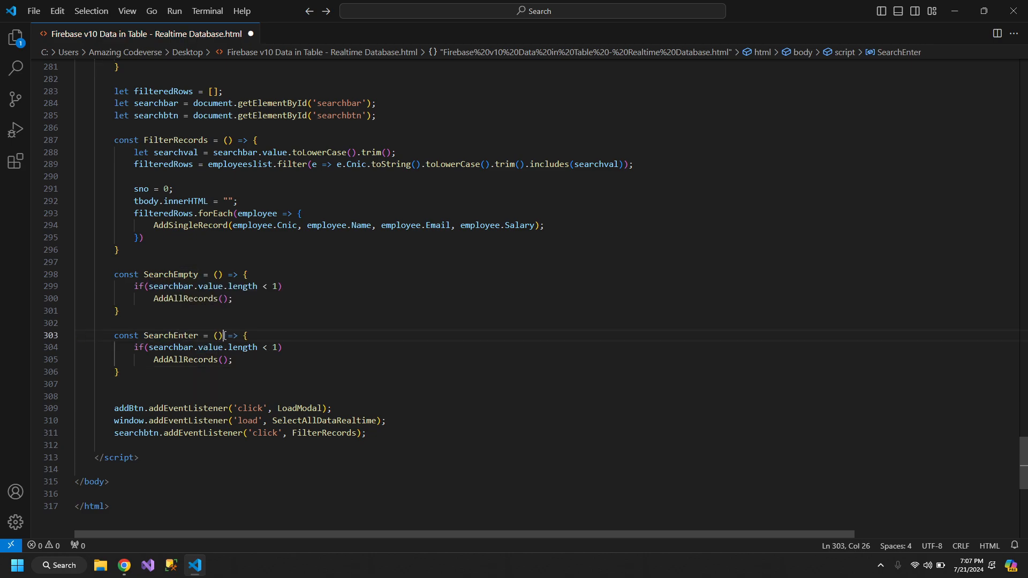
Turn the copy into SearchEnter: event => if event.keyCode === 13, call FilterRecords().
text(event)
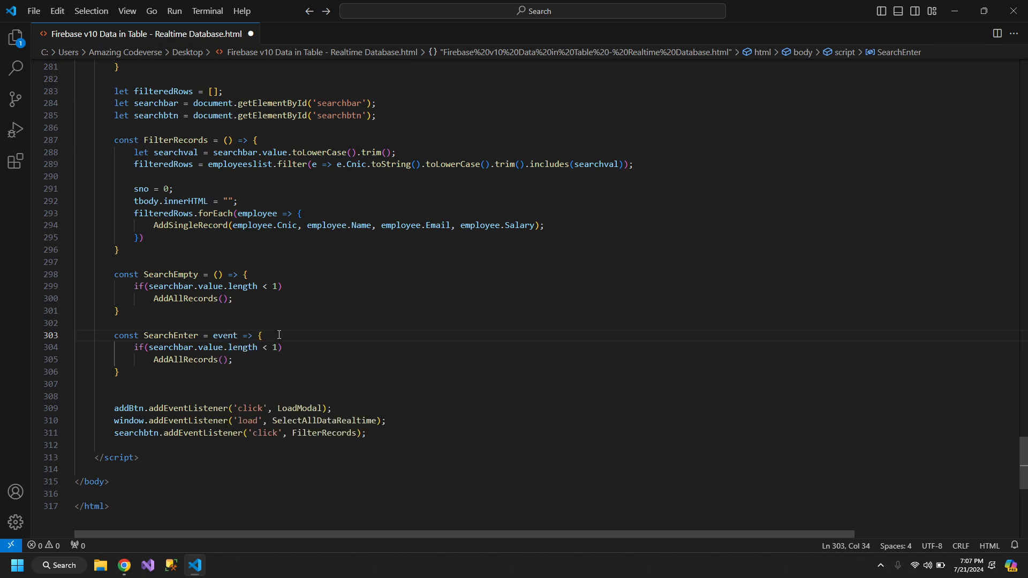
text(event.k))
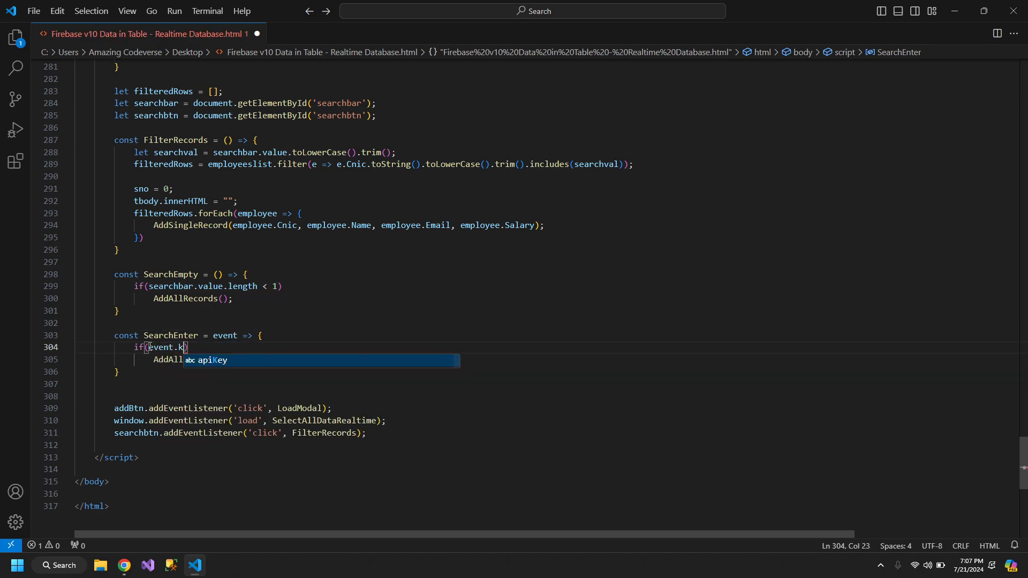
text(eyCode =)
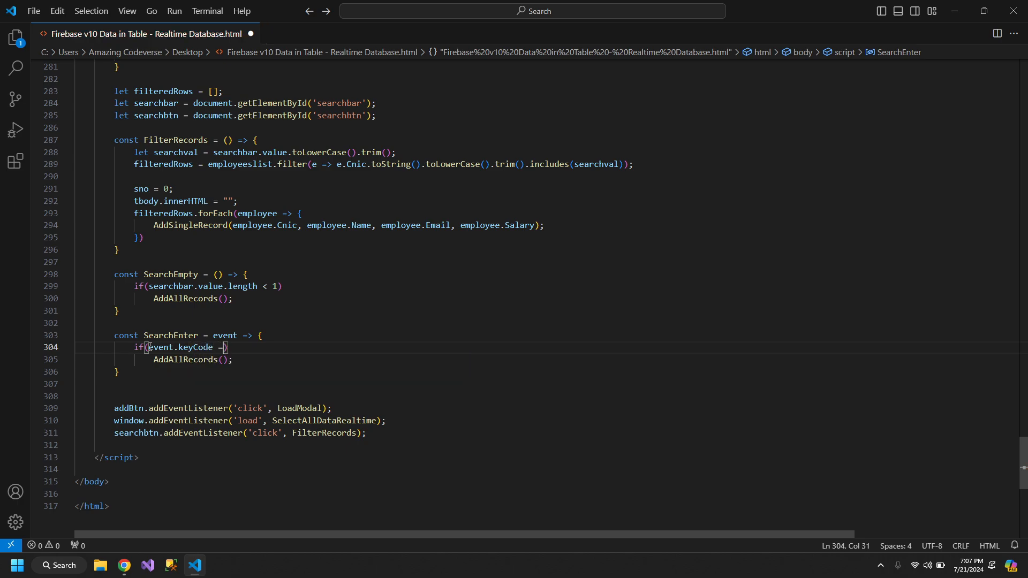
text(== 13)
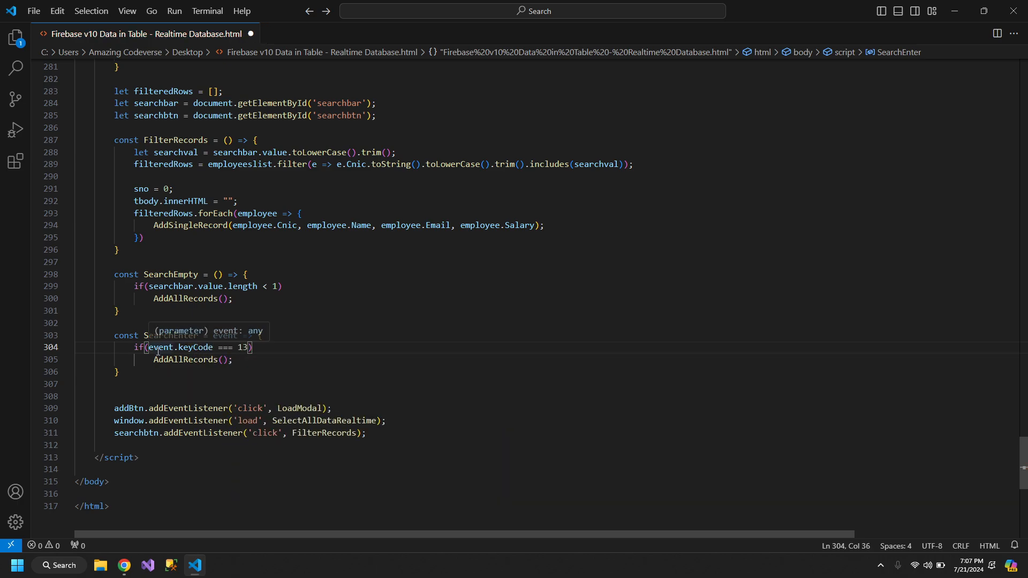
double_click(175, 141)
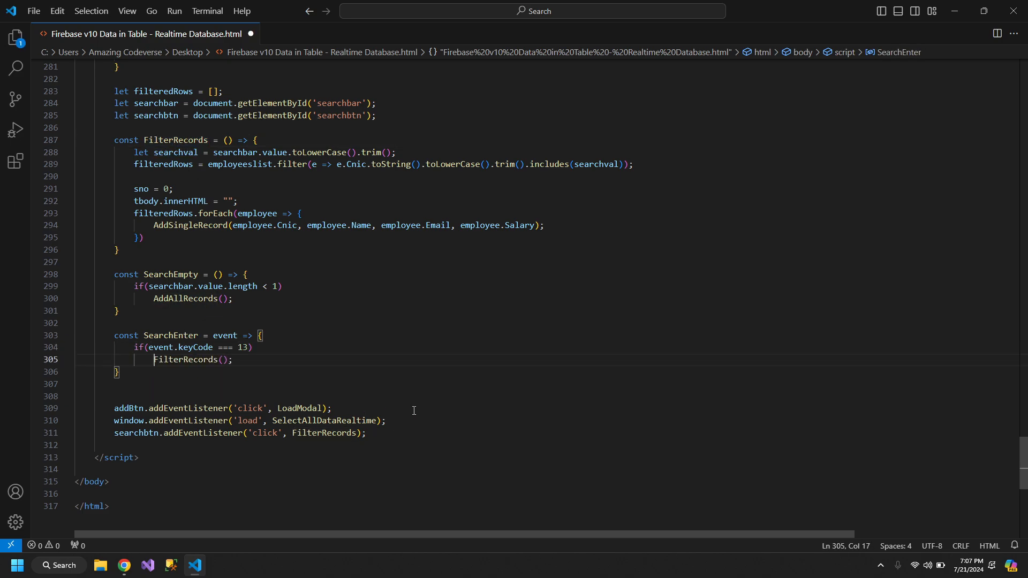
text(se)
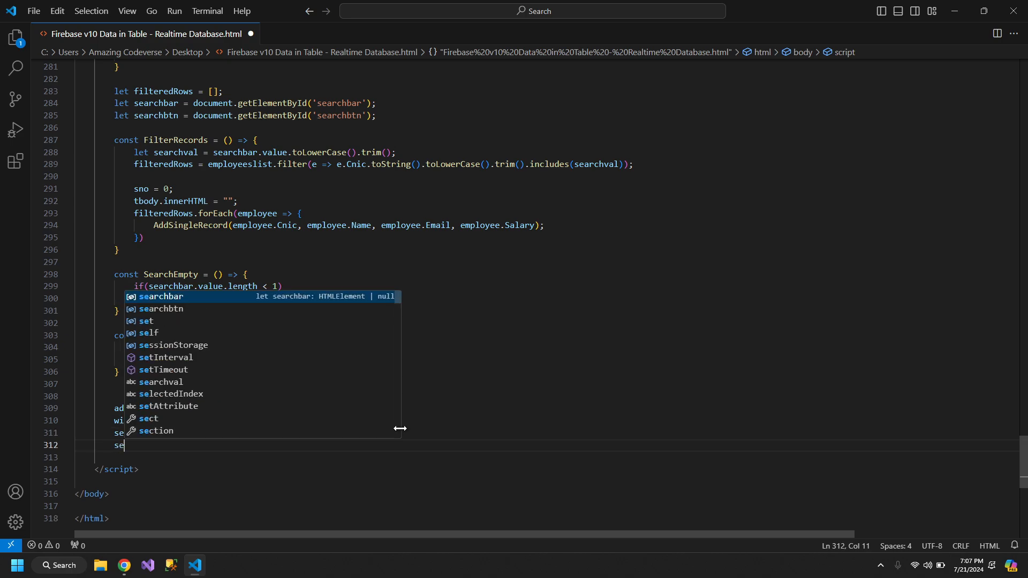
Attach searchbar listeners: 'input' → SearchEmpty and 'keypress' → SearchEnter, save, and switch to Chrome.
text(.addEventListener)
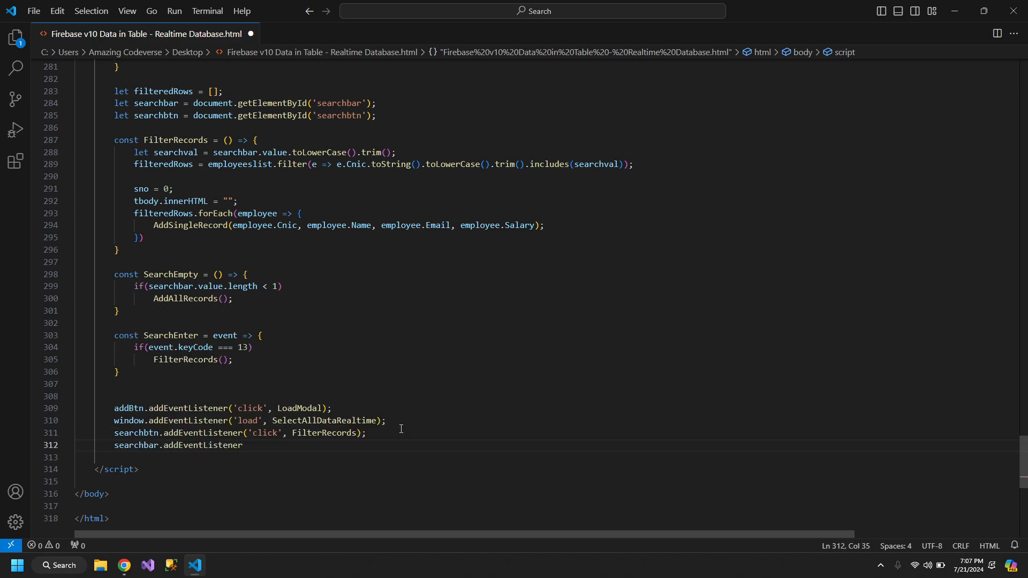
text(('in)
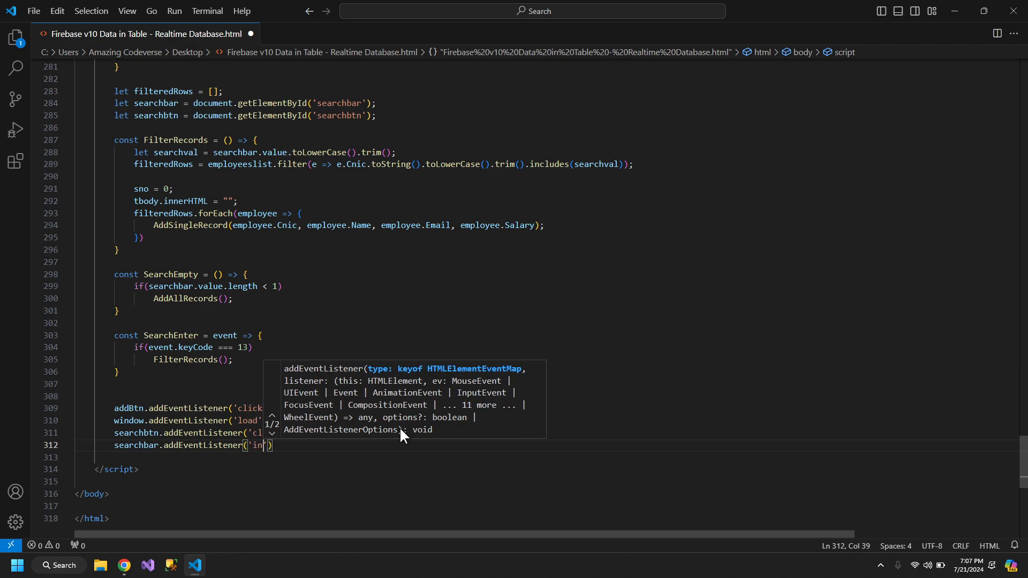
text(put)
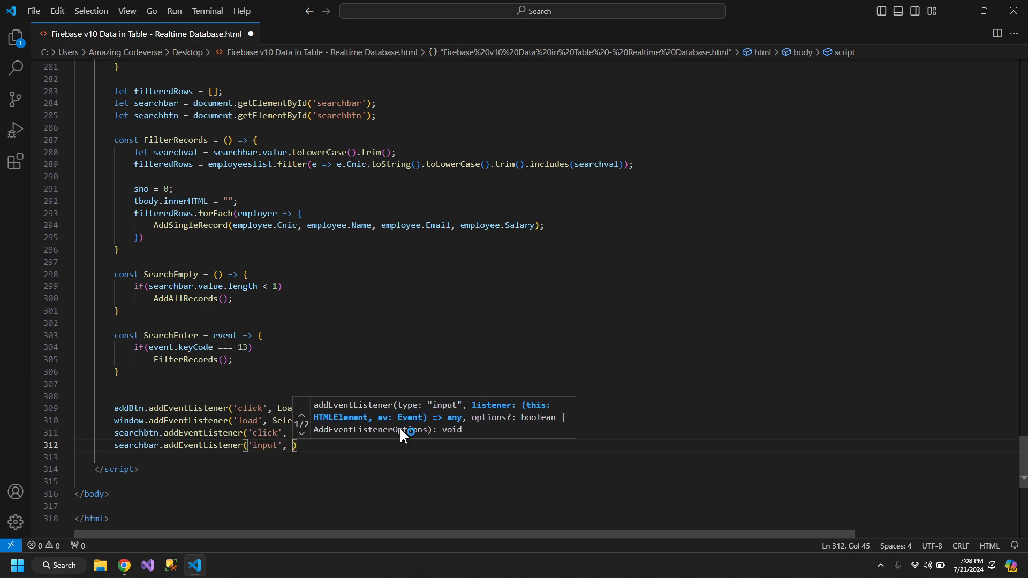
text(sea)
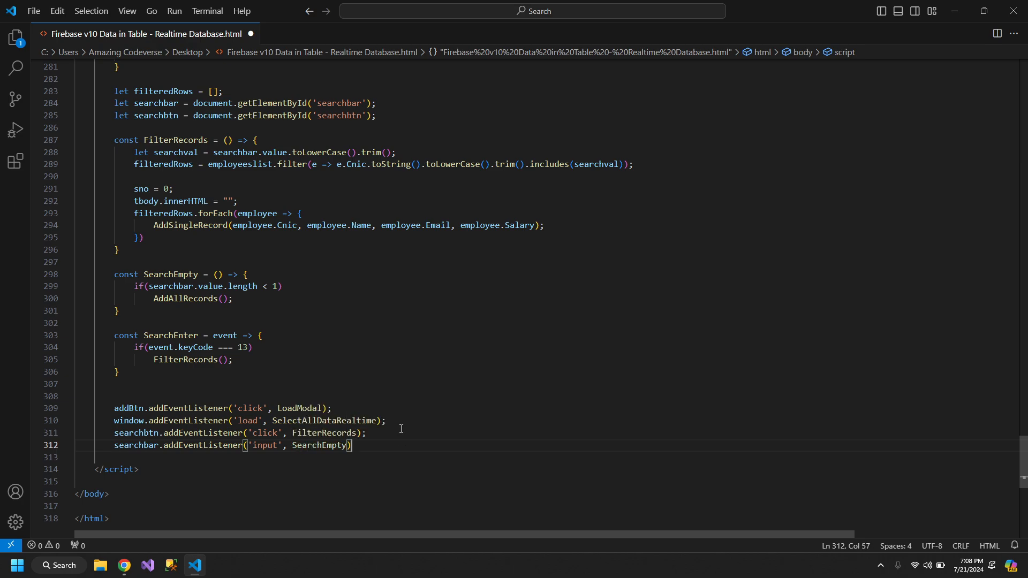
text(searchbar.addEventListener)
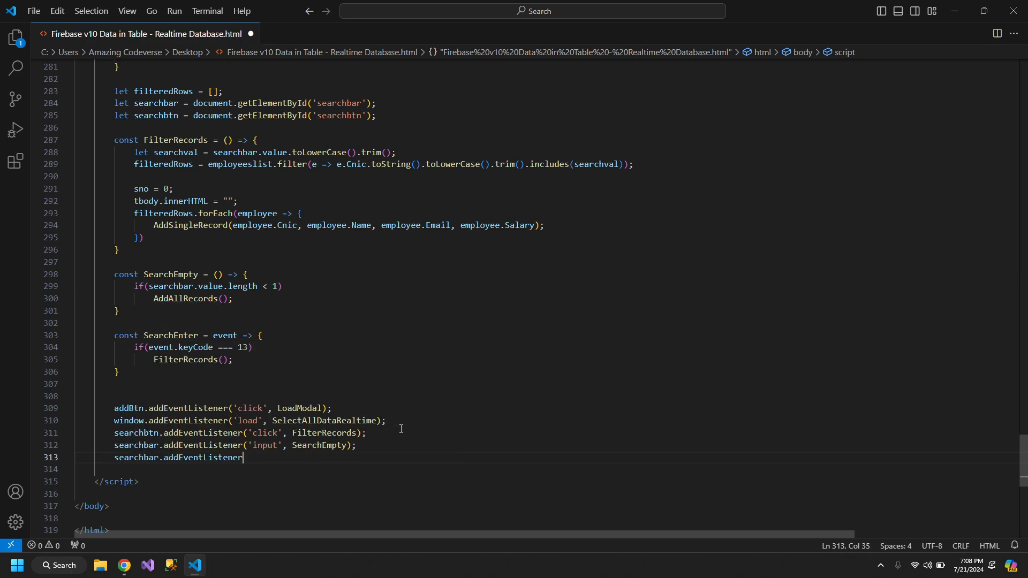
text(('keypress',)
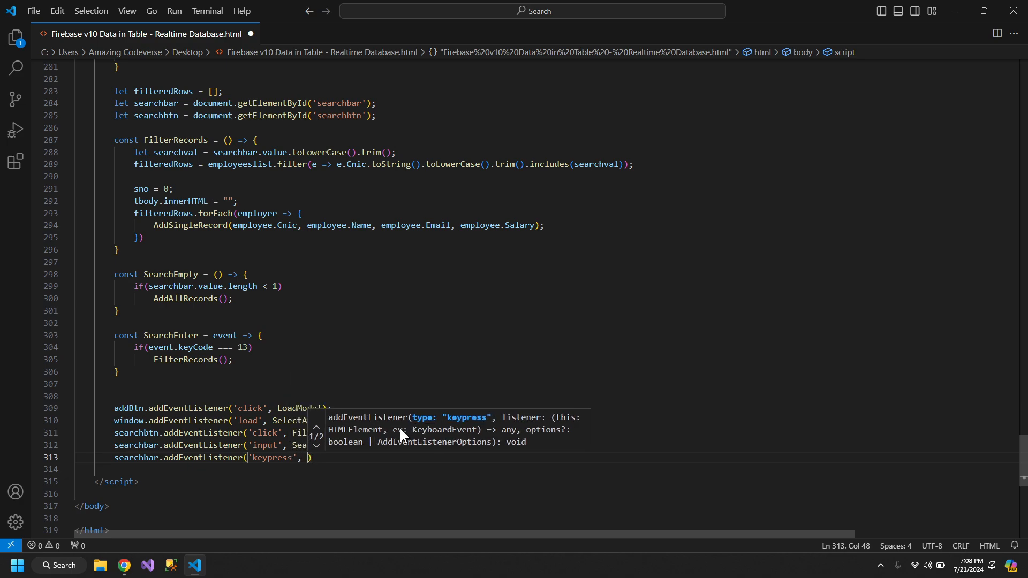
text(se)
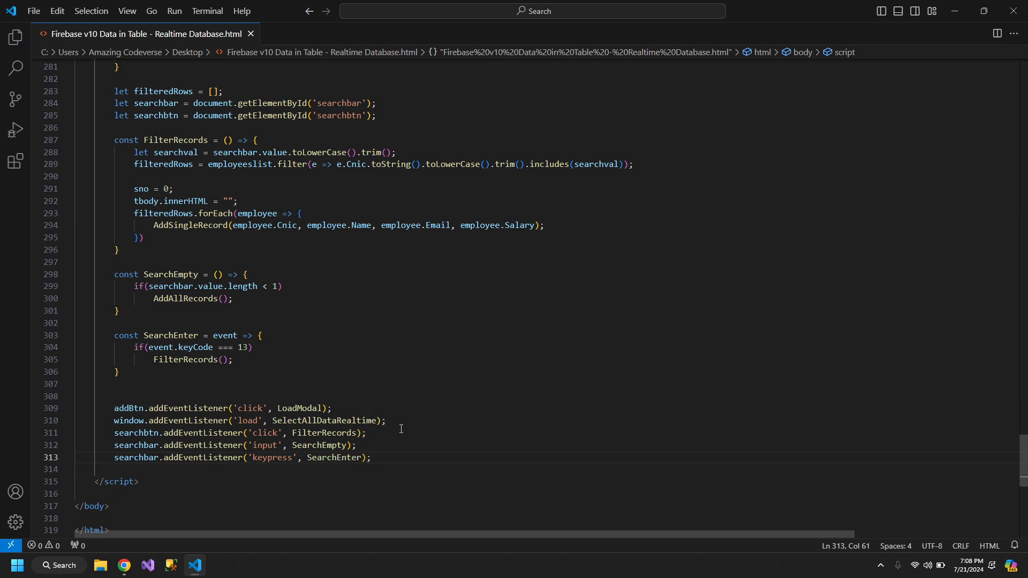
click(123, 566)
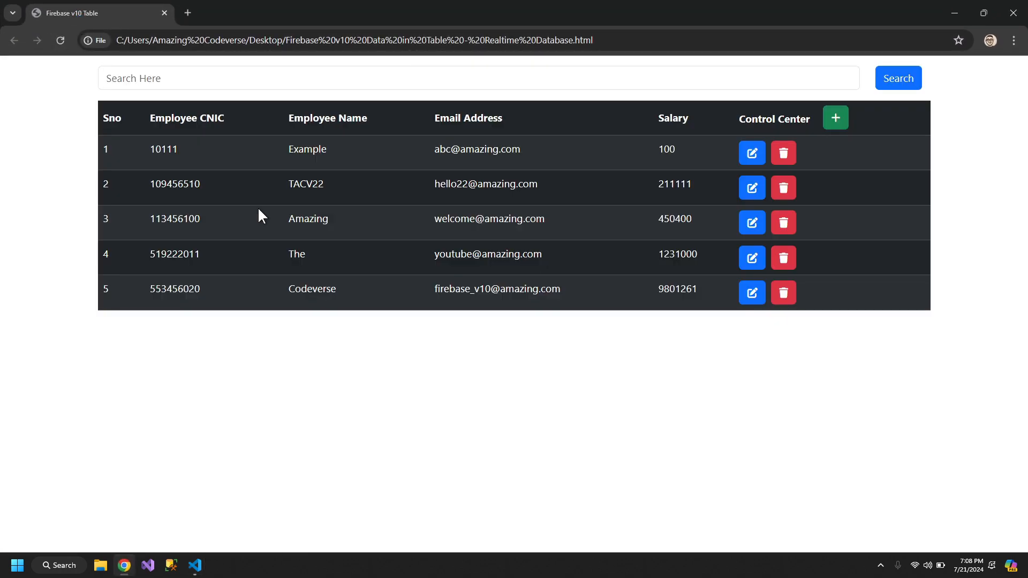
Test searching 22 in the browser, clear the selection, and put Chrome away.
double_click(305, 183)
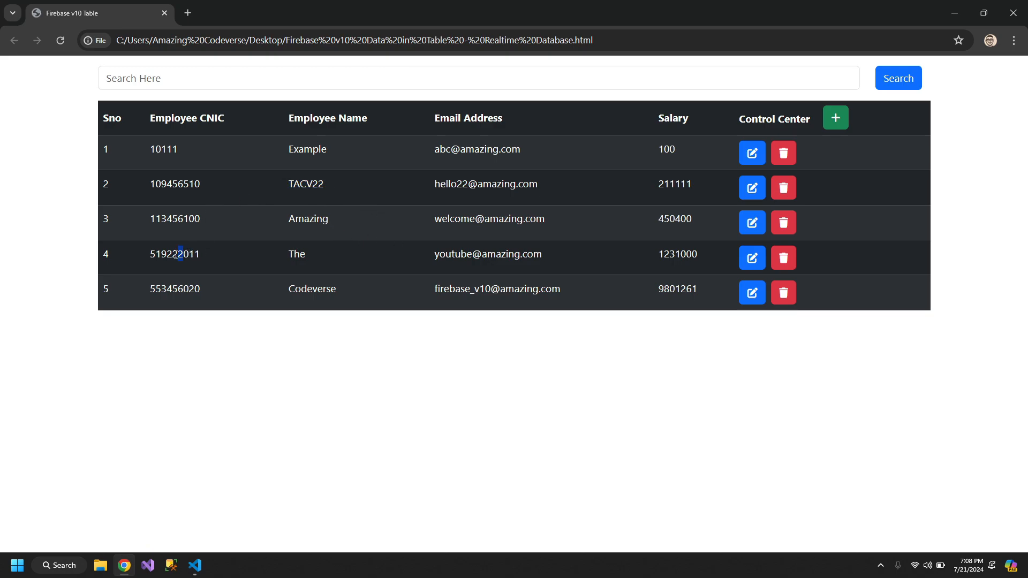
text(22)
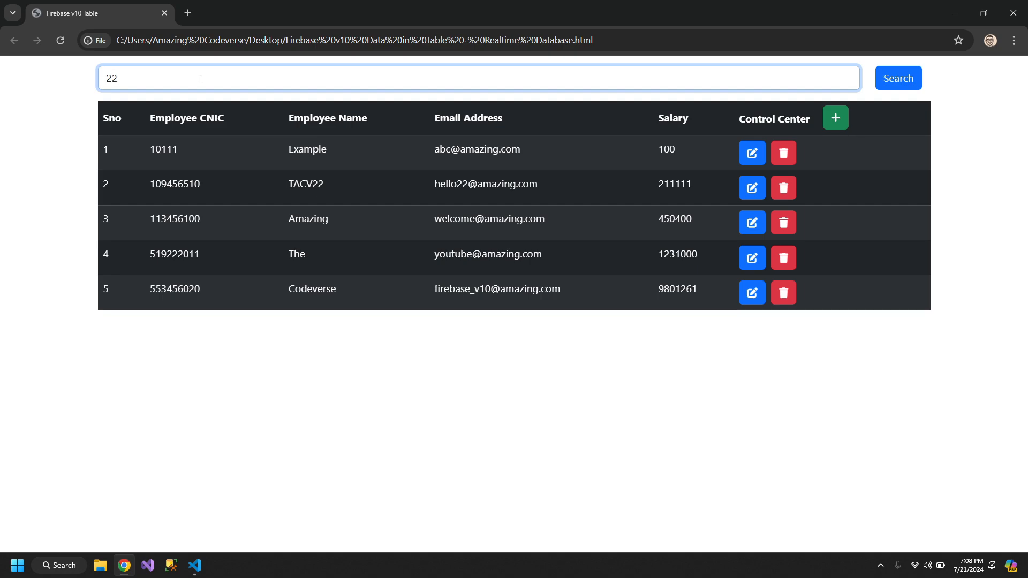
click(898, 78)
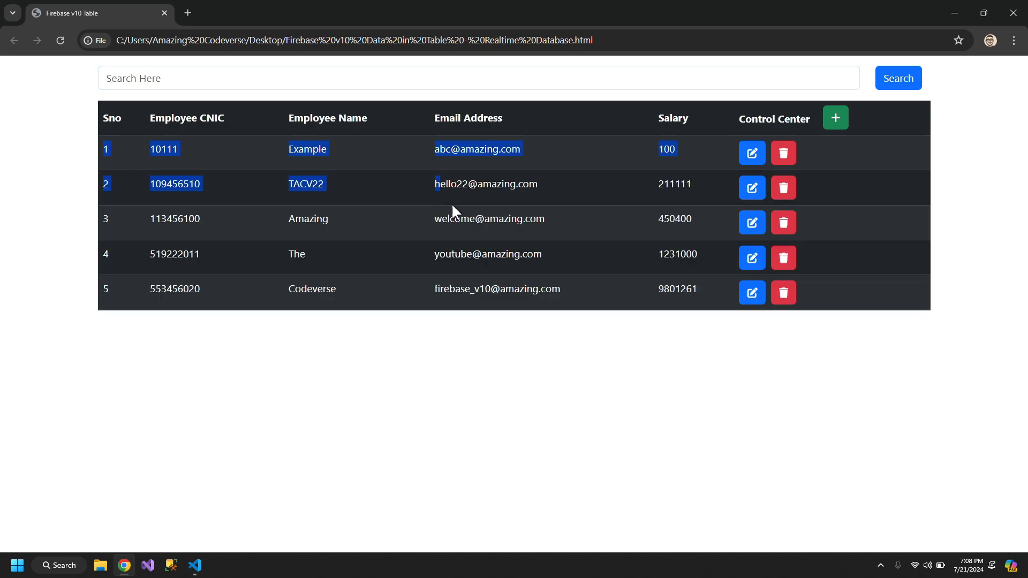
click(659, 334)
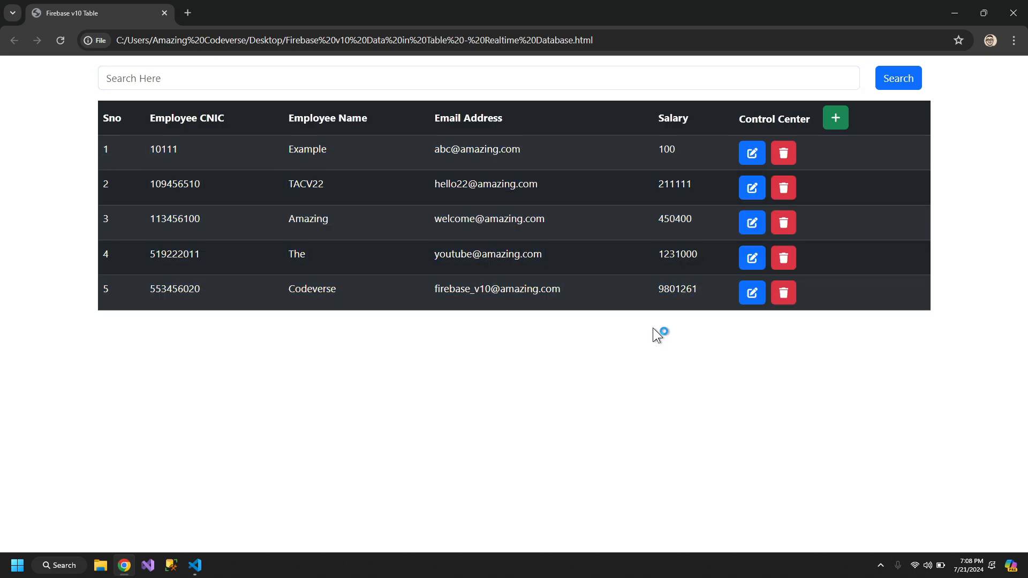
mouse_move(951, 14)
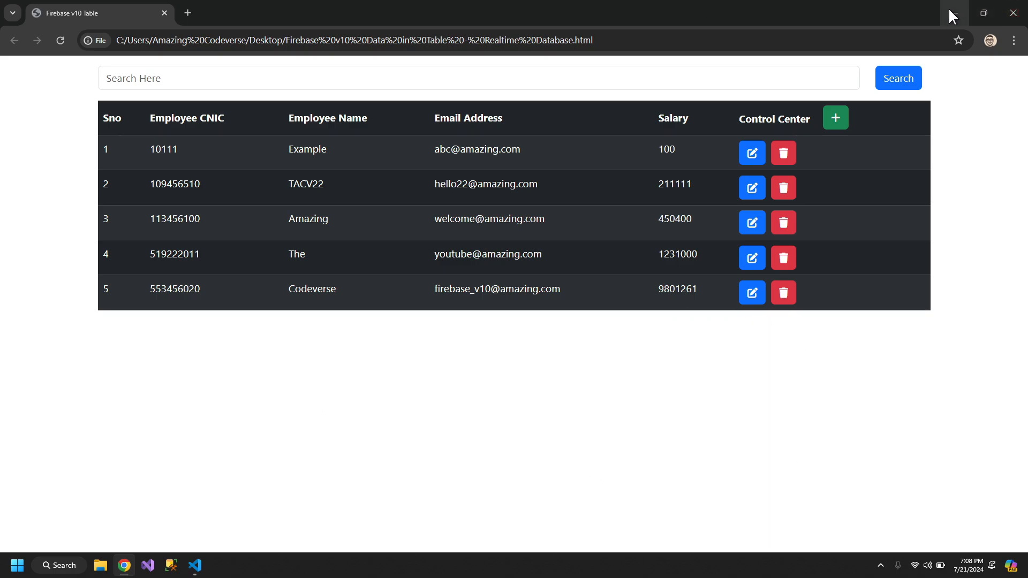
click(194, 566)
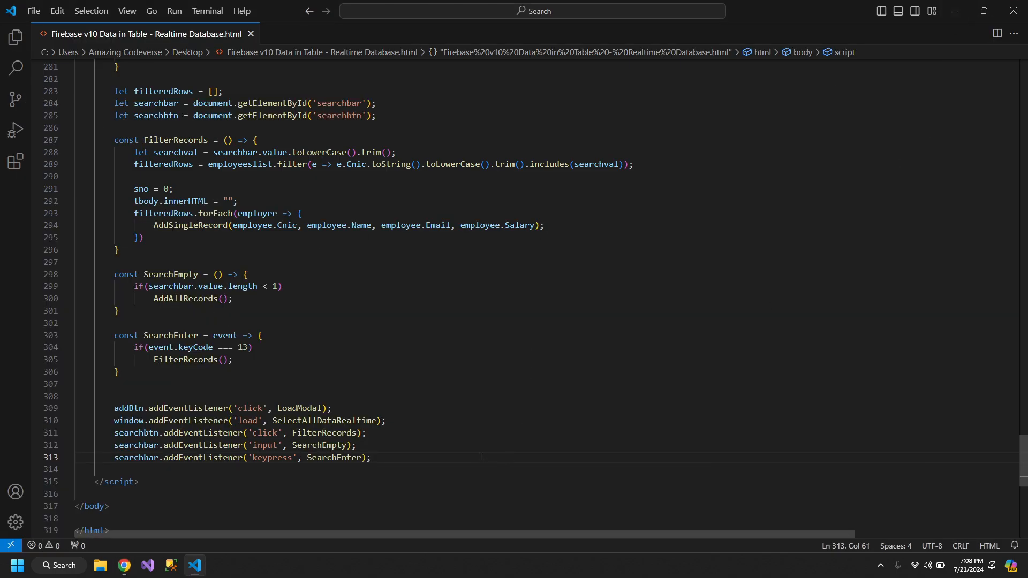
Filter the table by CNIC 113456100 and open the edit form for the Amazing row.
click(123, 566)
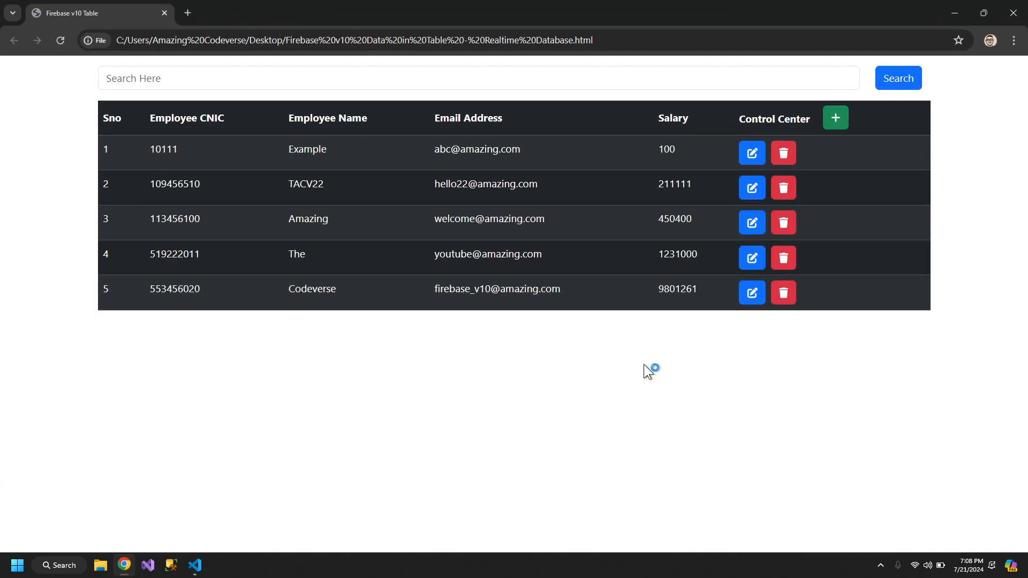
mouse_move(218, 136)
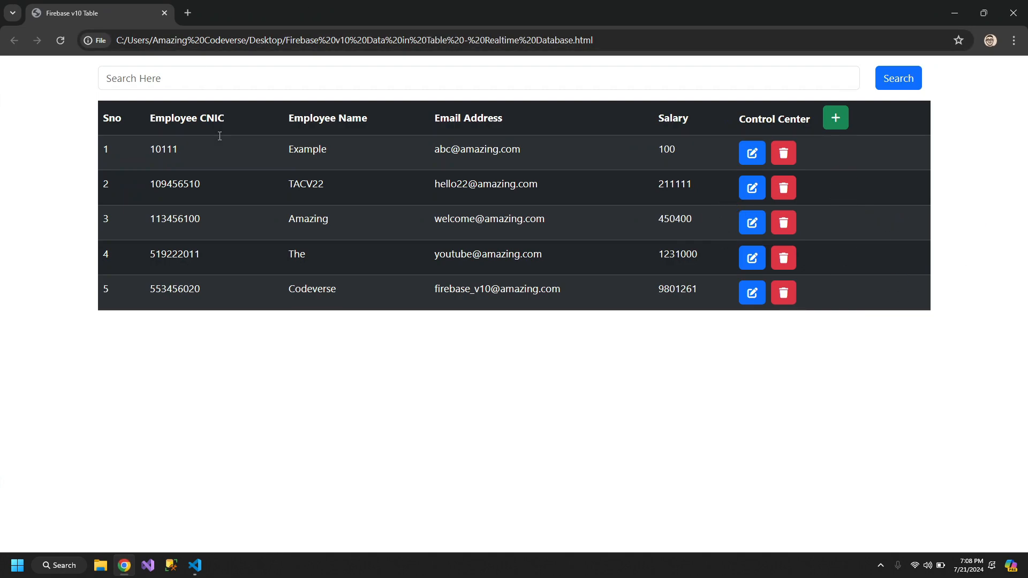
text(113456100)
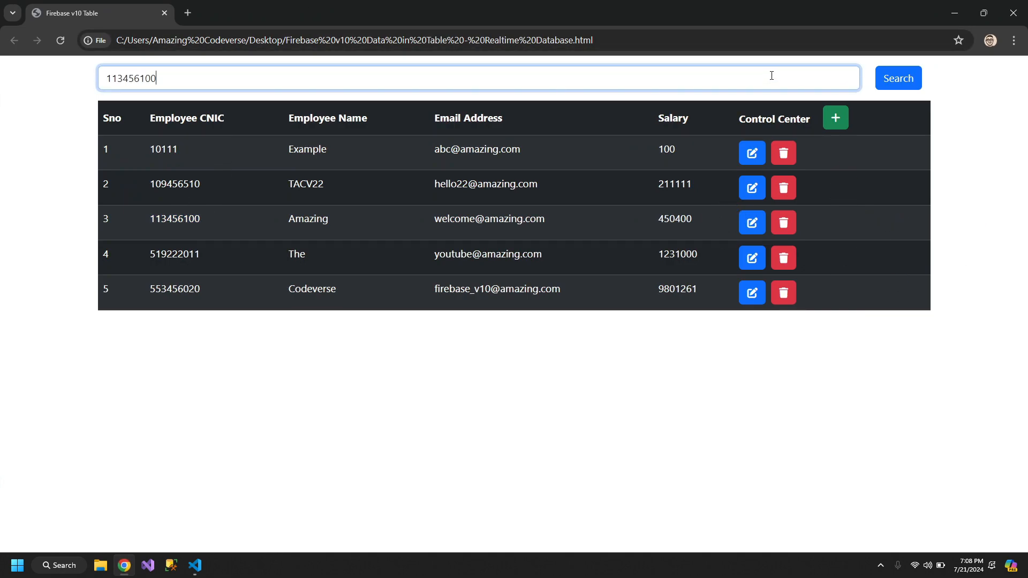
click(898, 77)
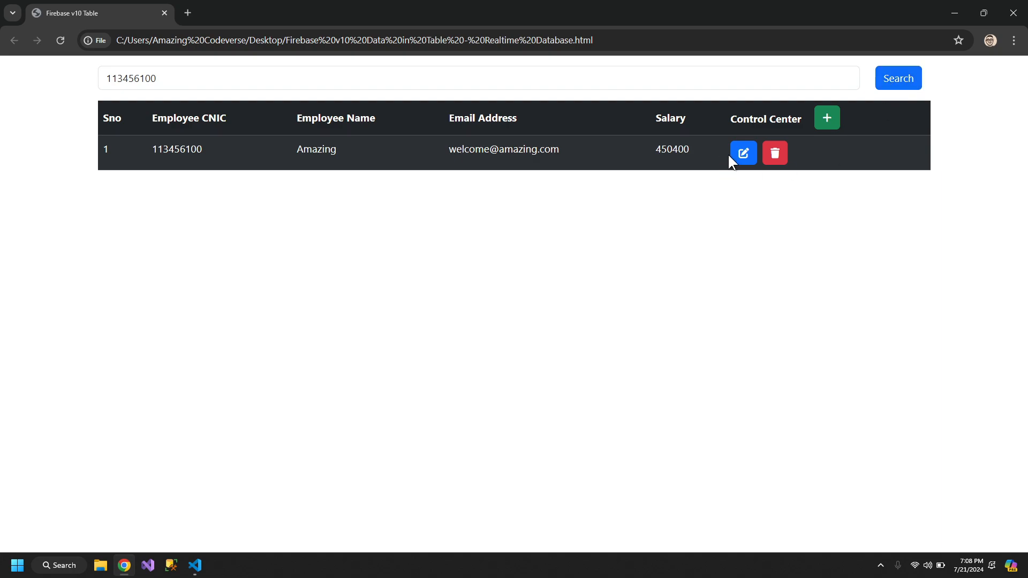
click(743, 154)
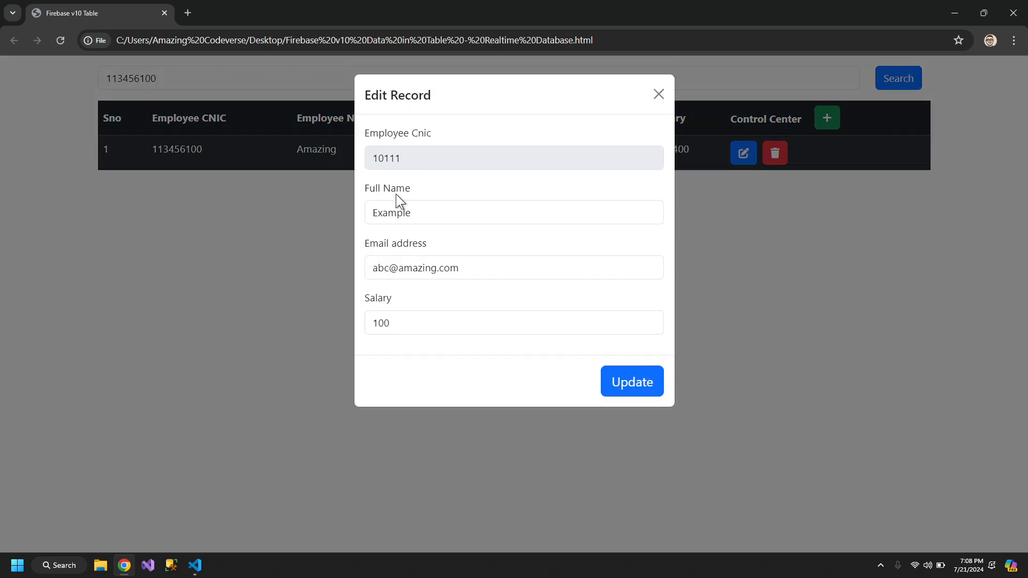
Notice the form shows Example's details, close it unsaved, and return to the code.
click(514, 212)
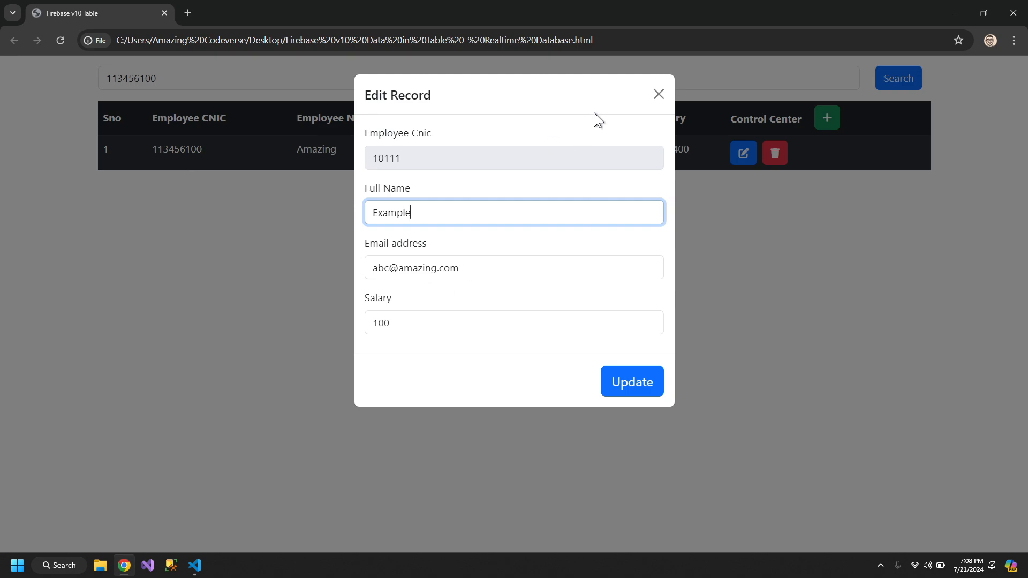
click(630, 381)
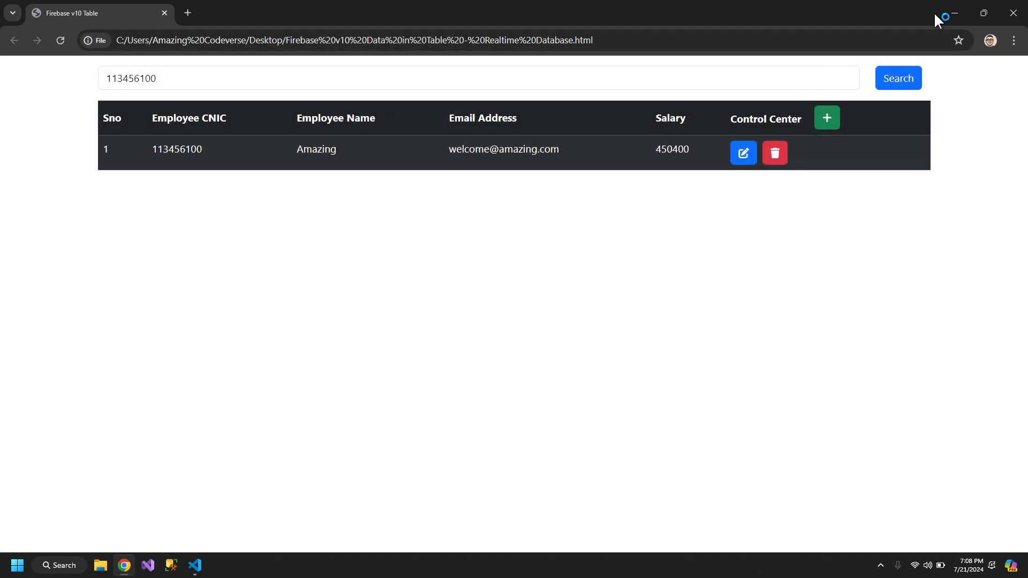
click(194, 565)
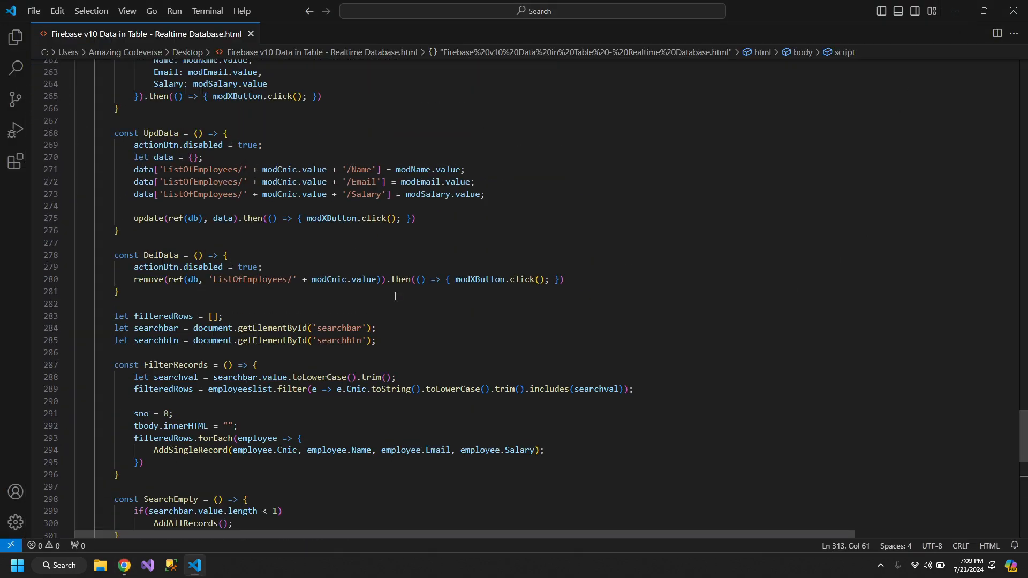
Make the Cnic lookup use filteredRows[selectedIndex] when filteredRows.length > 0, else employeeslist.
scroll(up, 3)
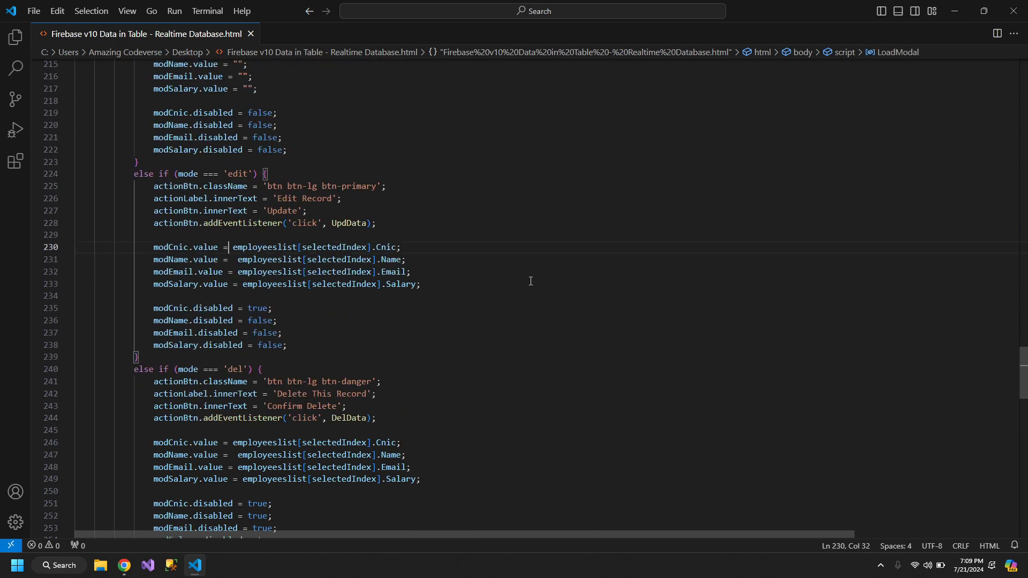
text(filteredRows.))
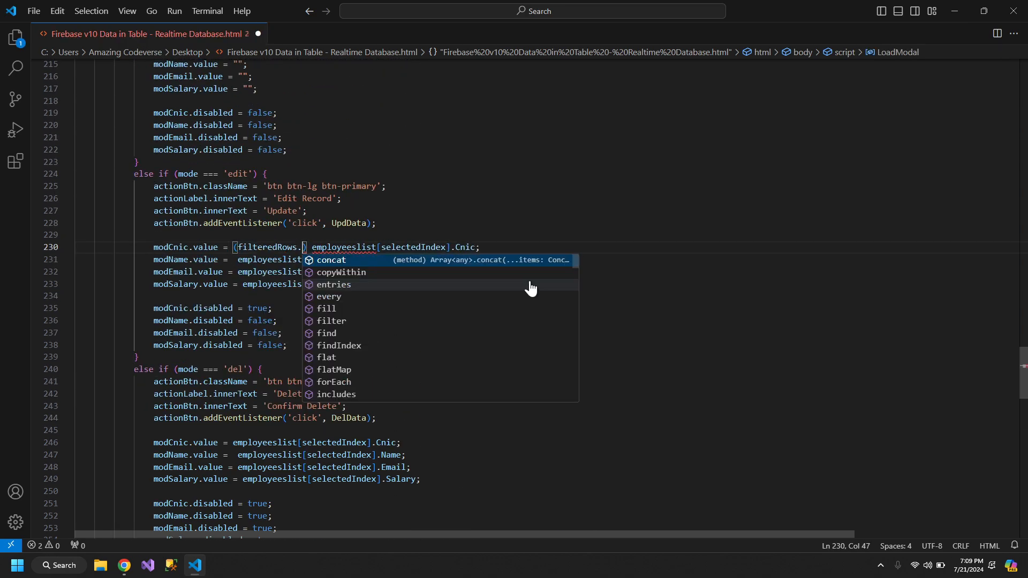
text(length >)
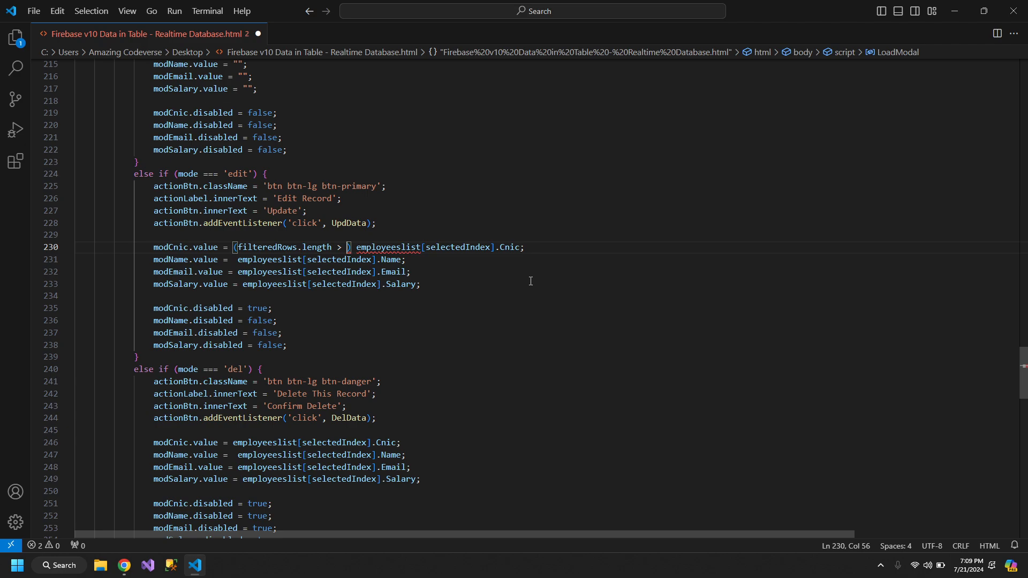
text(0)
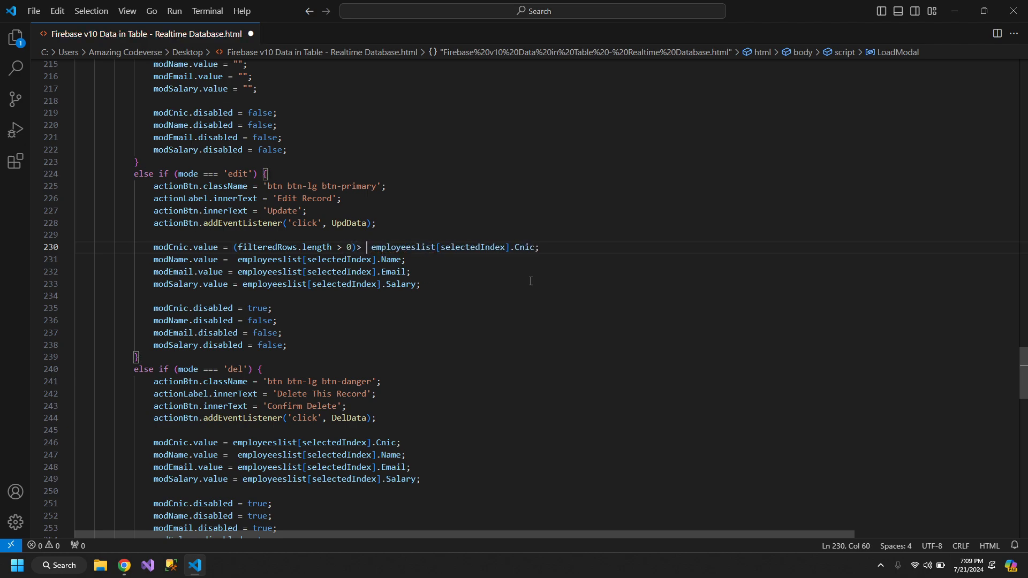
text(filteredRows)
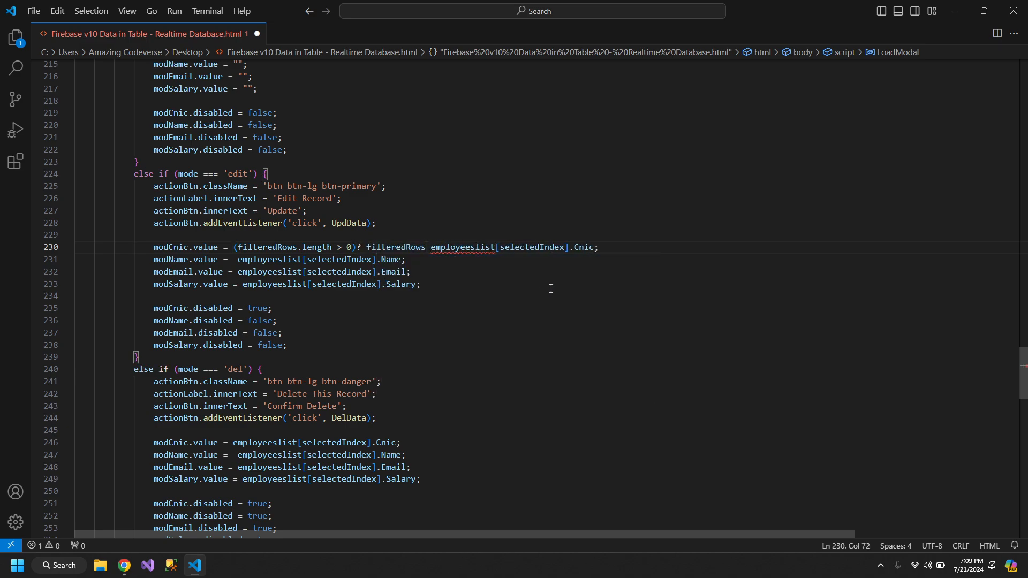
Reuse that ternary for the Name, Email and Salary fields in edit and delete, then go test in Chrome.
double_click(583, 247)
text([selectedIndex].Cnic :)
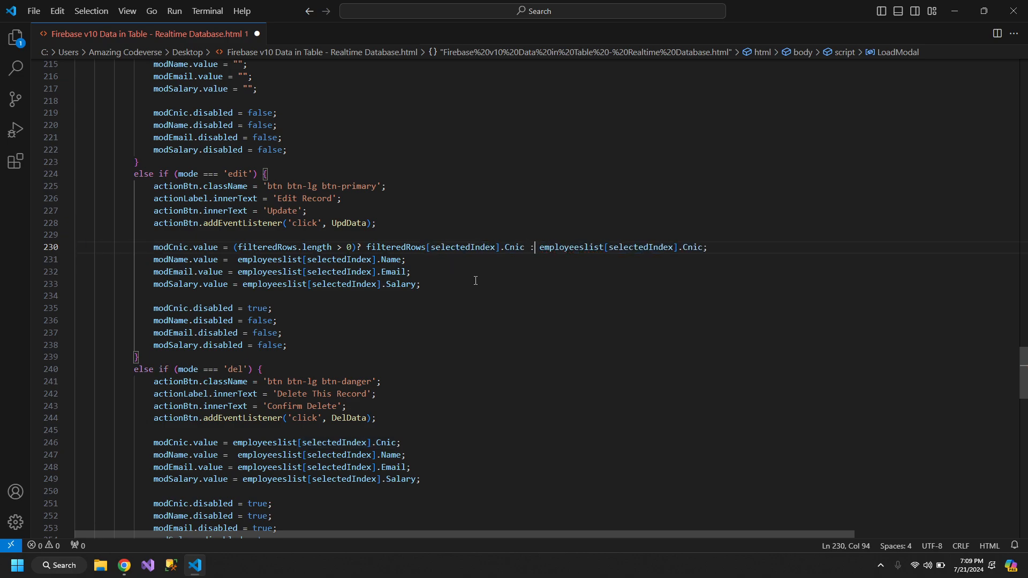
double_click(571, 248)
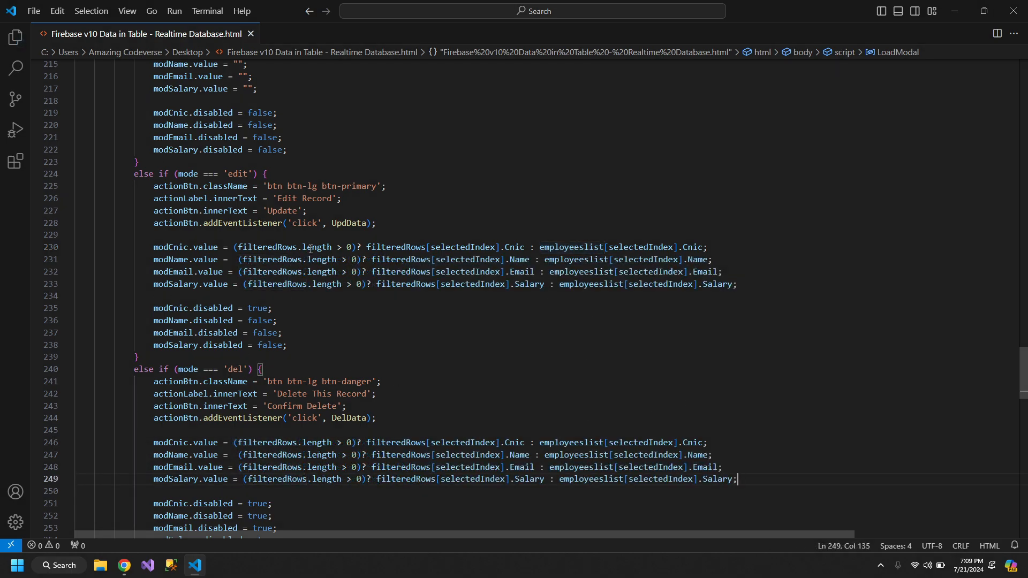
mouse_move(881, 269)
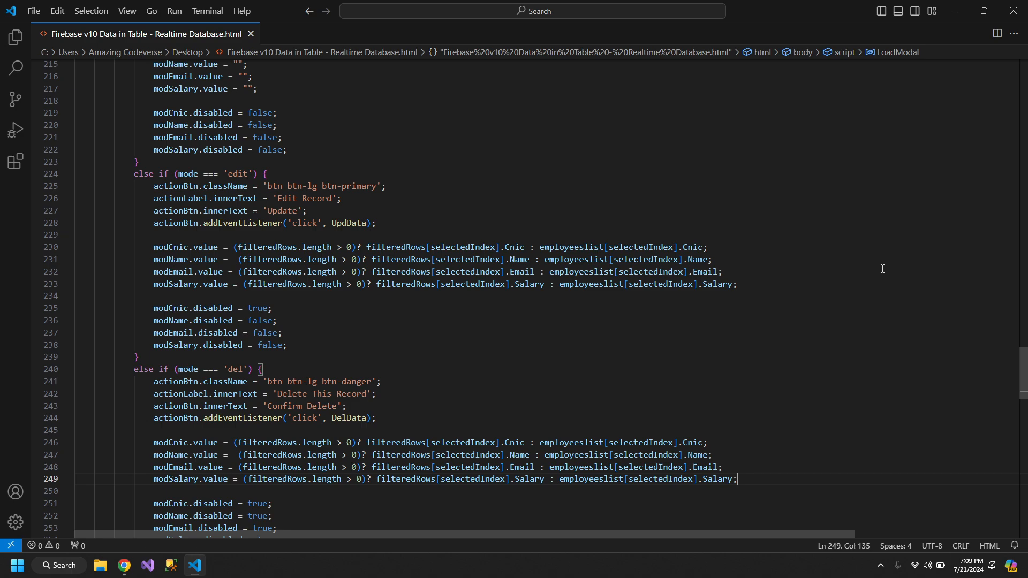
mouse_move(325, 429)
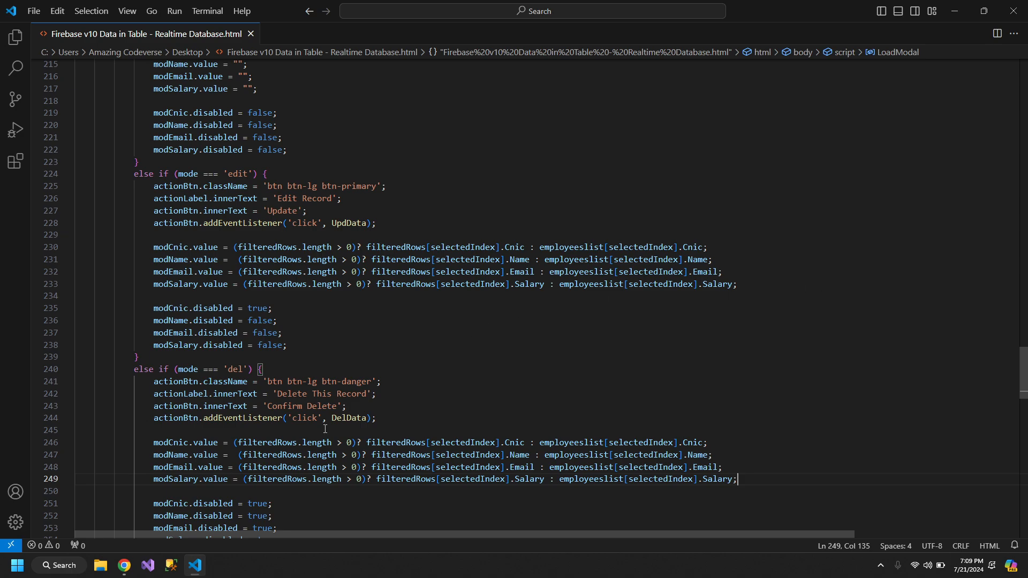
click(124, 565)
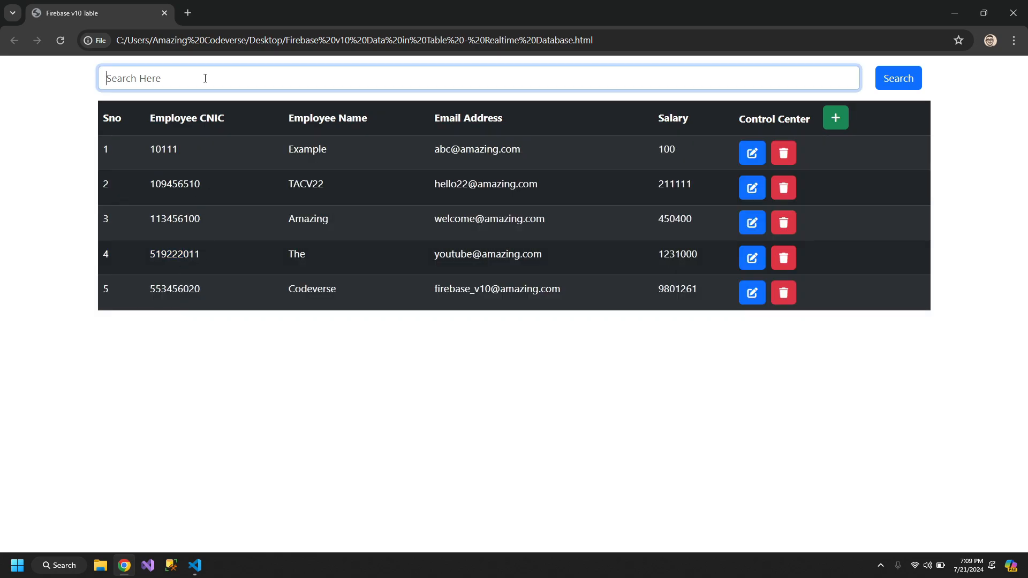
Search 519222011, edit The's salary to 1231111 and update, clear the search, and return to the editor.
text(519222011)
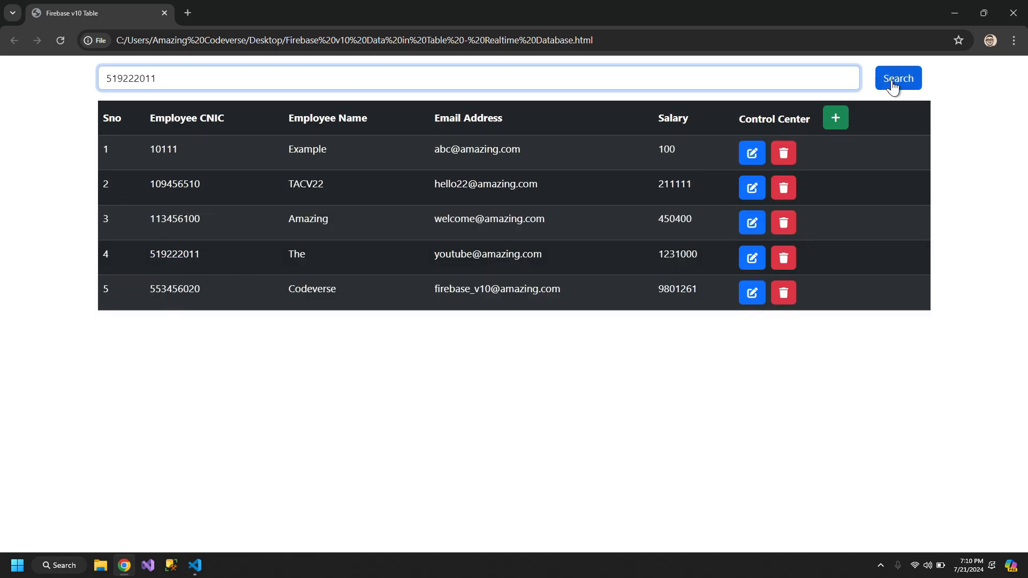
click(898, 78)
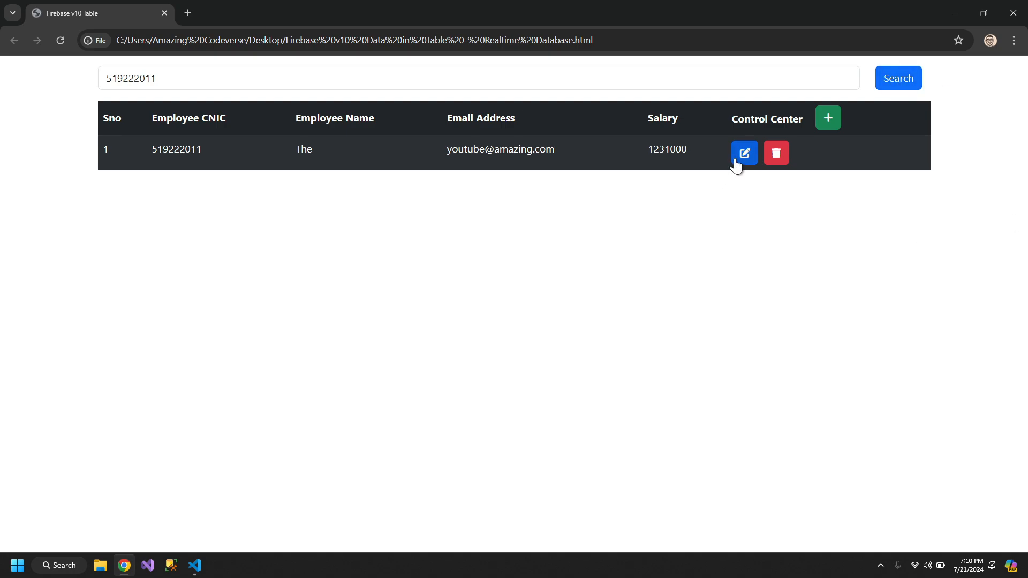
click(744, 152)
text(1231111)
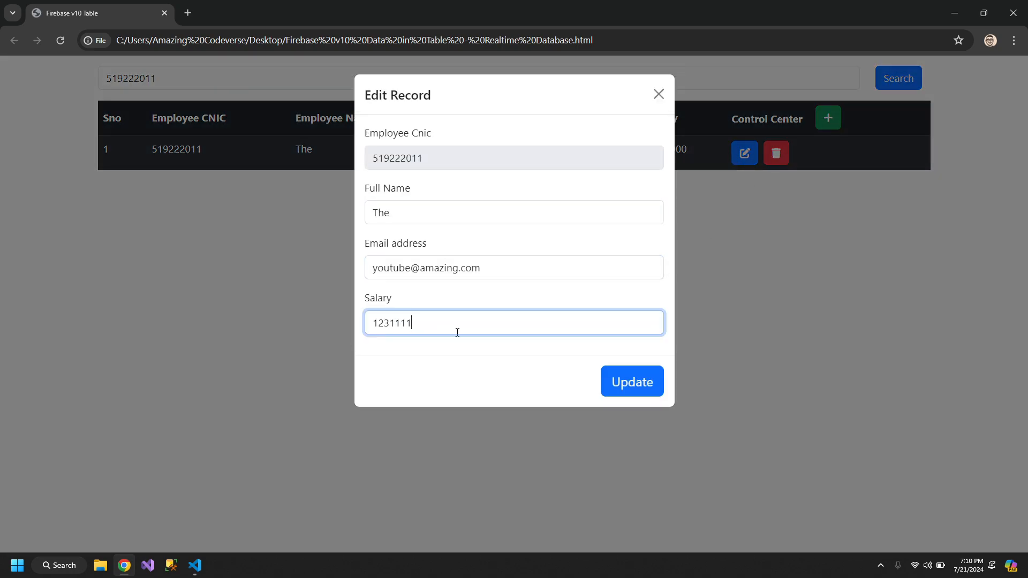
click(631, 381)
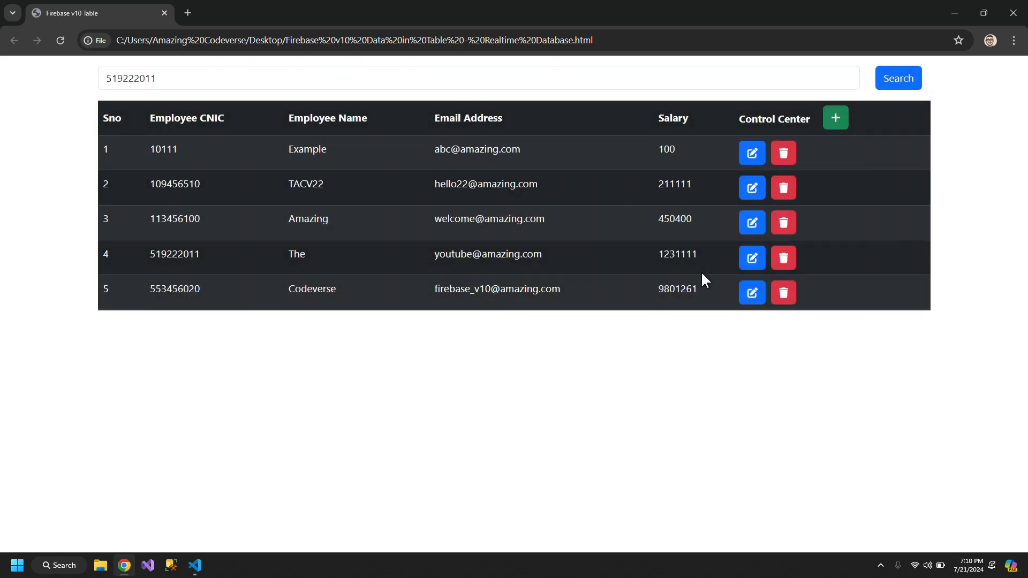
double_click(677, 254)
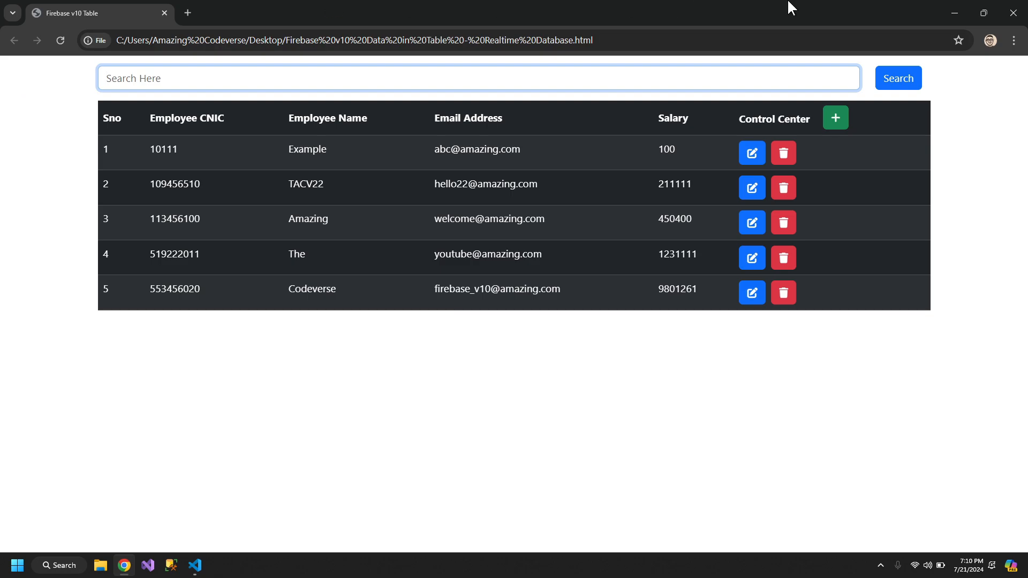
click(194, 570)
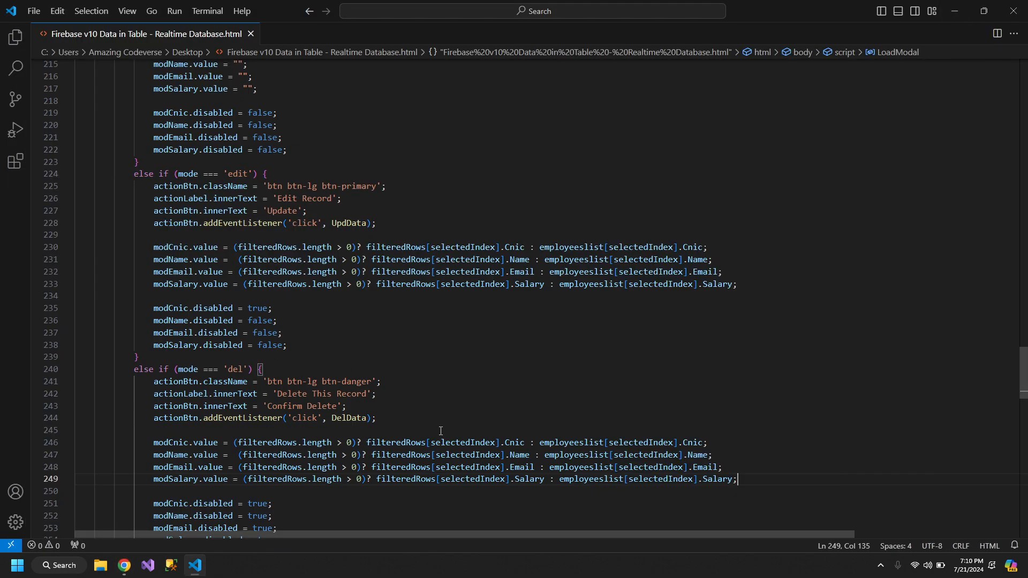
Extend FilterRecords with || conditions matching Name, Email and Salary against searchval, then go test.
scroll(down, 3)
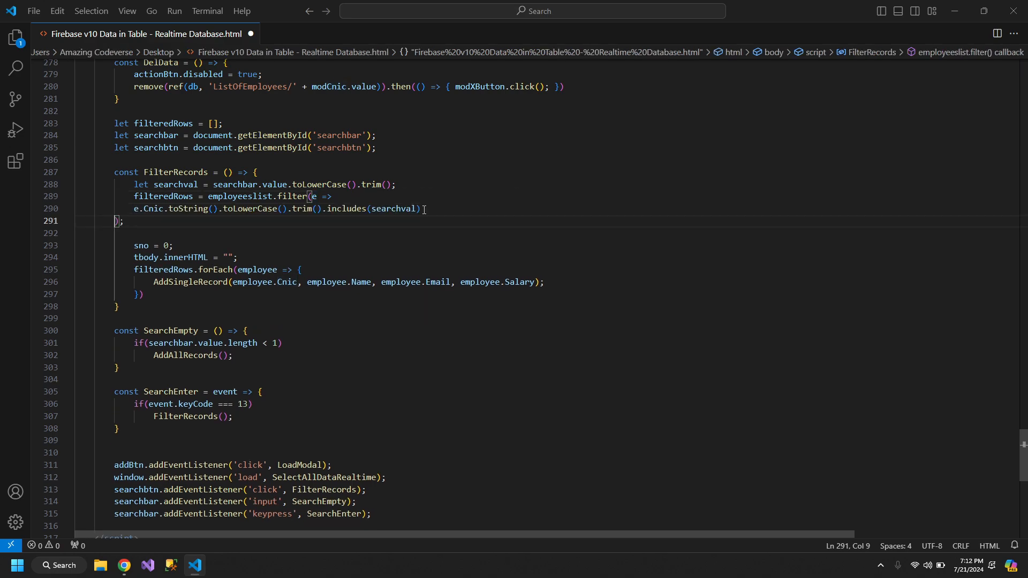
click(425, 209)
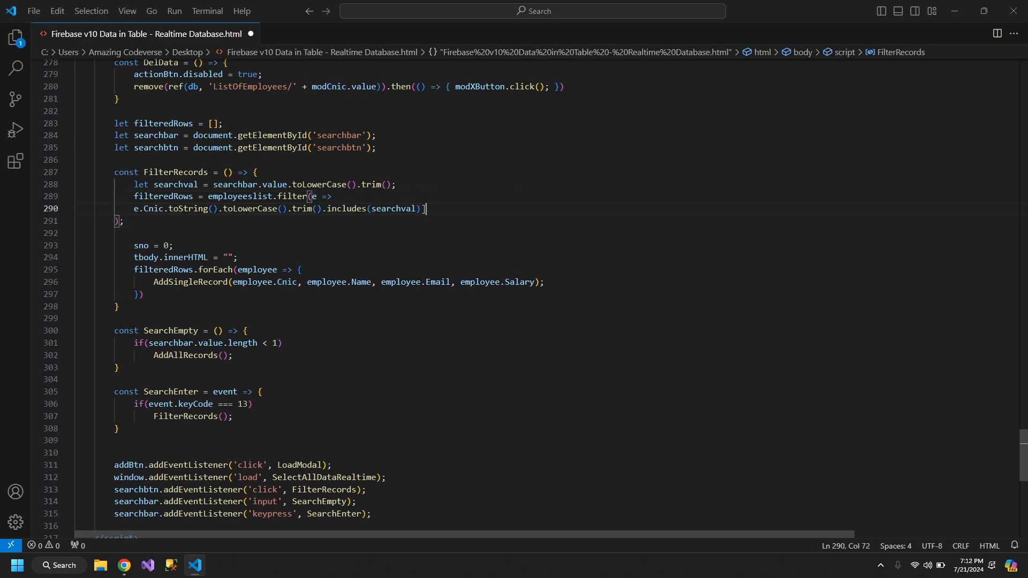
text(||)
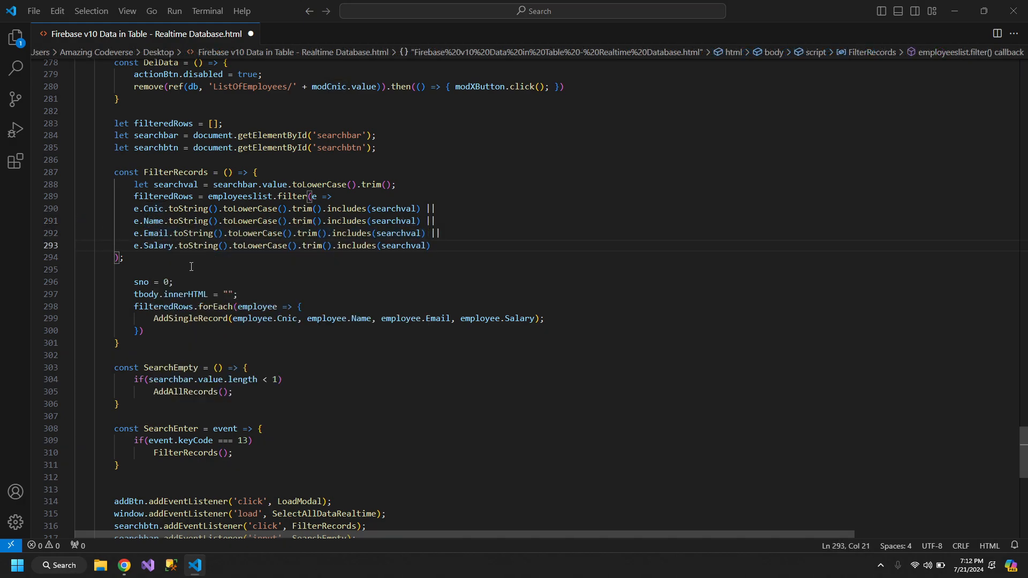
click(123, 564)
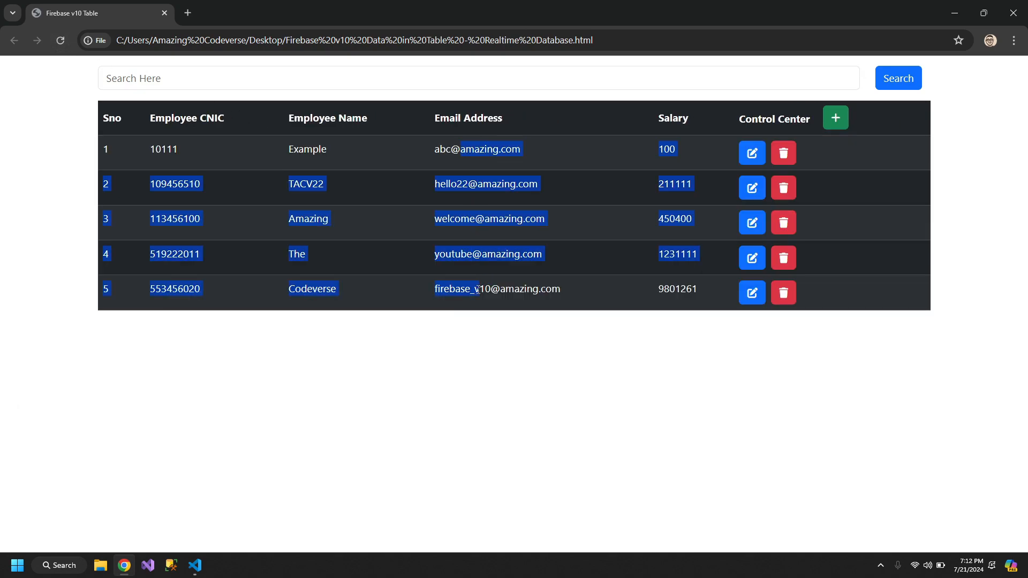
click(479, 393)
text(firebase_v10)
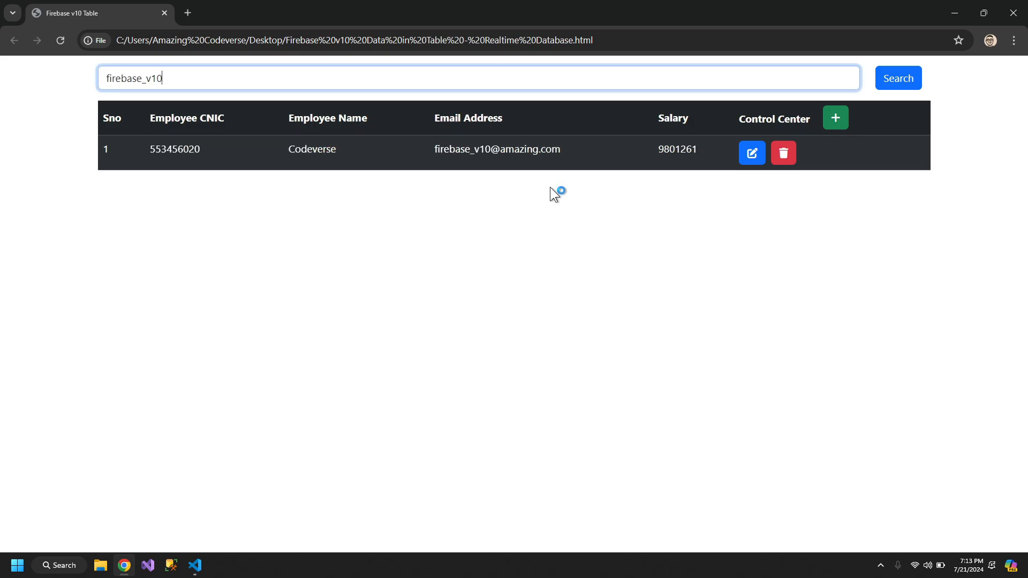
key(Backspace)
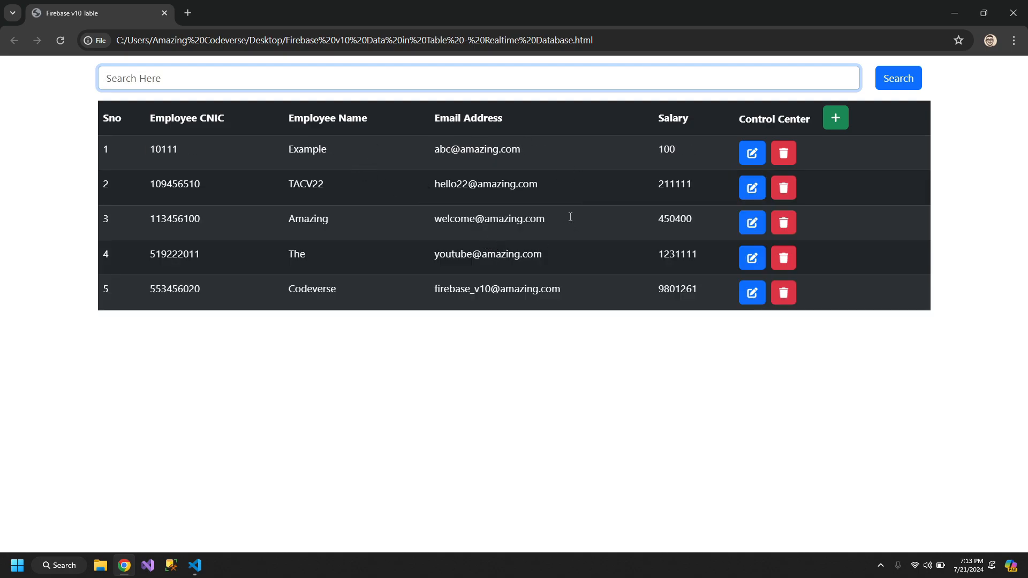
mouse_move(677, 255)
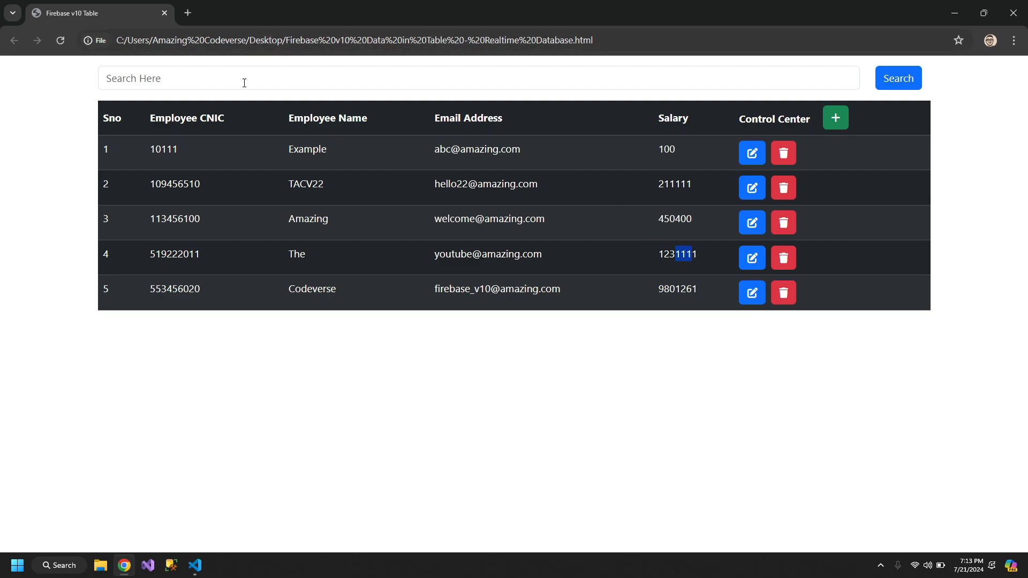
text(111)
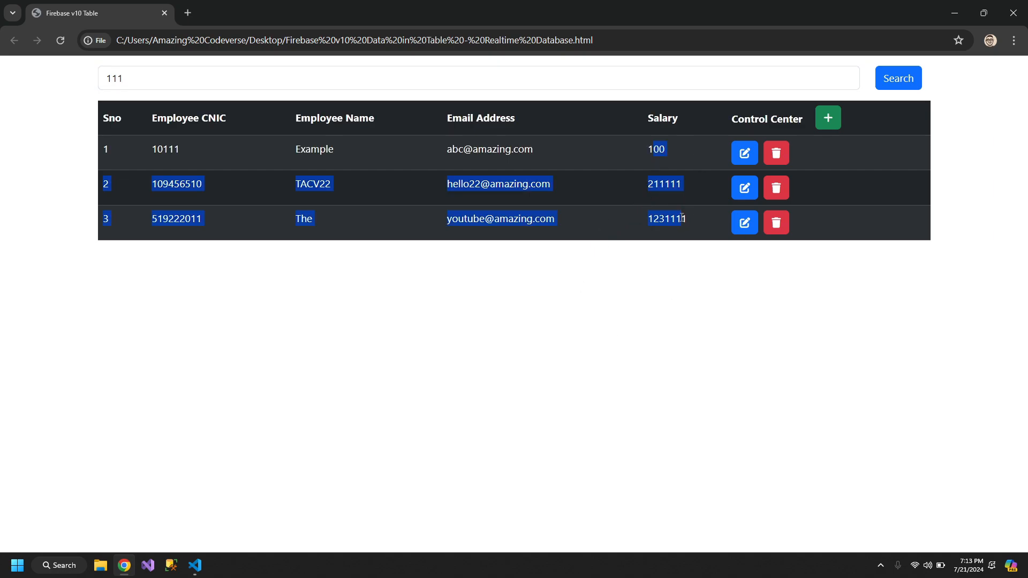
click(183, 158)
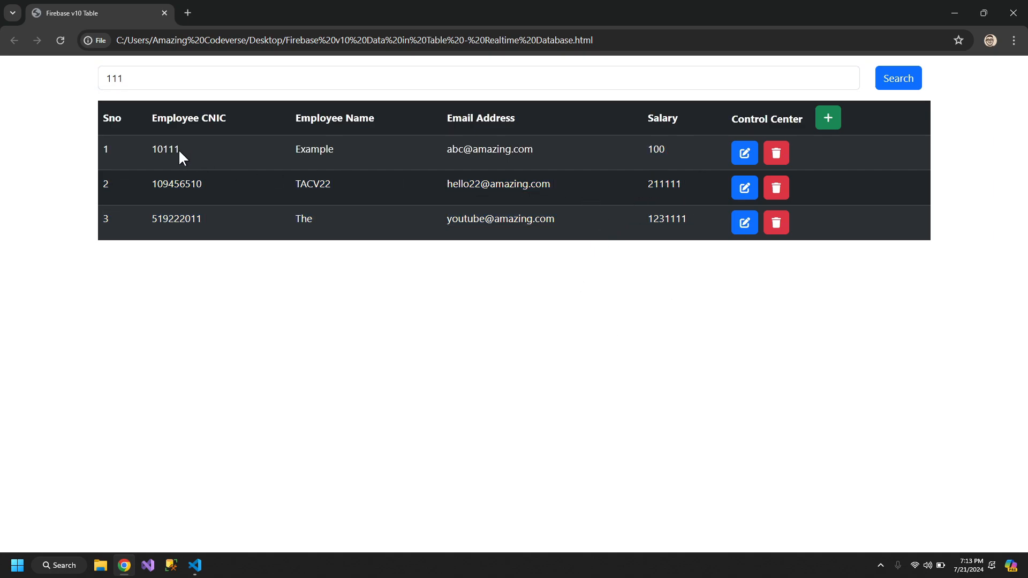
double_click(173, 149)
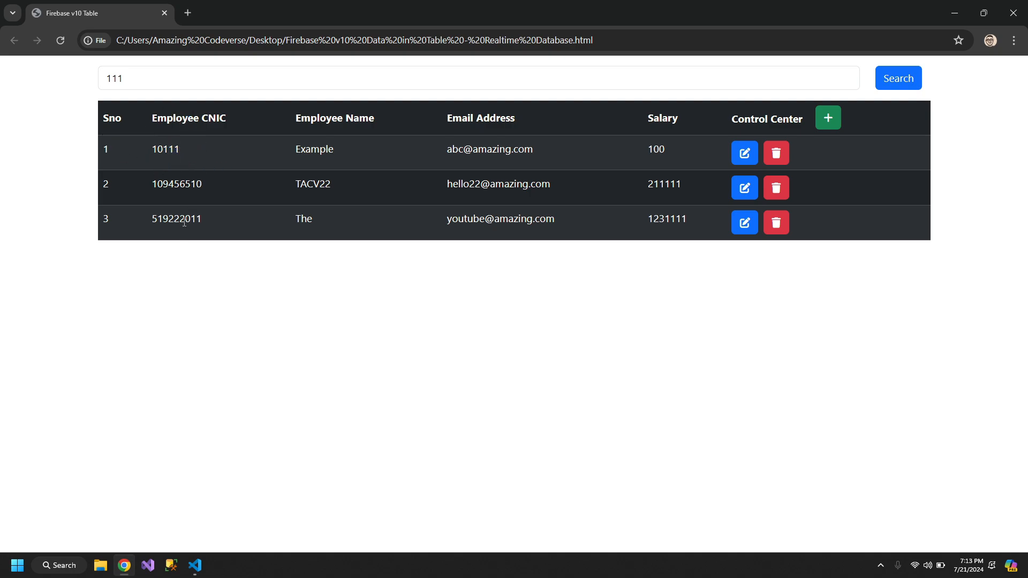
mouse_move(700, 248)
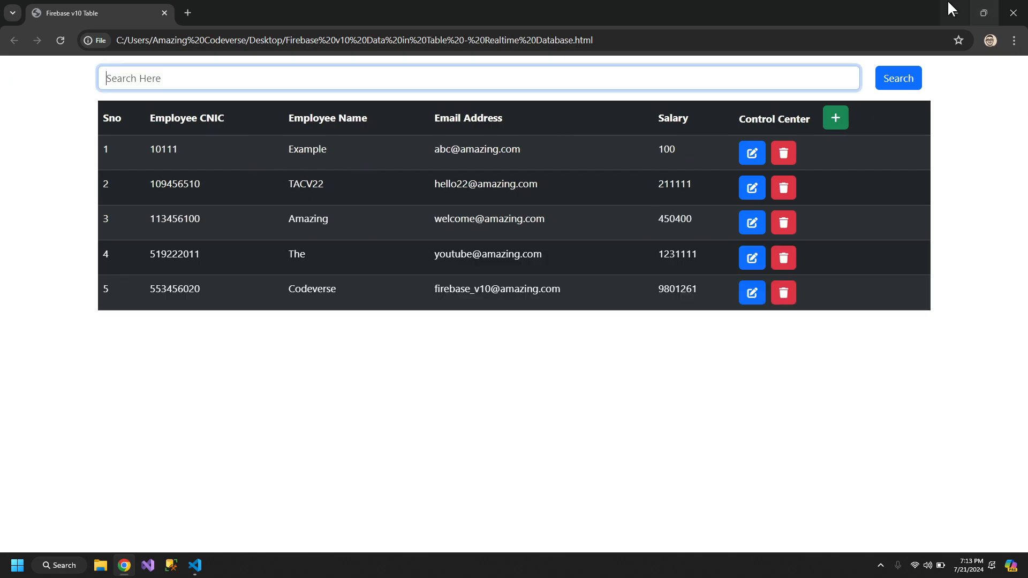
click(194, 566)
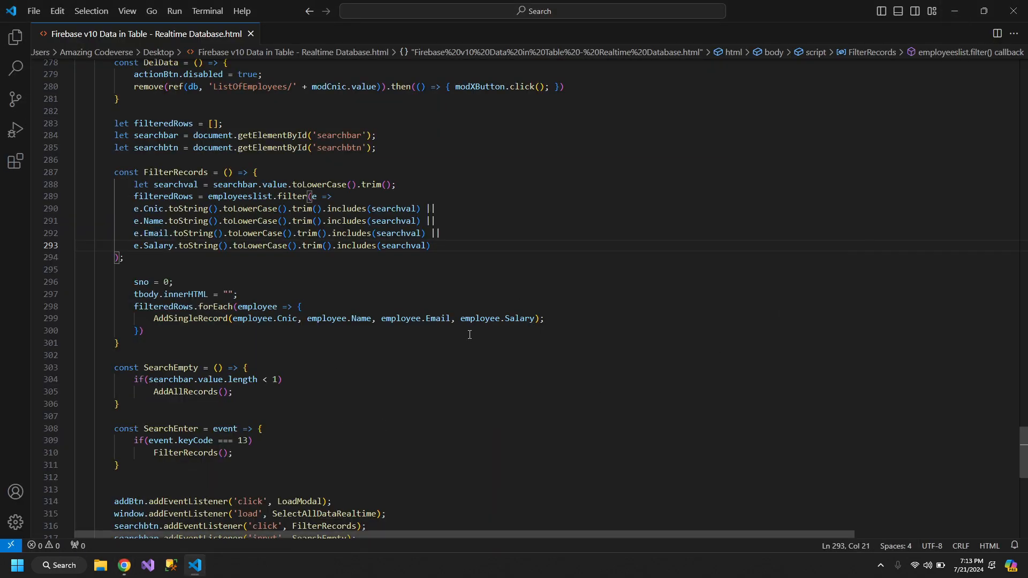
mouse_move(454, 392)
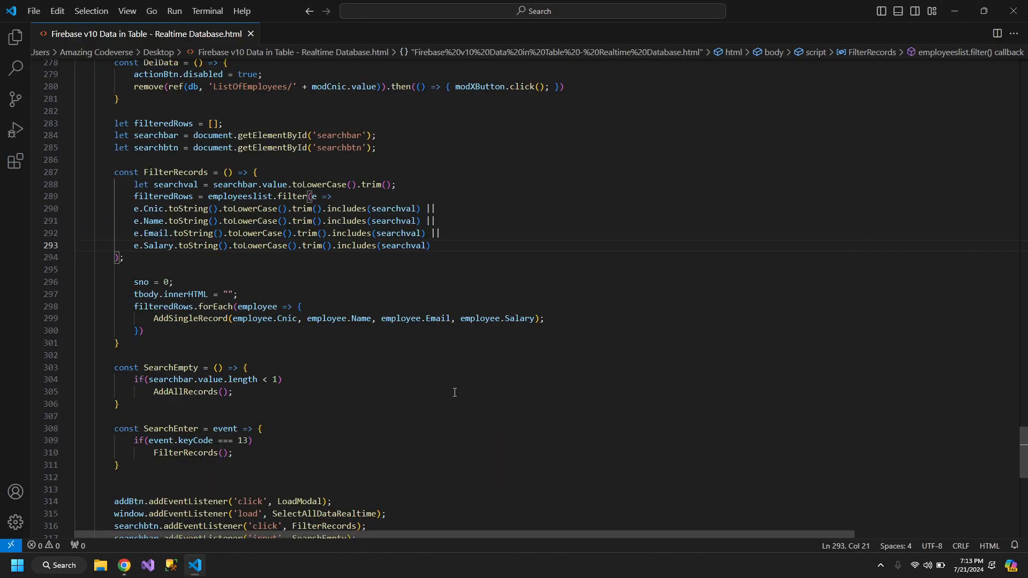
In the search row HTML, change col-11 to col-9, add a col-2 div with a copied input, and save.
scroll(up, 3)
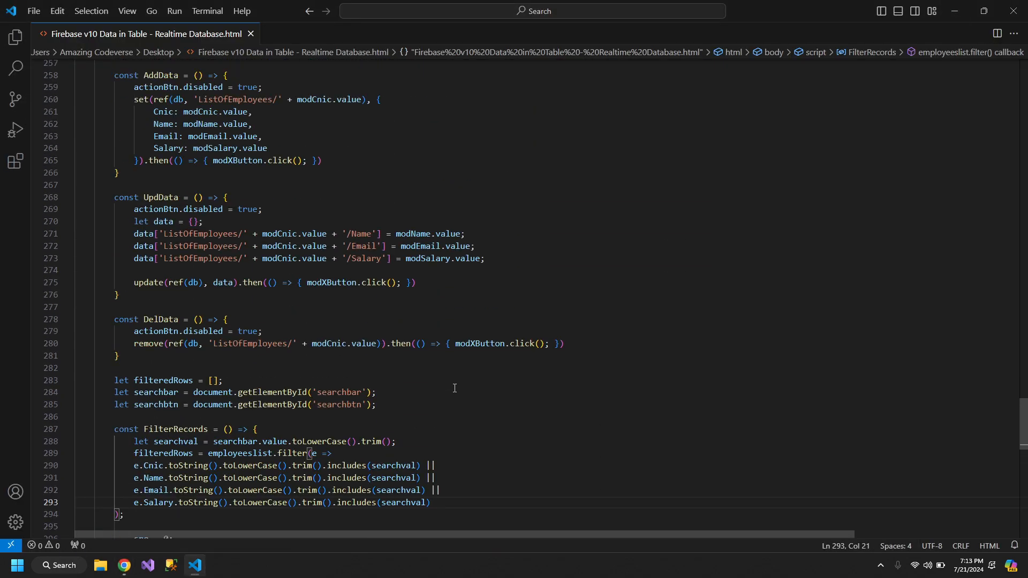
scroll(up, 3)
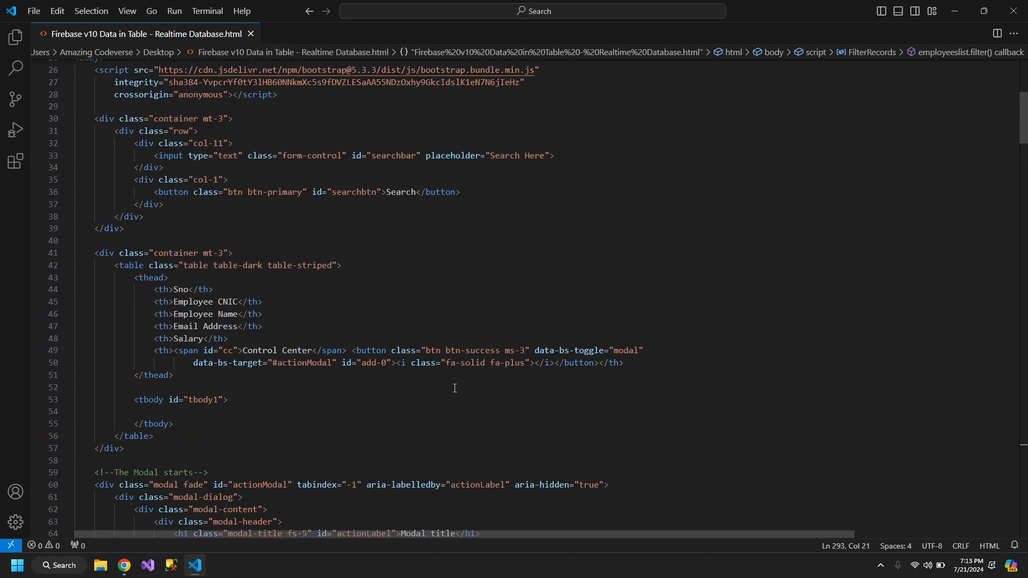
scroll(up, 3)
text(2)
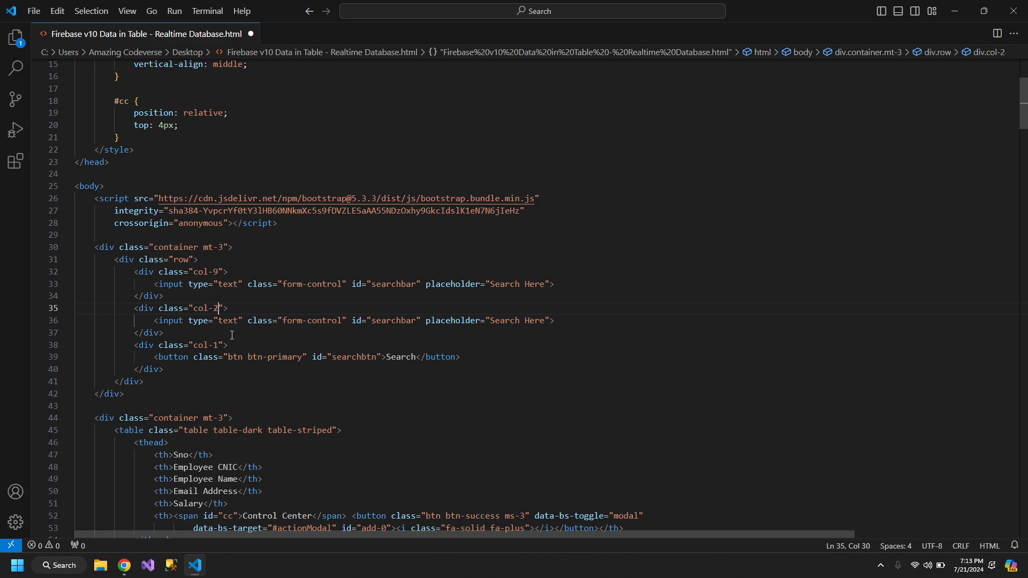
key(ctrl+s)
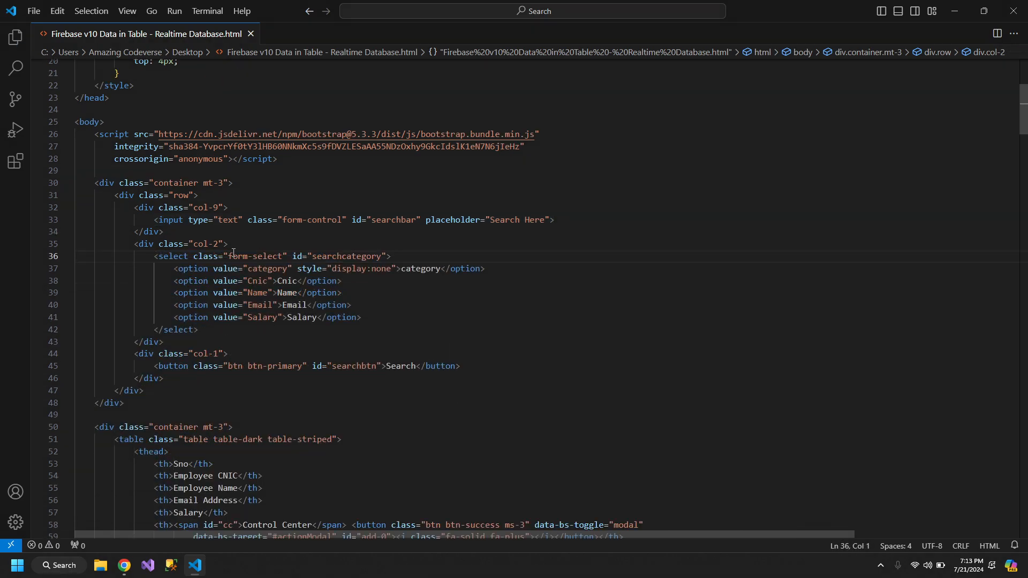
Review the searchcategory select's form-select class and hidden placeholder, then move down to the script.
double_click(255, 256)
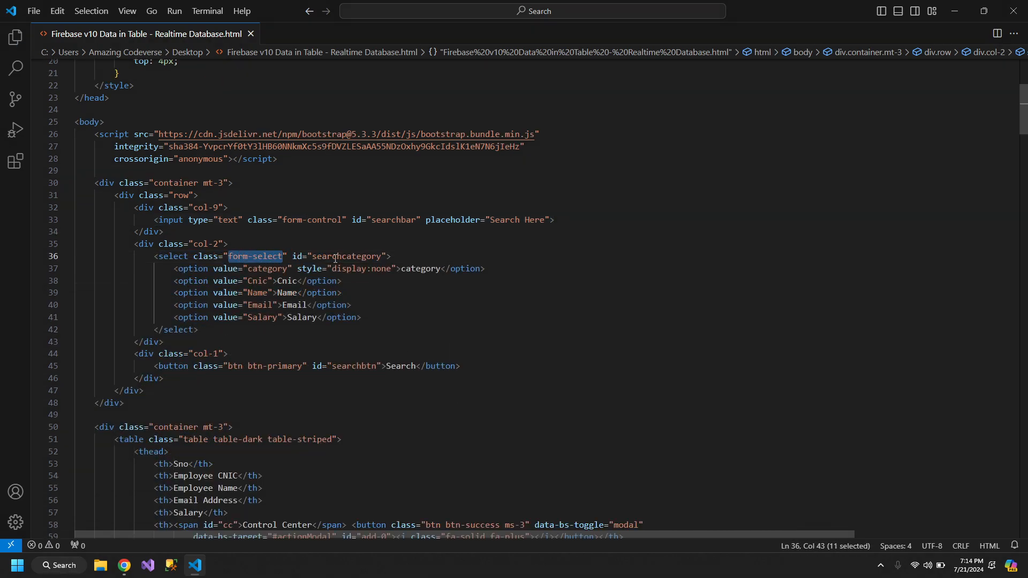
double_click(346, 256)
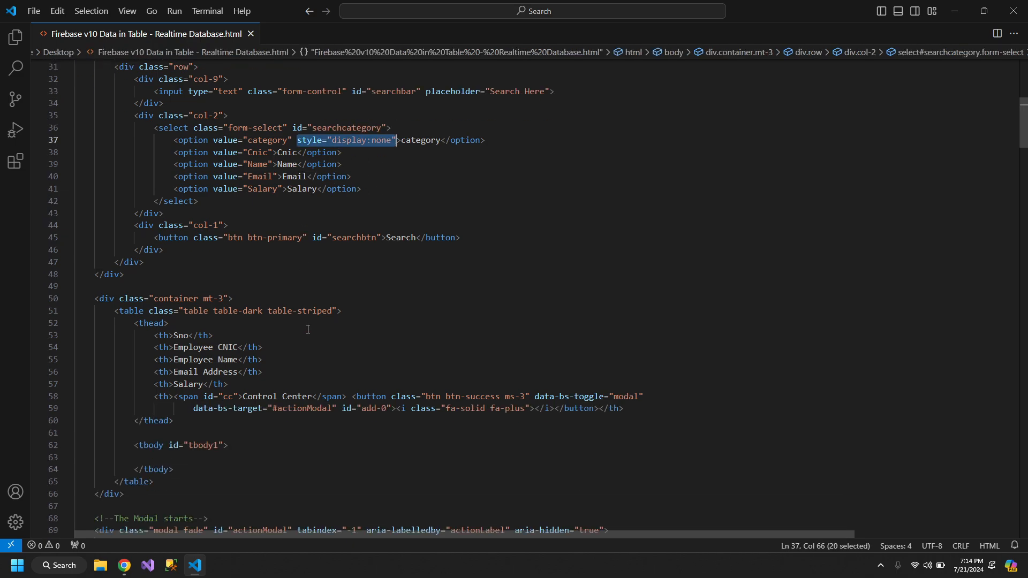
scroll(down, 3)
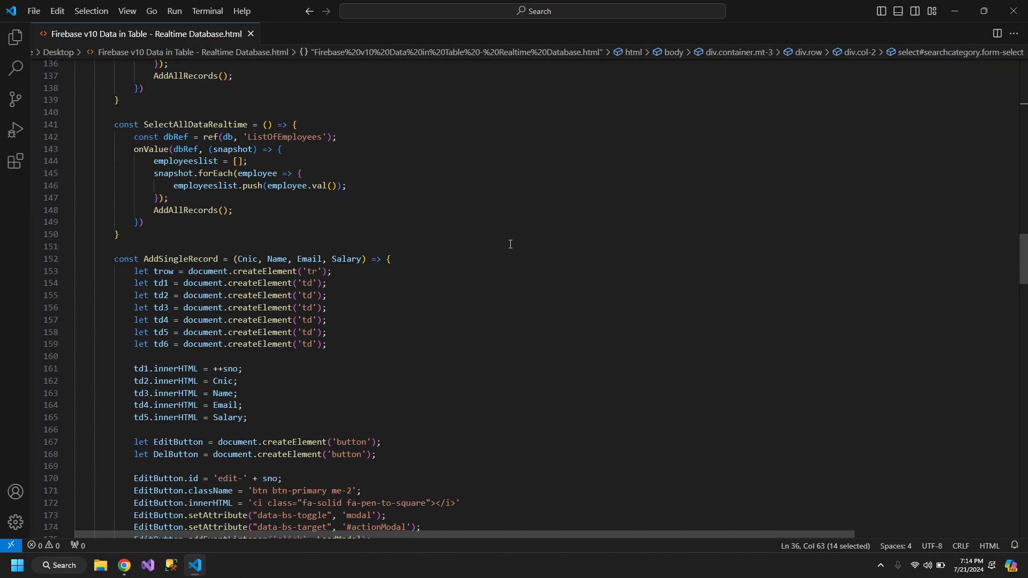
scroll(down, 3)
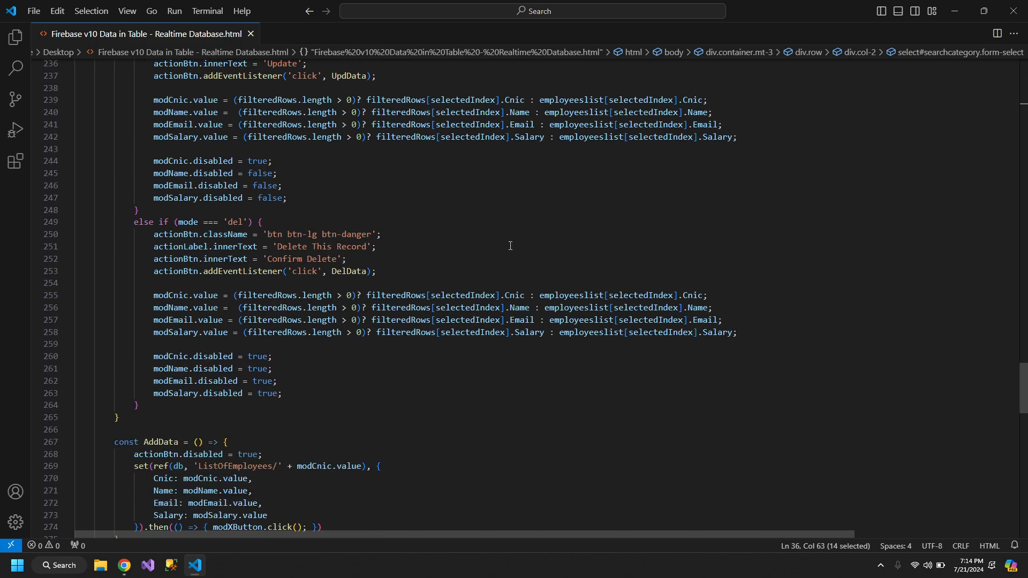
scroll(down, 3)
text(let searchval = searchbar.value.toLowerCase().trim();)
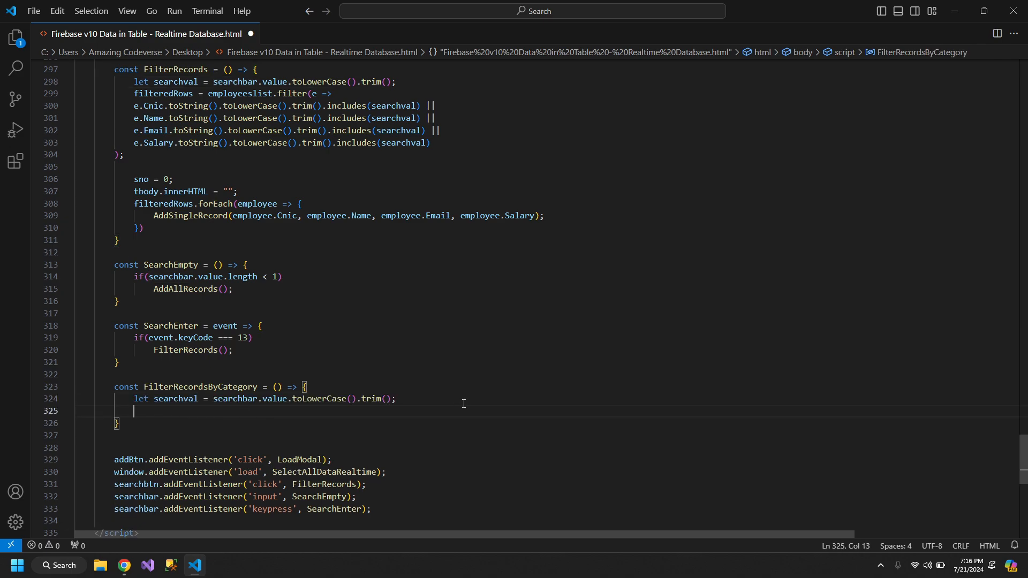
Write the if condition checking searchcategory.value equals 'Cnic' inside FilterRecordsByCategory.
text(i)
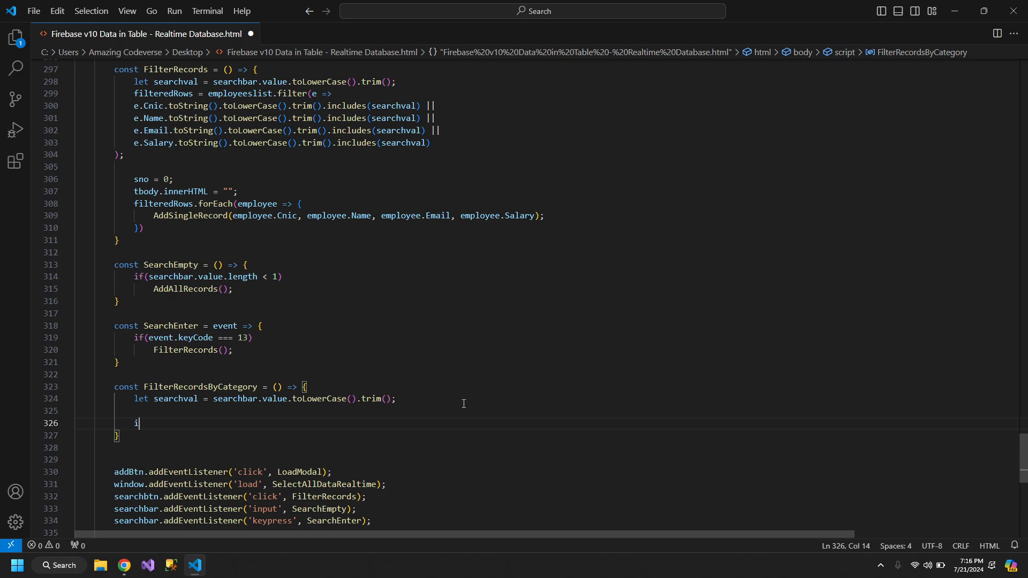
text(f(d)
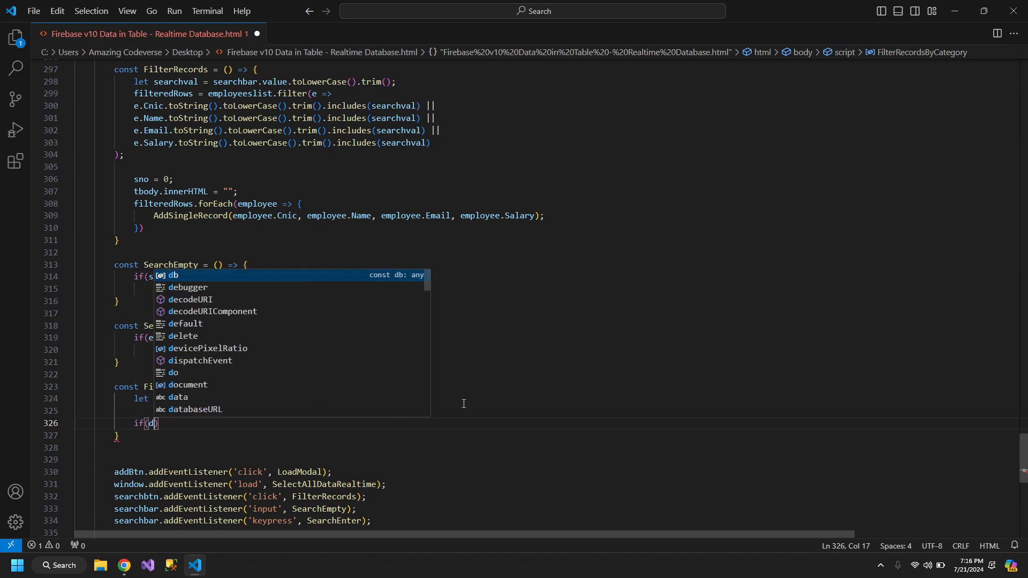
text(searchcategory)
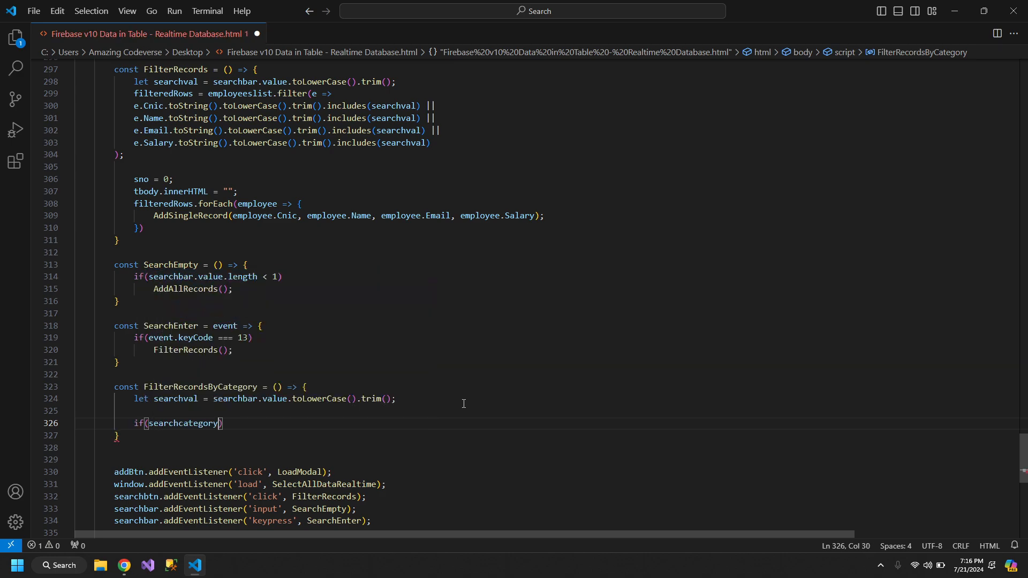
text(.value === ')
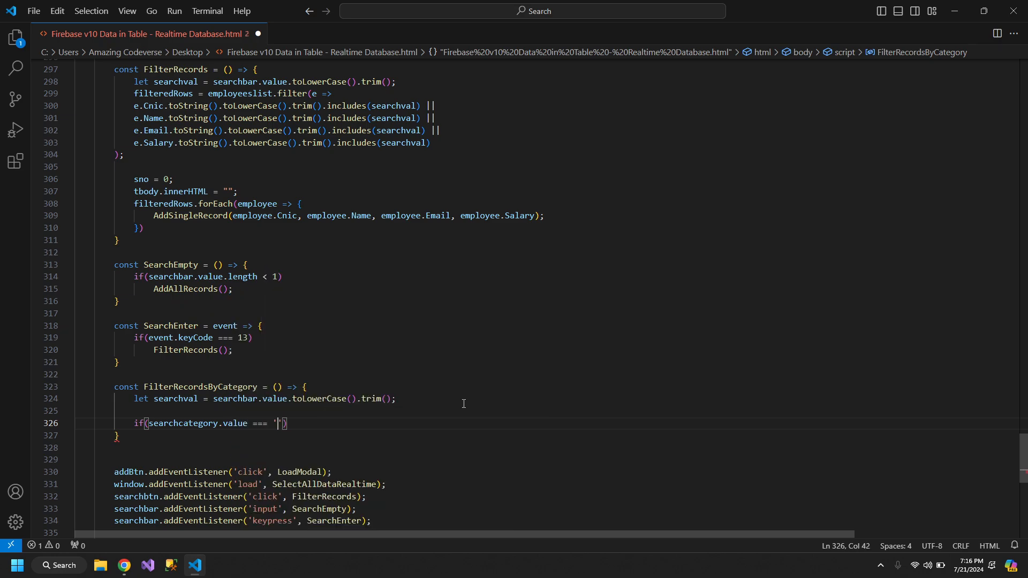
text(Cnic)
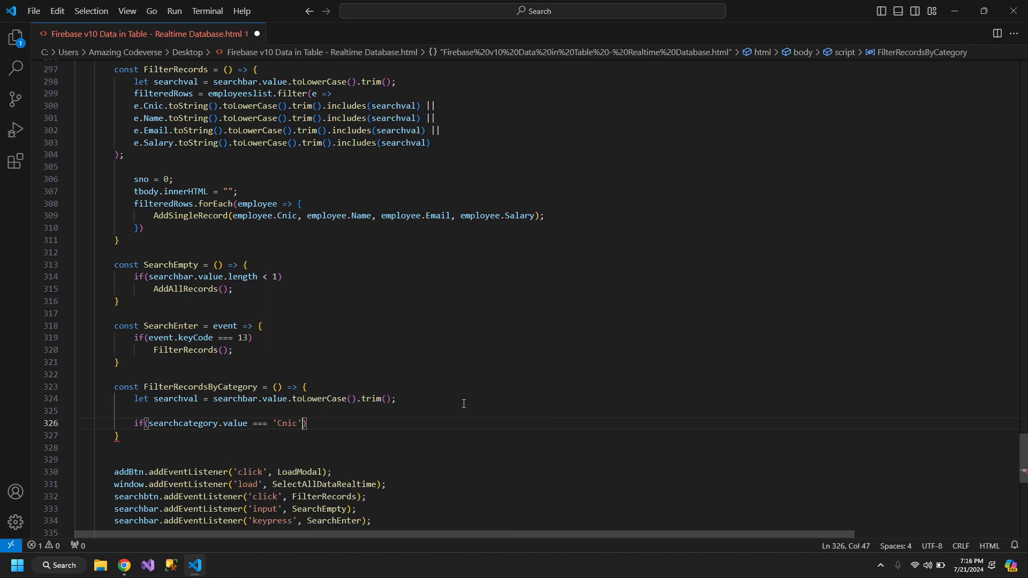
key(enter)
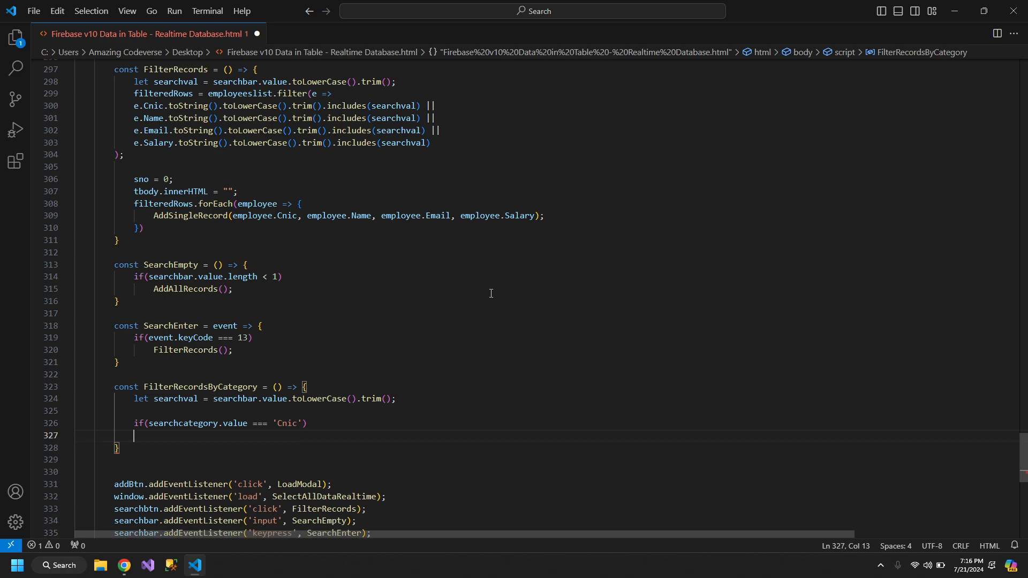
mouse_move(392, 118)
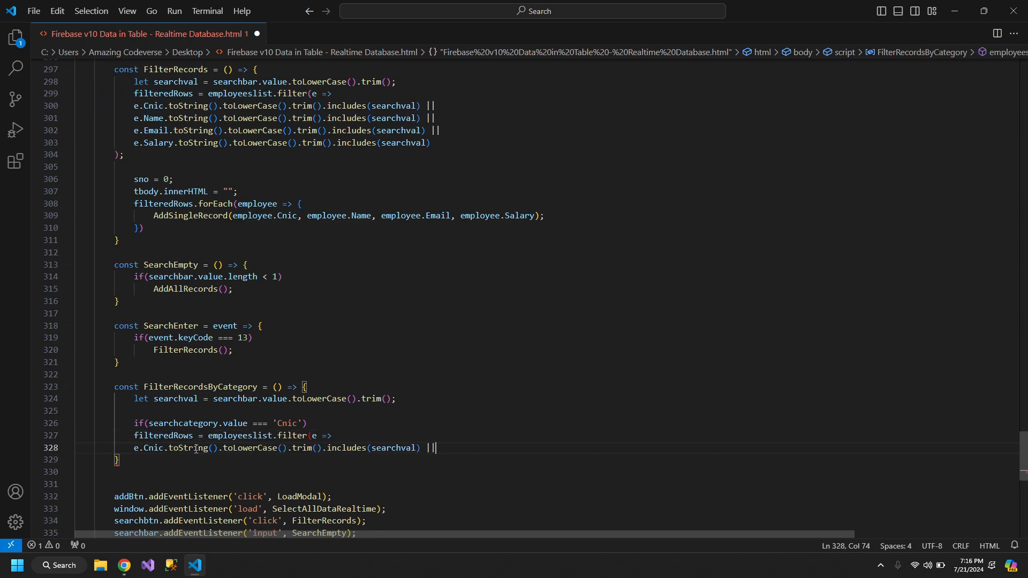
key(BackSpace)
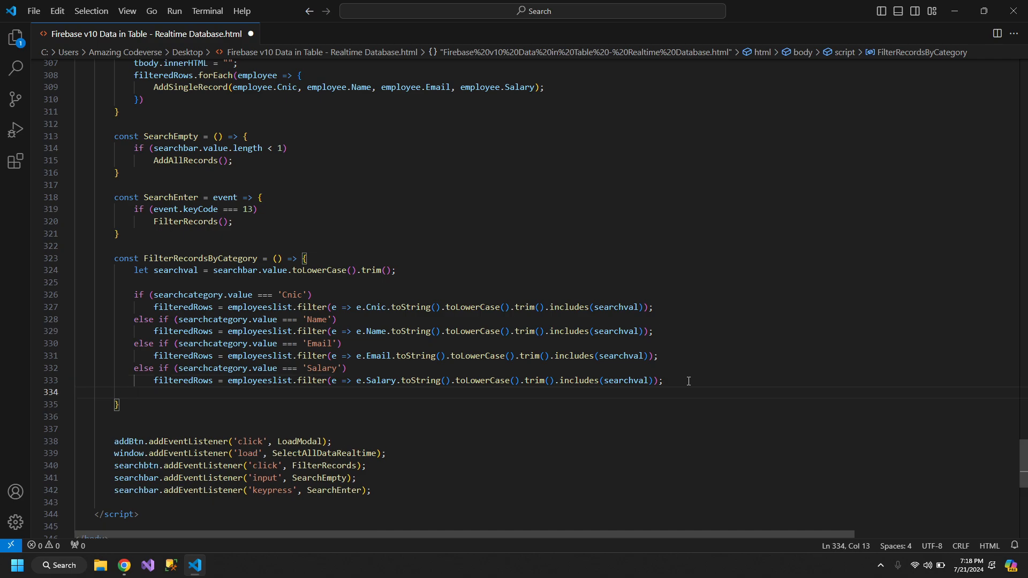
Add a trailing else branch starting filteredRows = employeeslist.filter(e =>.
text(else)
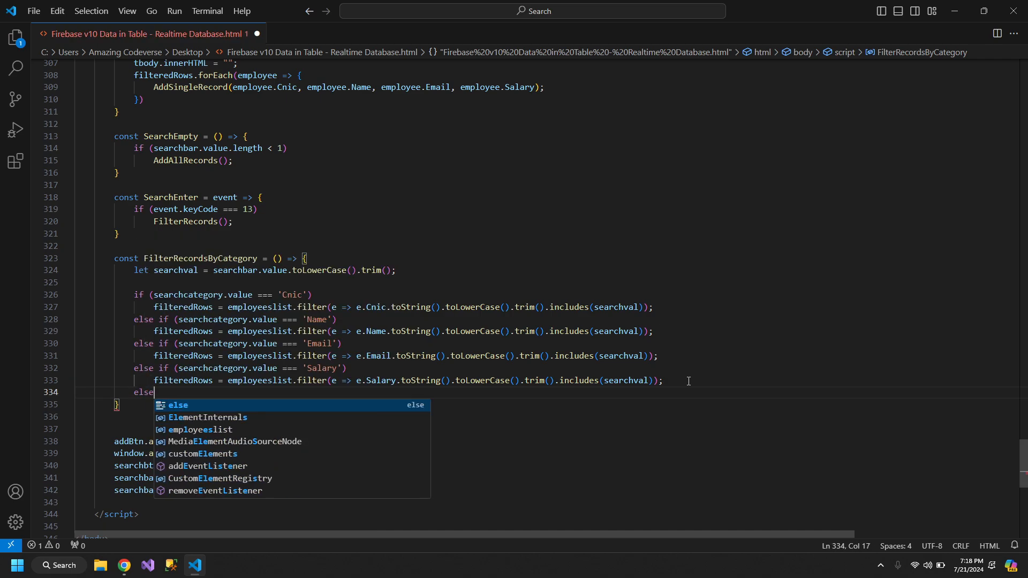
key(Escape)
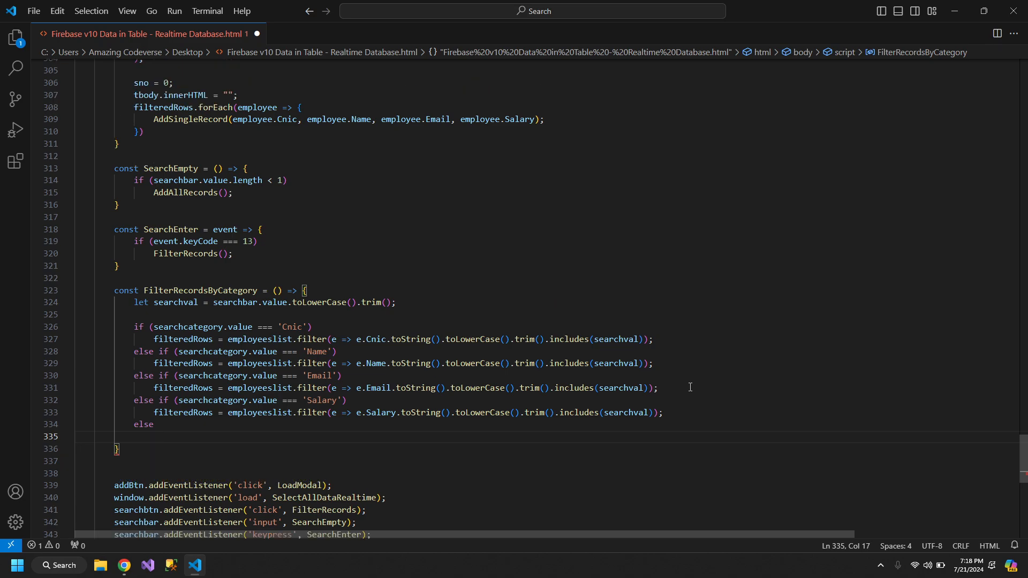
scroll(up, 3)
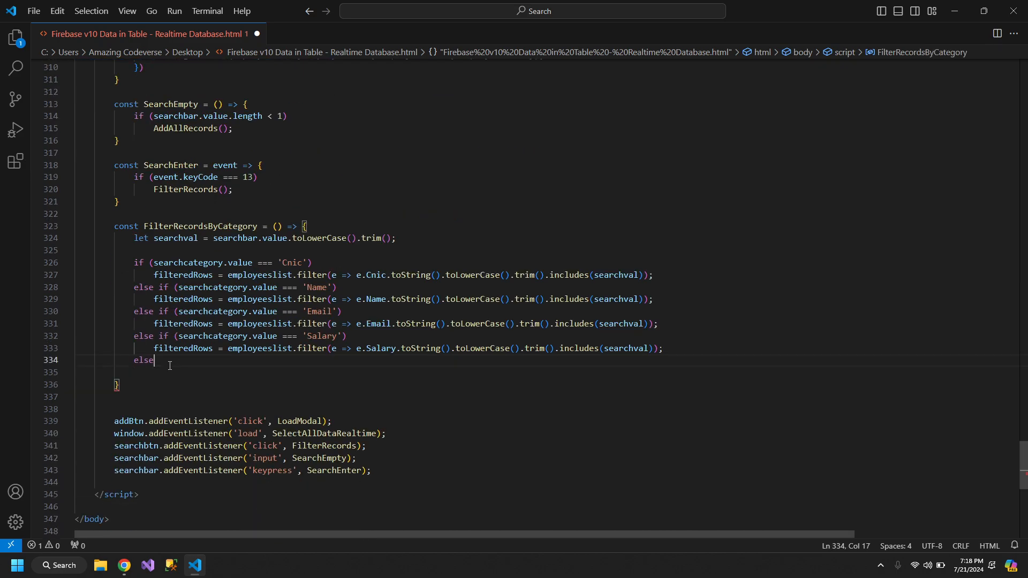
text(filteredRows = employeeslist.filter(e =>)
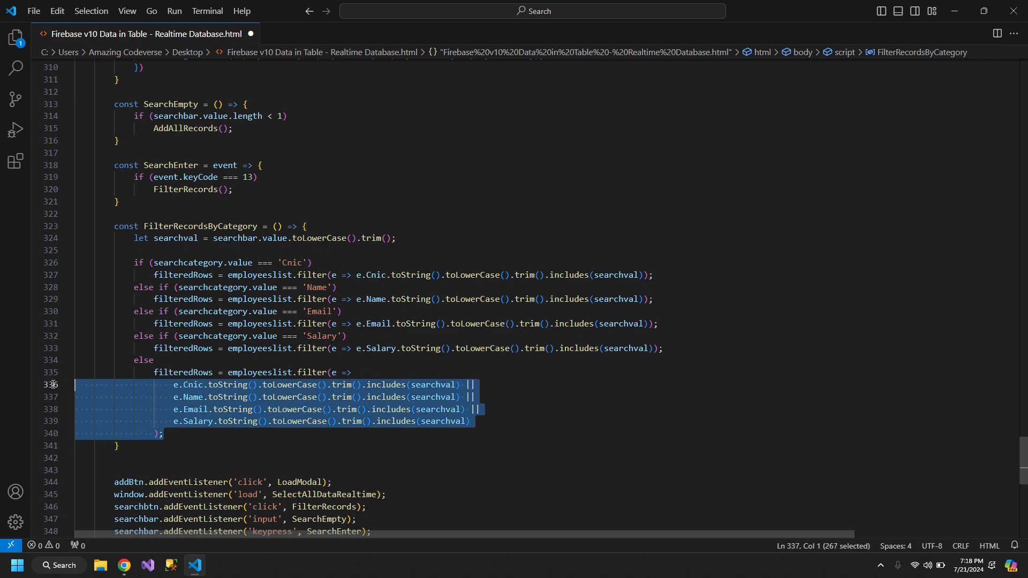
Finish the else filter, add the sno/tbody rendering block and make SearchEnter call FilterRecordsByCategory.
click(244, 433)
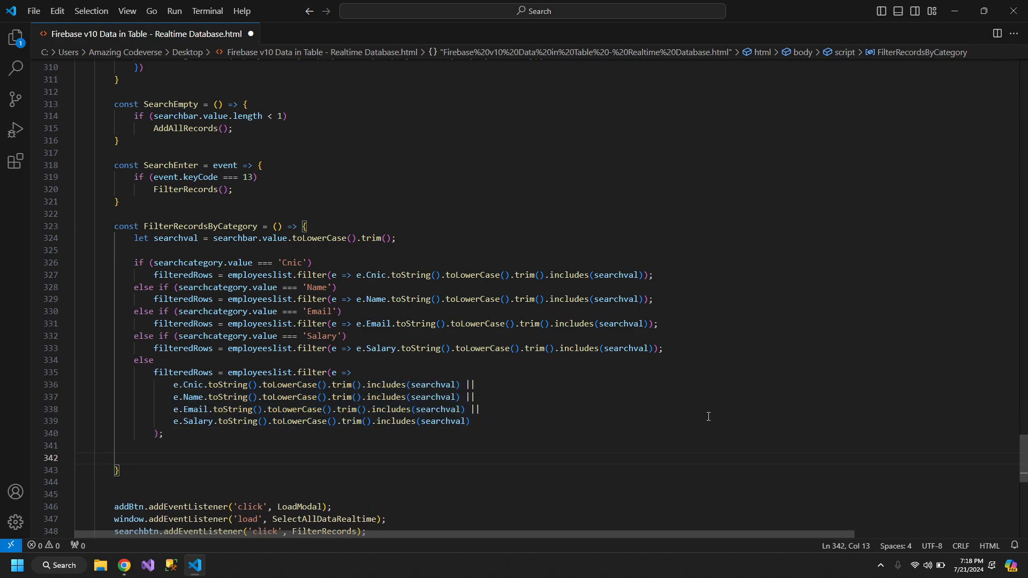
scroll(up, 3)
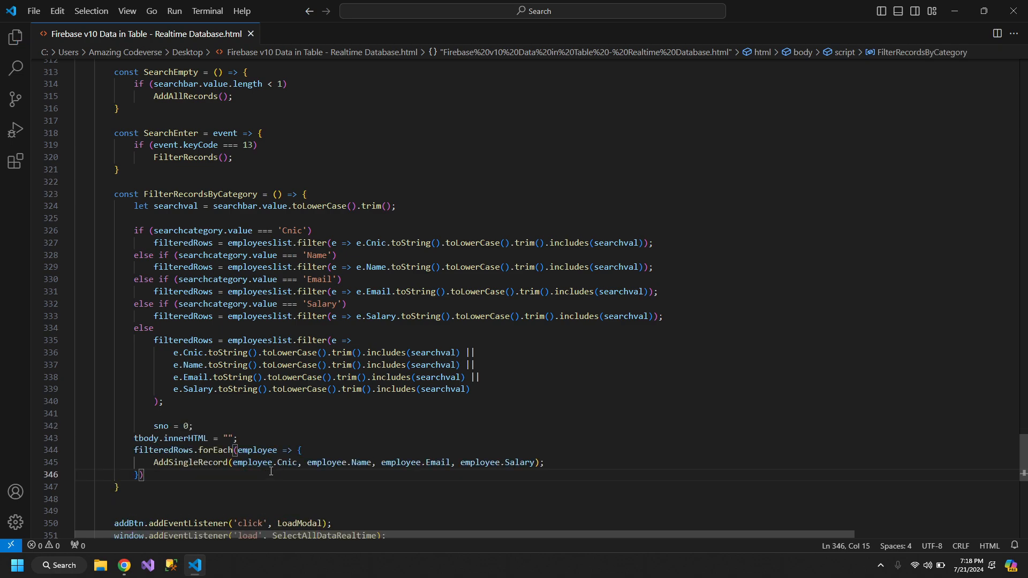
scroll(down, 3)
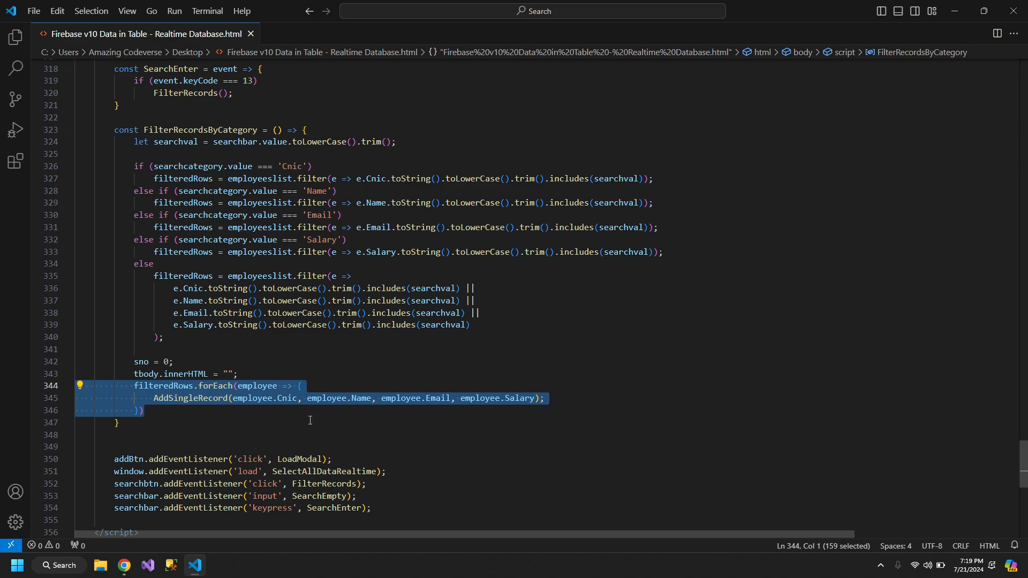
mouse_move(218, 347)
text(ByCategory)
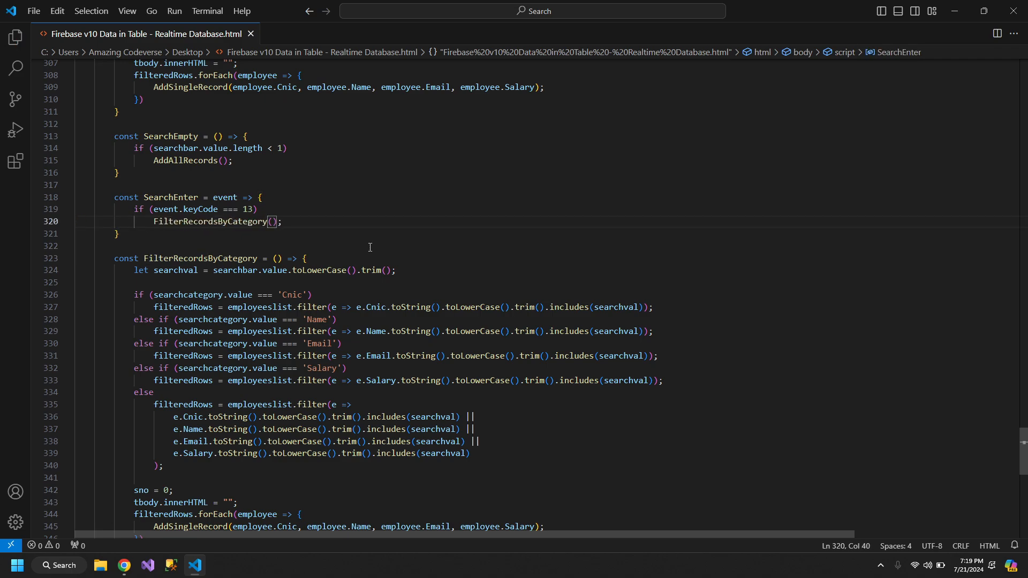
scroll(down, 3)
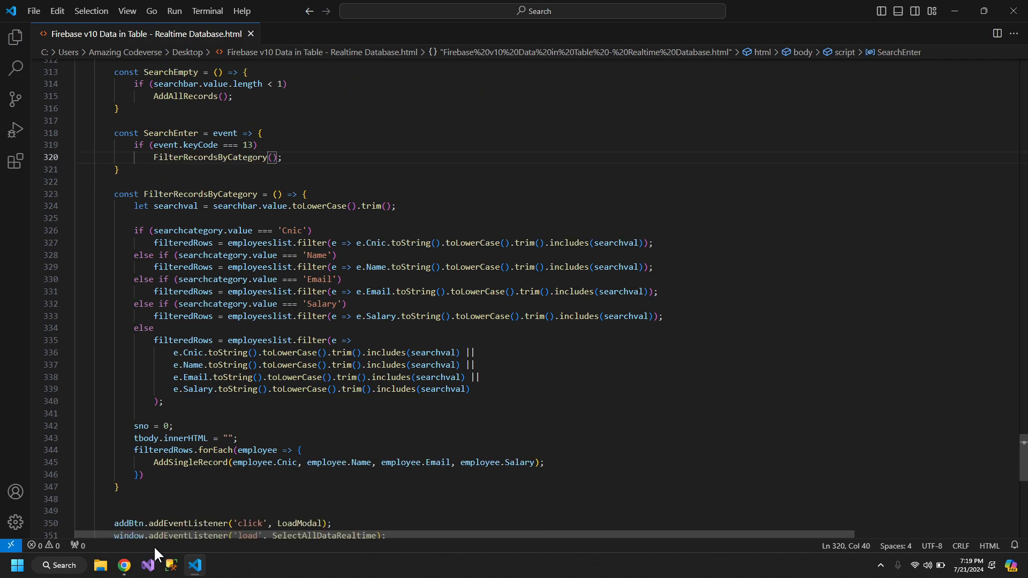
Reload the employee page in Chrome and search TACV22, then firebase_v10, each narrowing to one row.
click(123, 565)
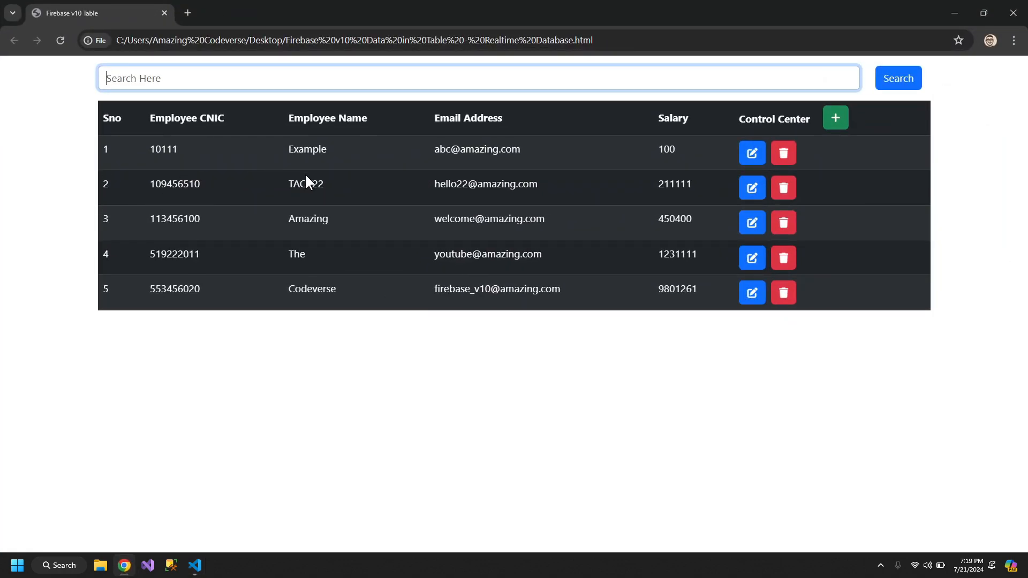
click(60, 40)
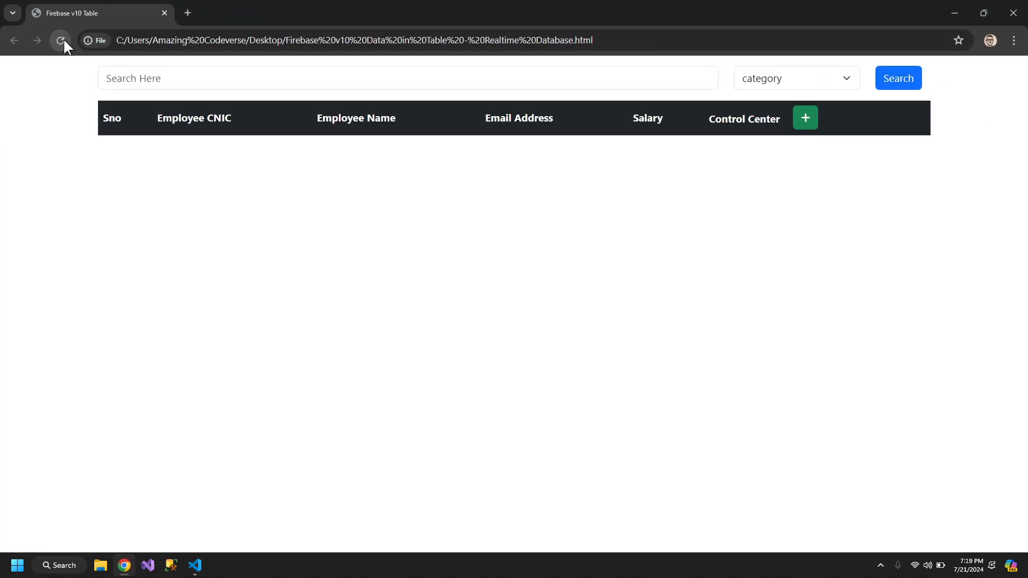
click(60, 39)
text(TACV22)
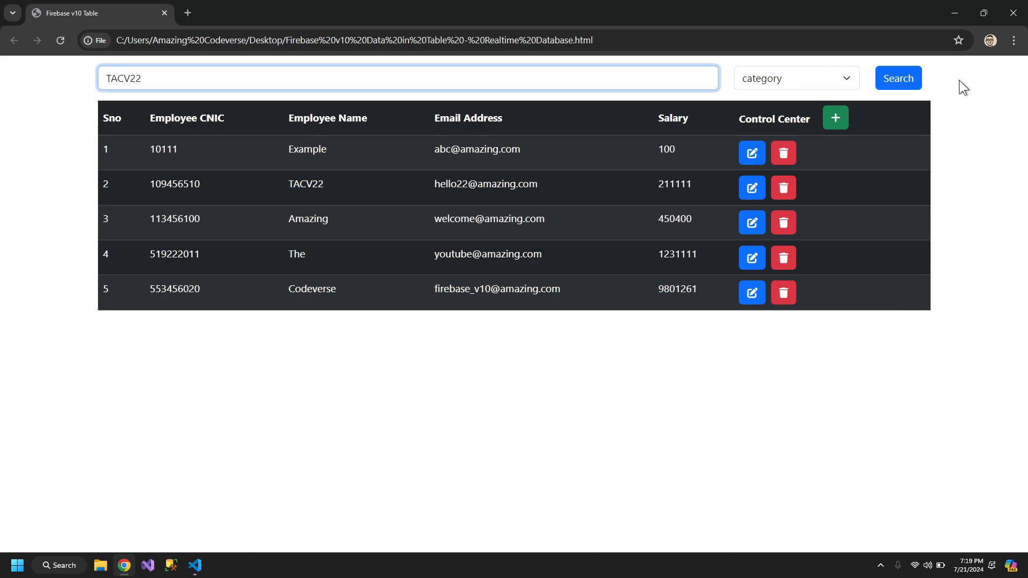
click(898, 78)
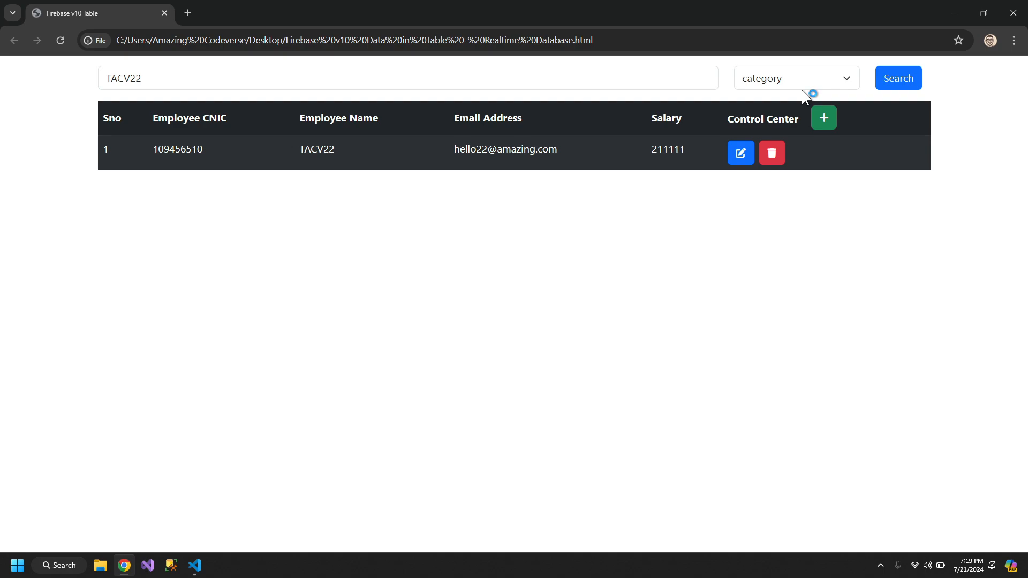
mouse_move(604, 102)
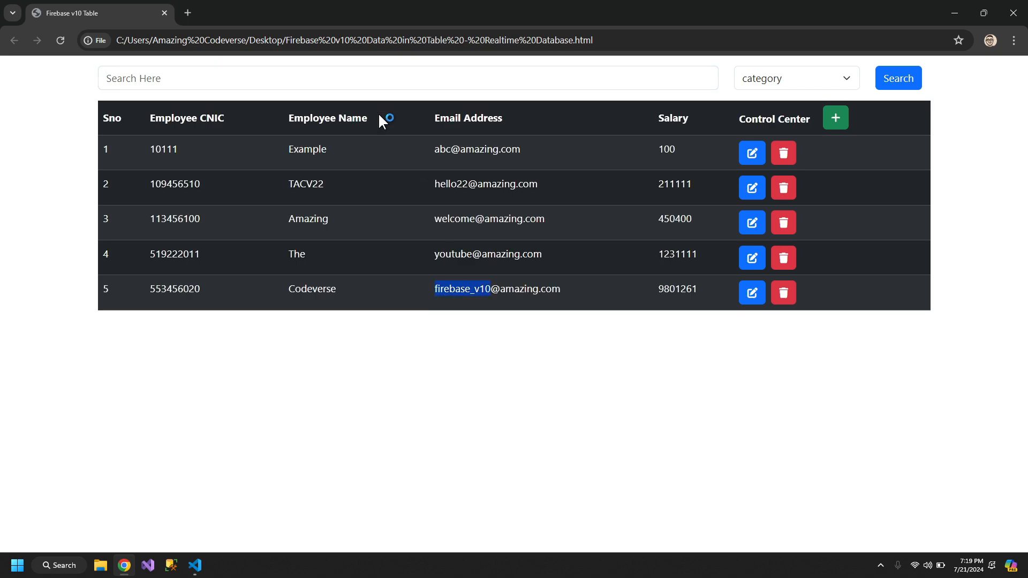
text(firebase_v10)
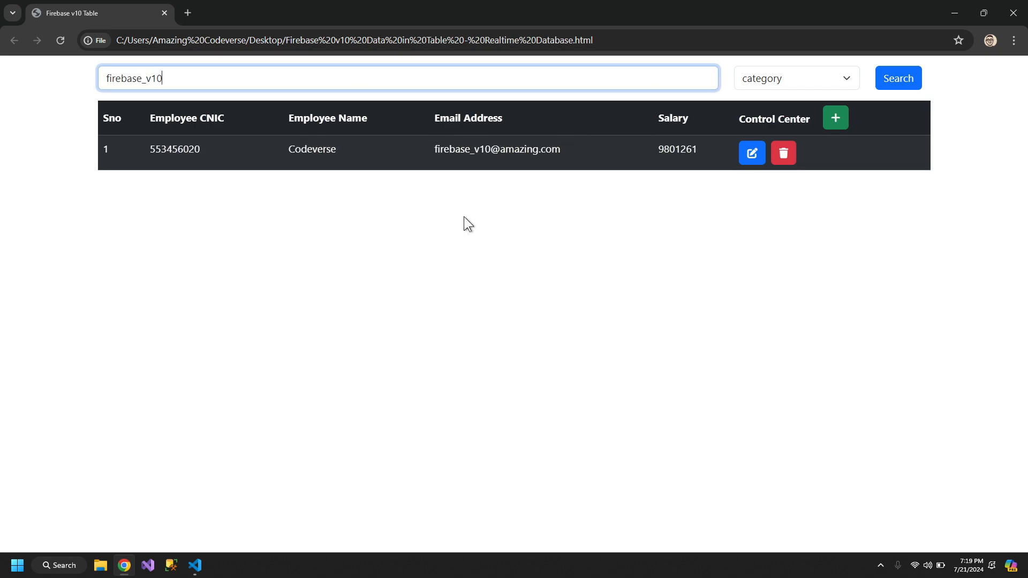
mouse_move(785, 75)
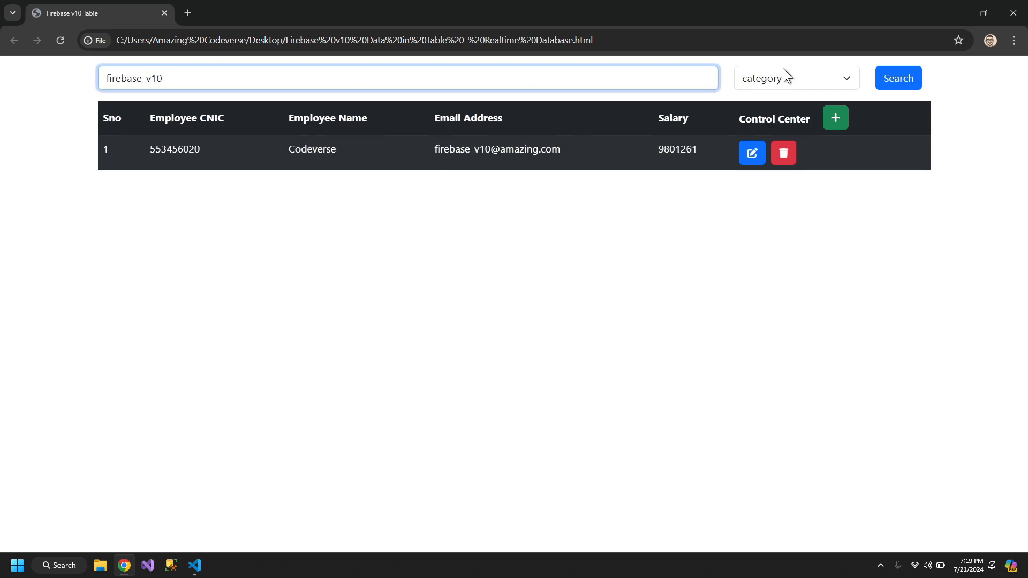
Try searches with Cnic then Name as category, confirming filtering works, and return to VS Code.
click(796, 78)
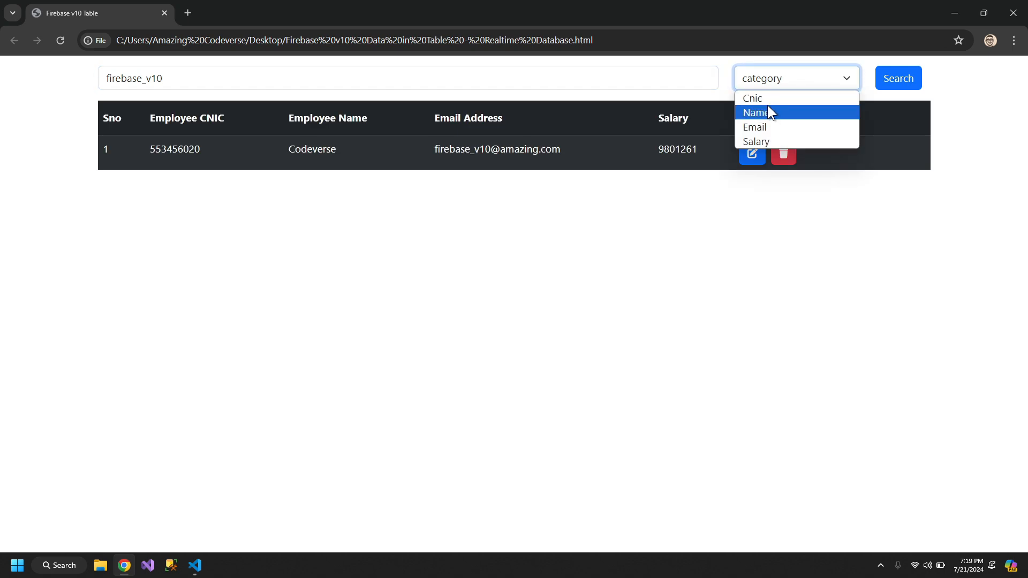
click(752, 97)
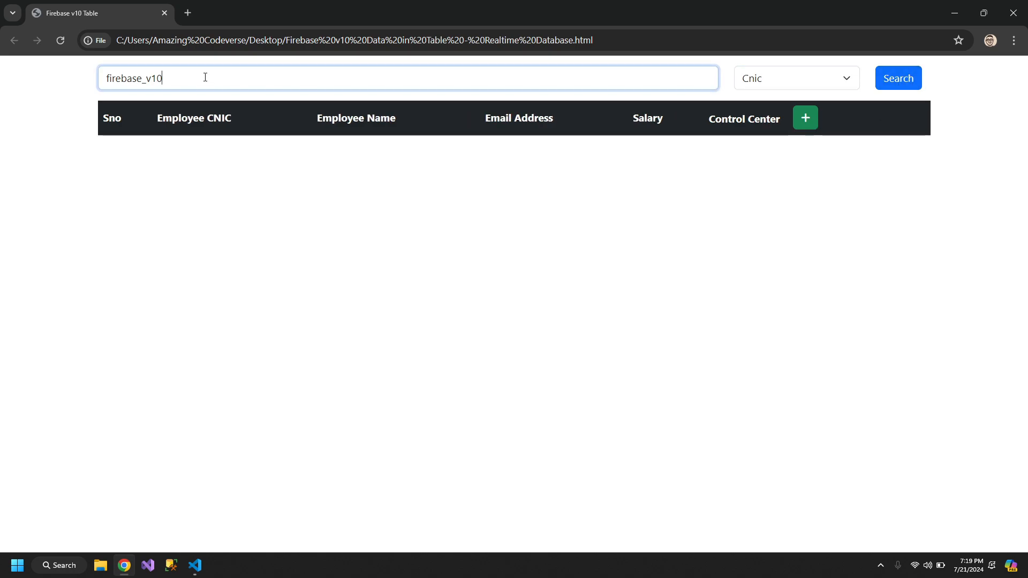
click(796, 78)
text(Codeverse)
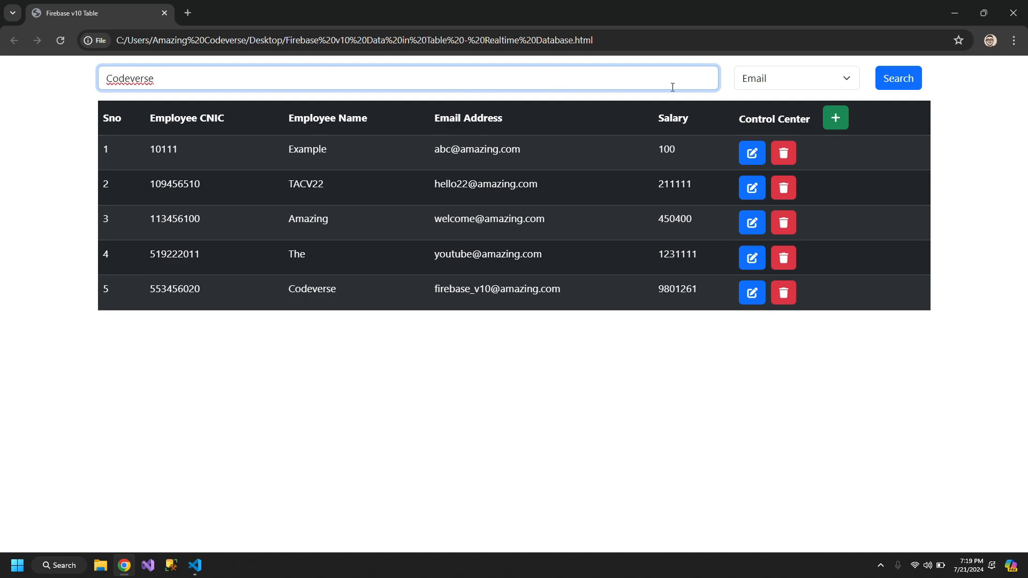
click(796, 78)
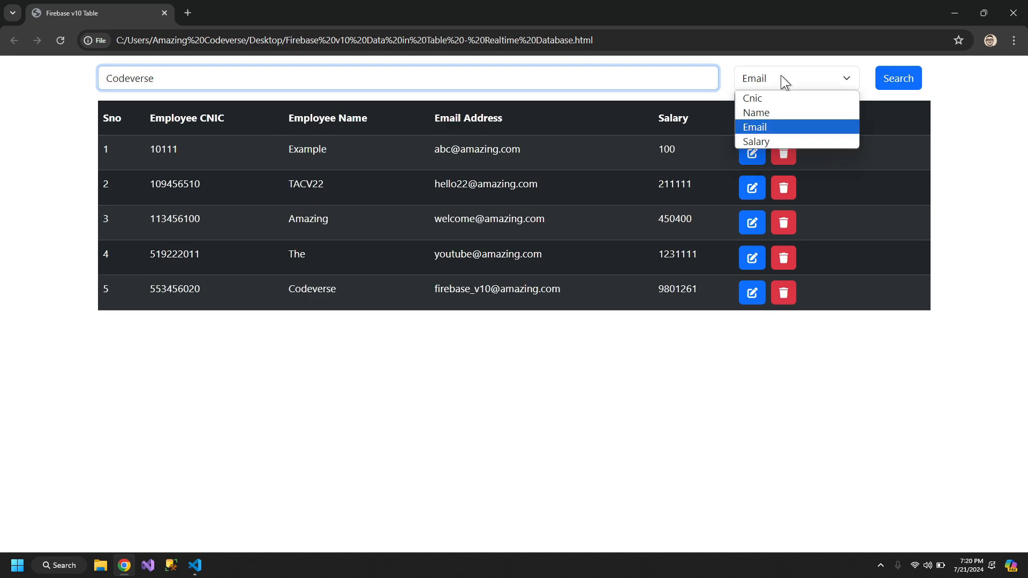
click(756, 112)
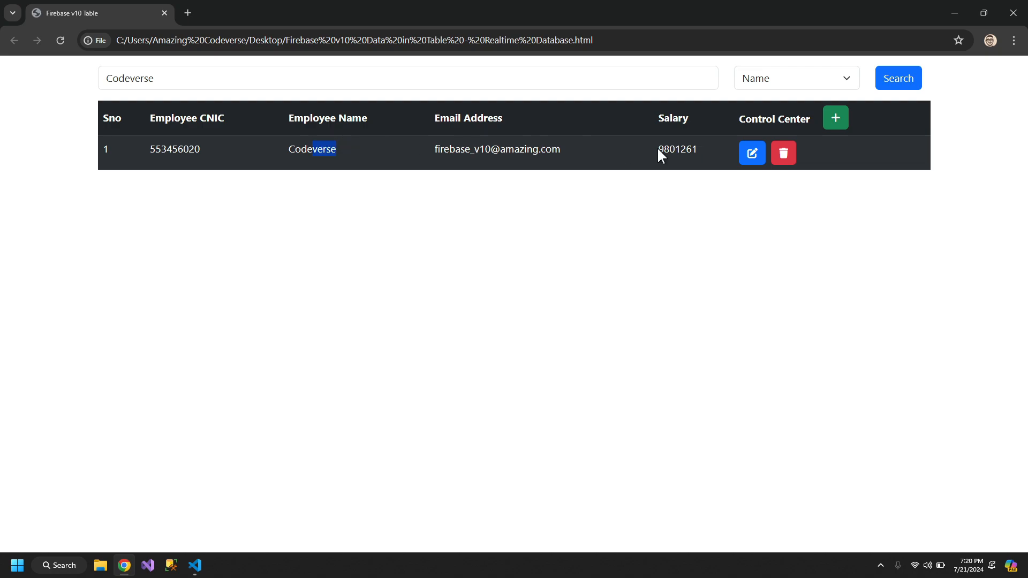
mouse_move(146, 66)
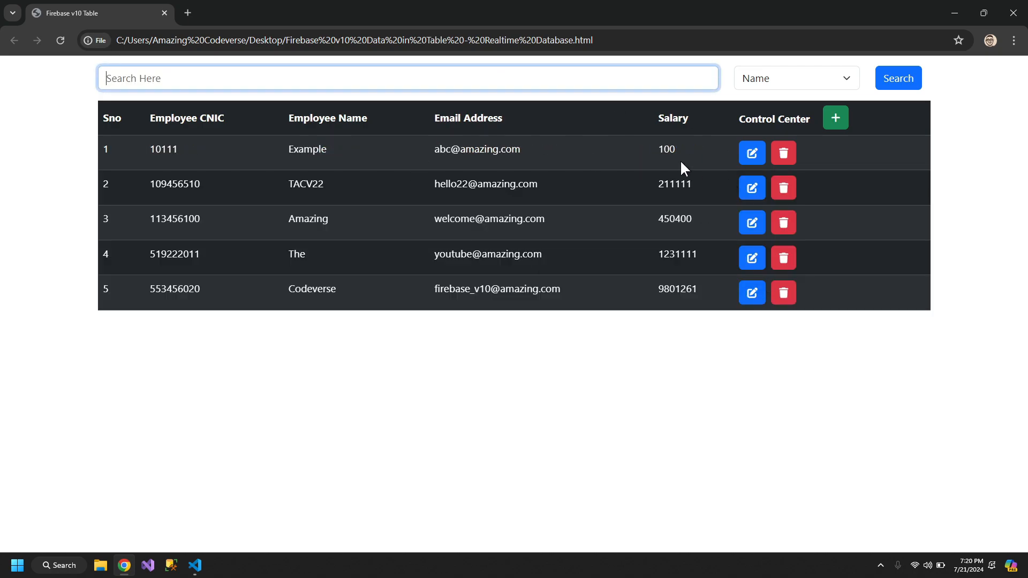
mouse_move(887, 160)
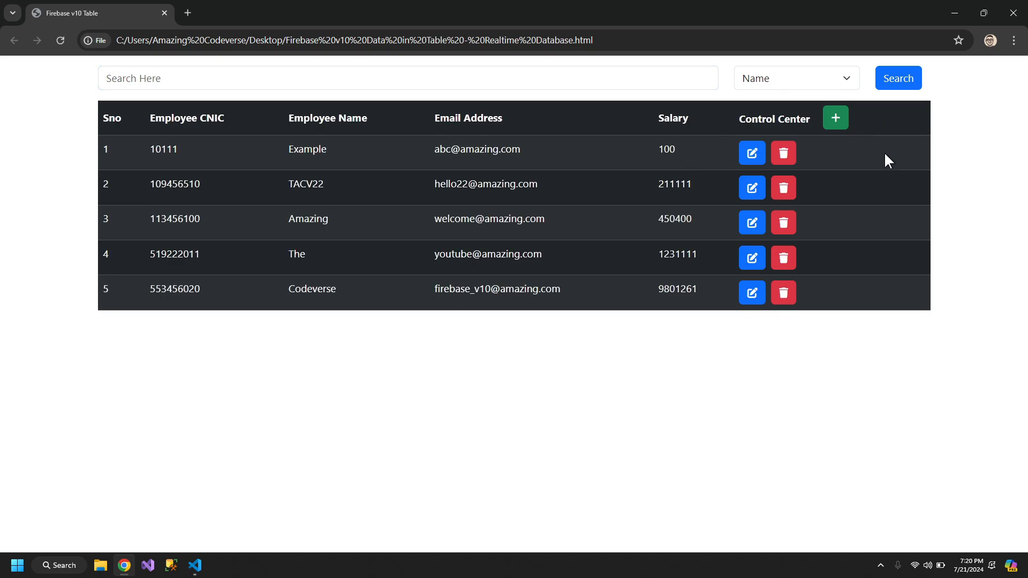
click(194, 569)
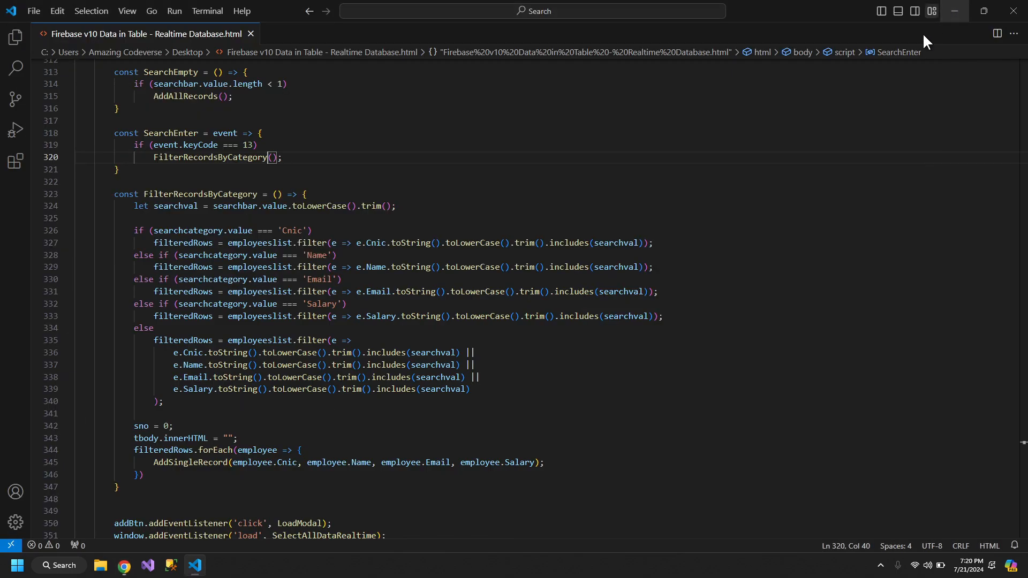